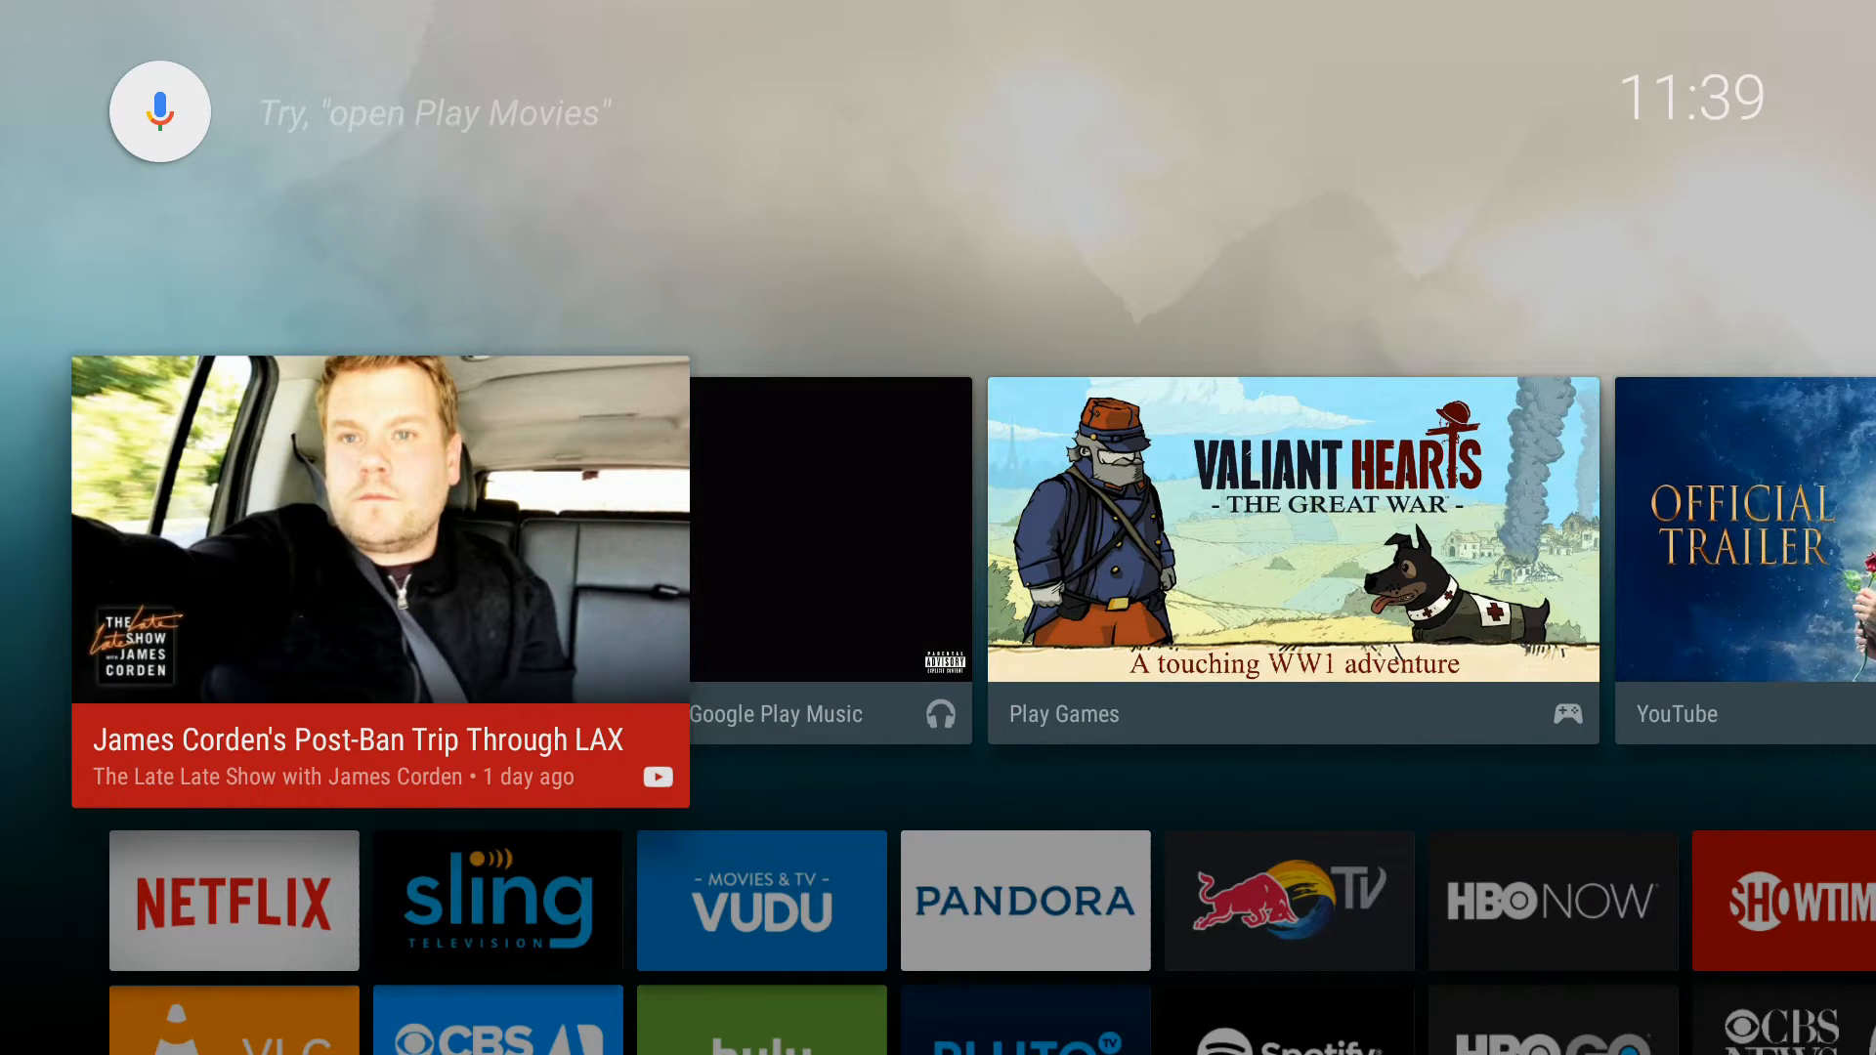
- Scroll the Android TV launcher down to the Games row and launch the RetroArch tile
{"action": "scroll", "scroll_direction": "down", "scroll_amount": 3}
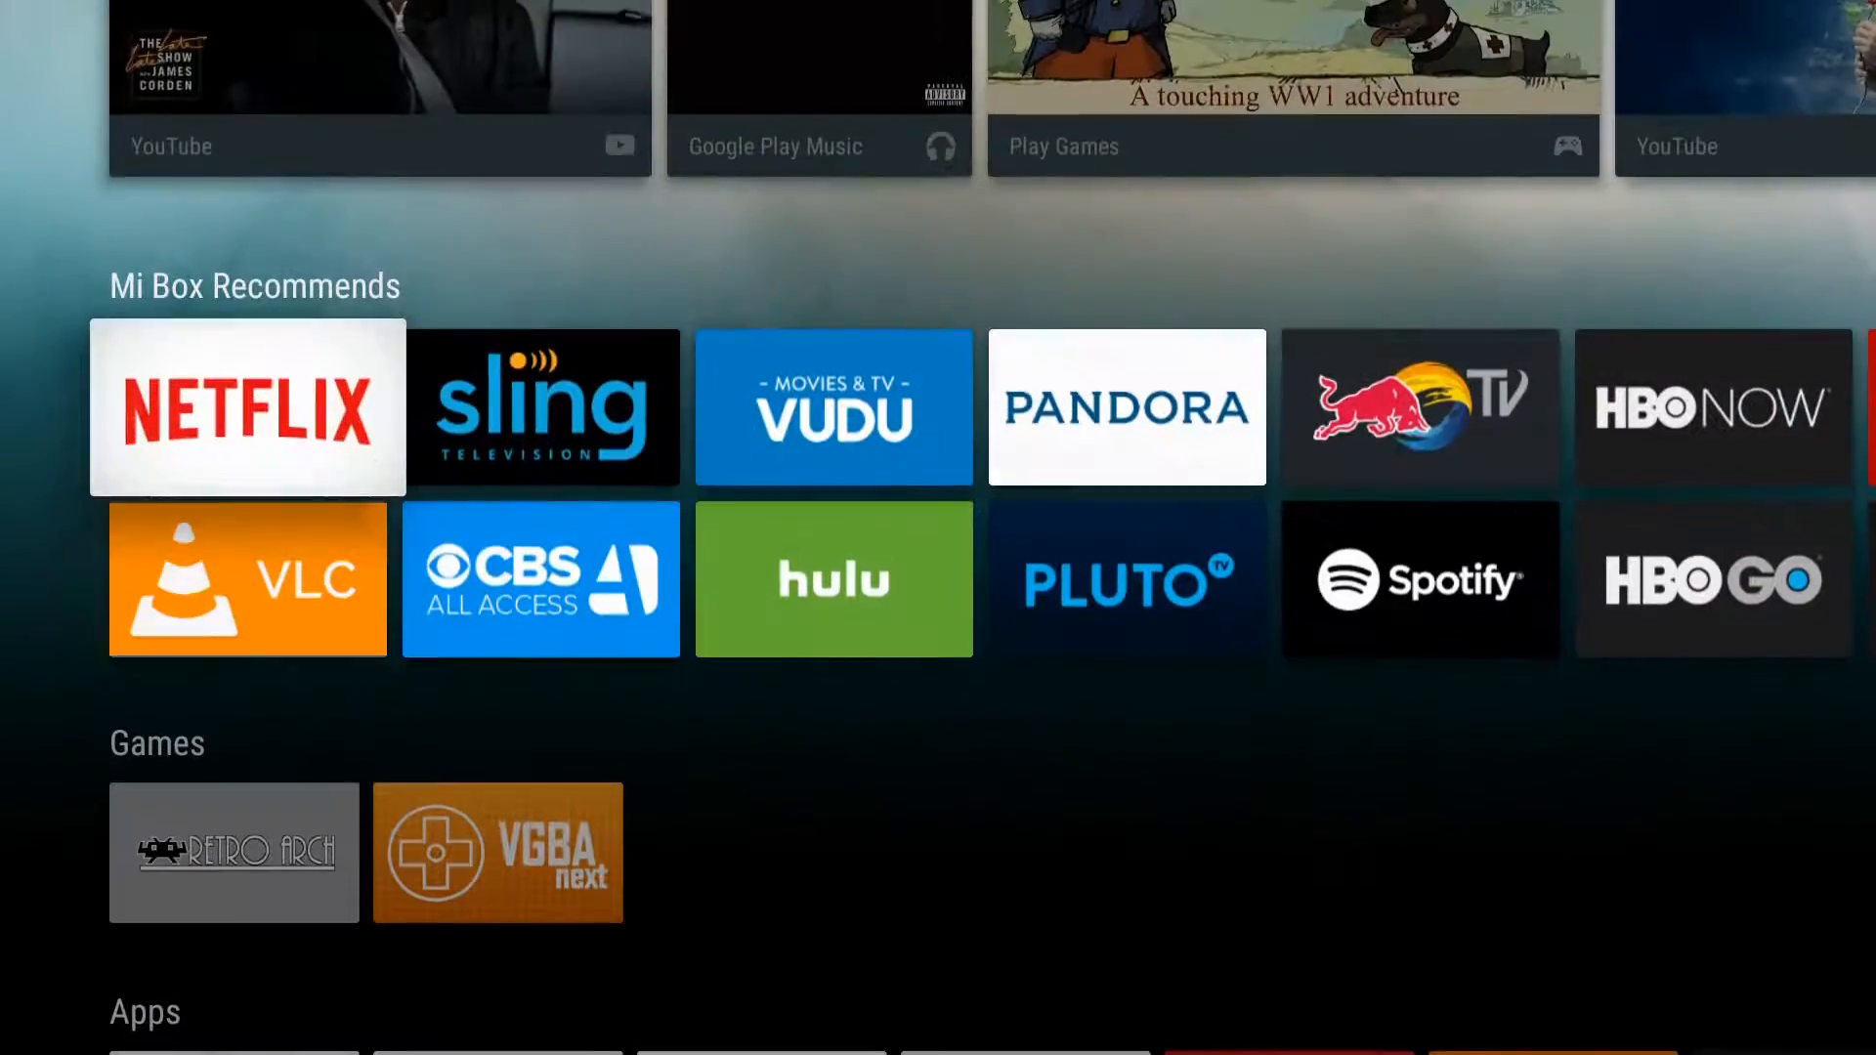
{"action": "scroll", "scroll_direction": "up", "scroll_amount": 3}
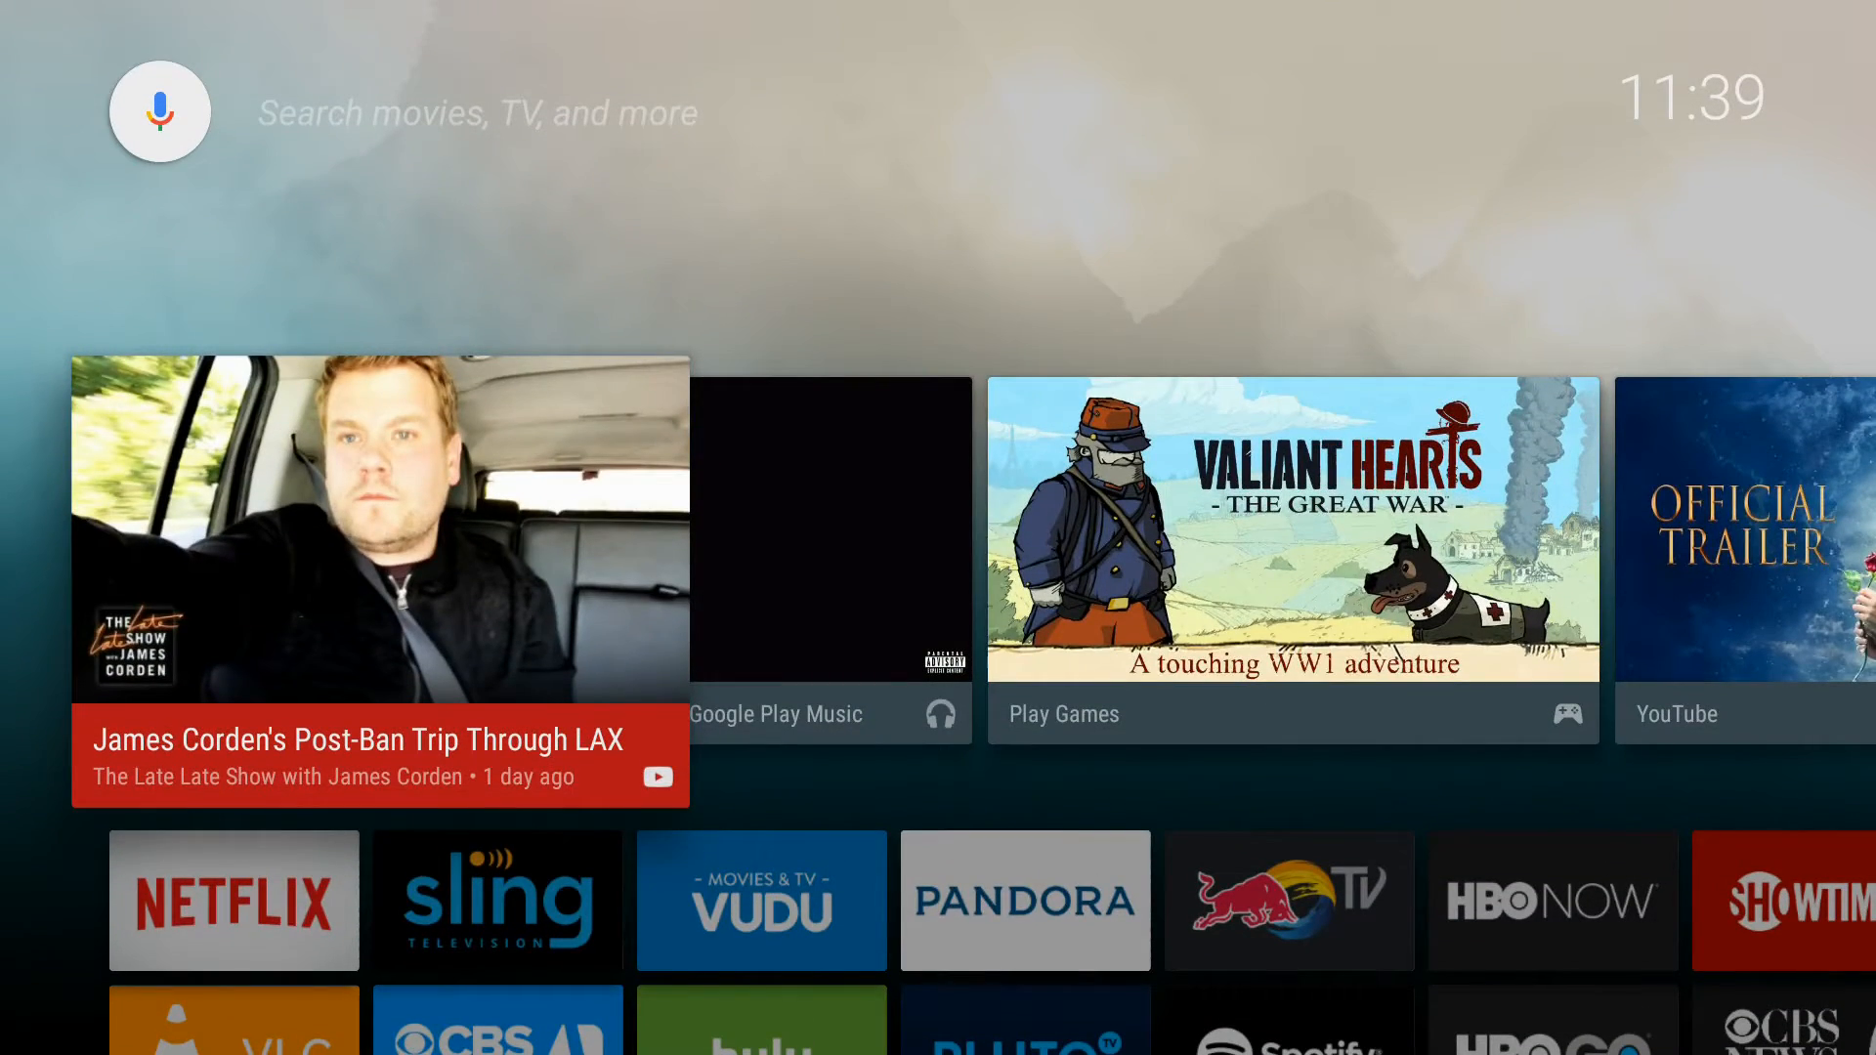
{"action": "scroll", "scroll_direction": "down", "scroll_amount": 3}
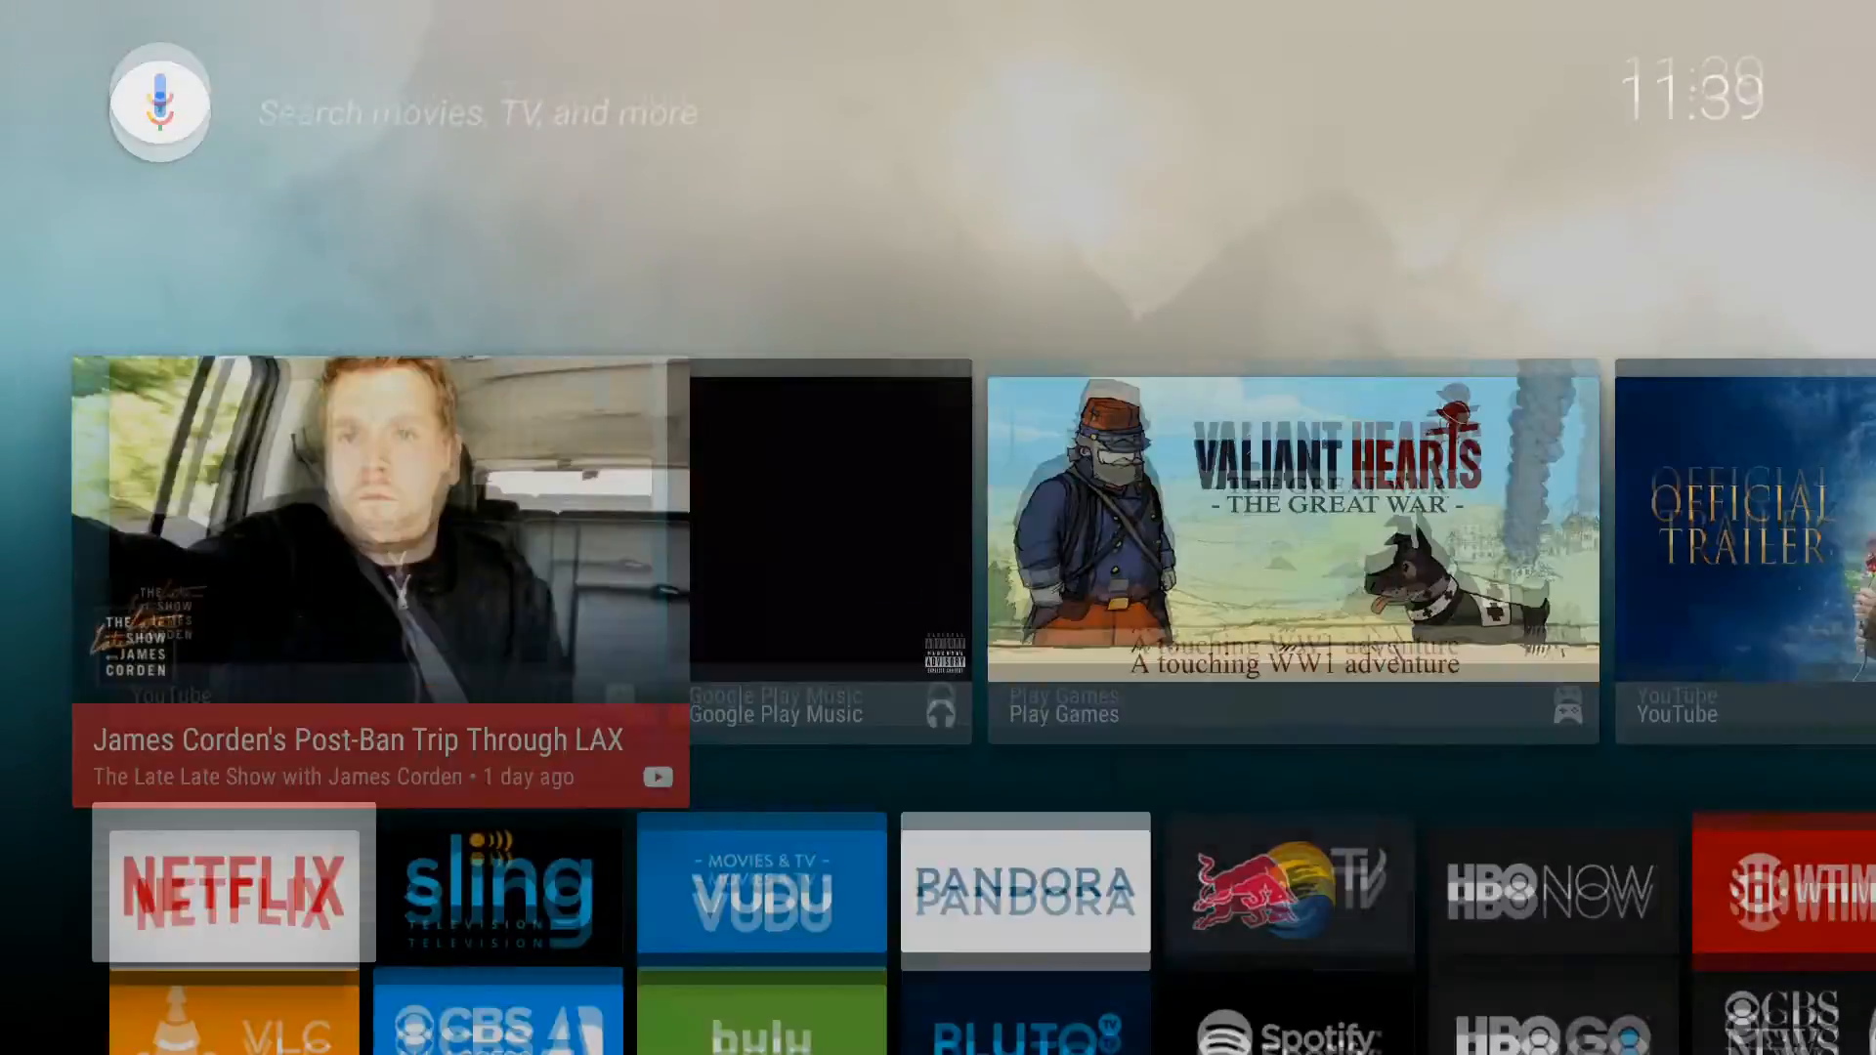
{"action": "scroll", "scroll_direction": "down", "scroll_amount": 3}
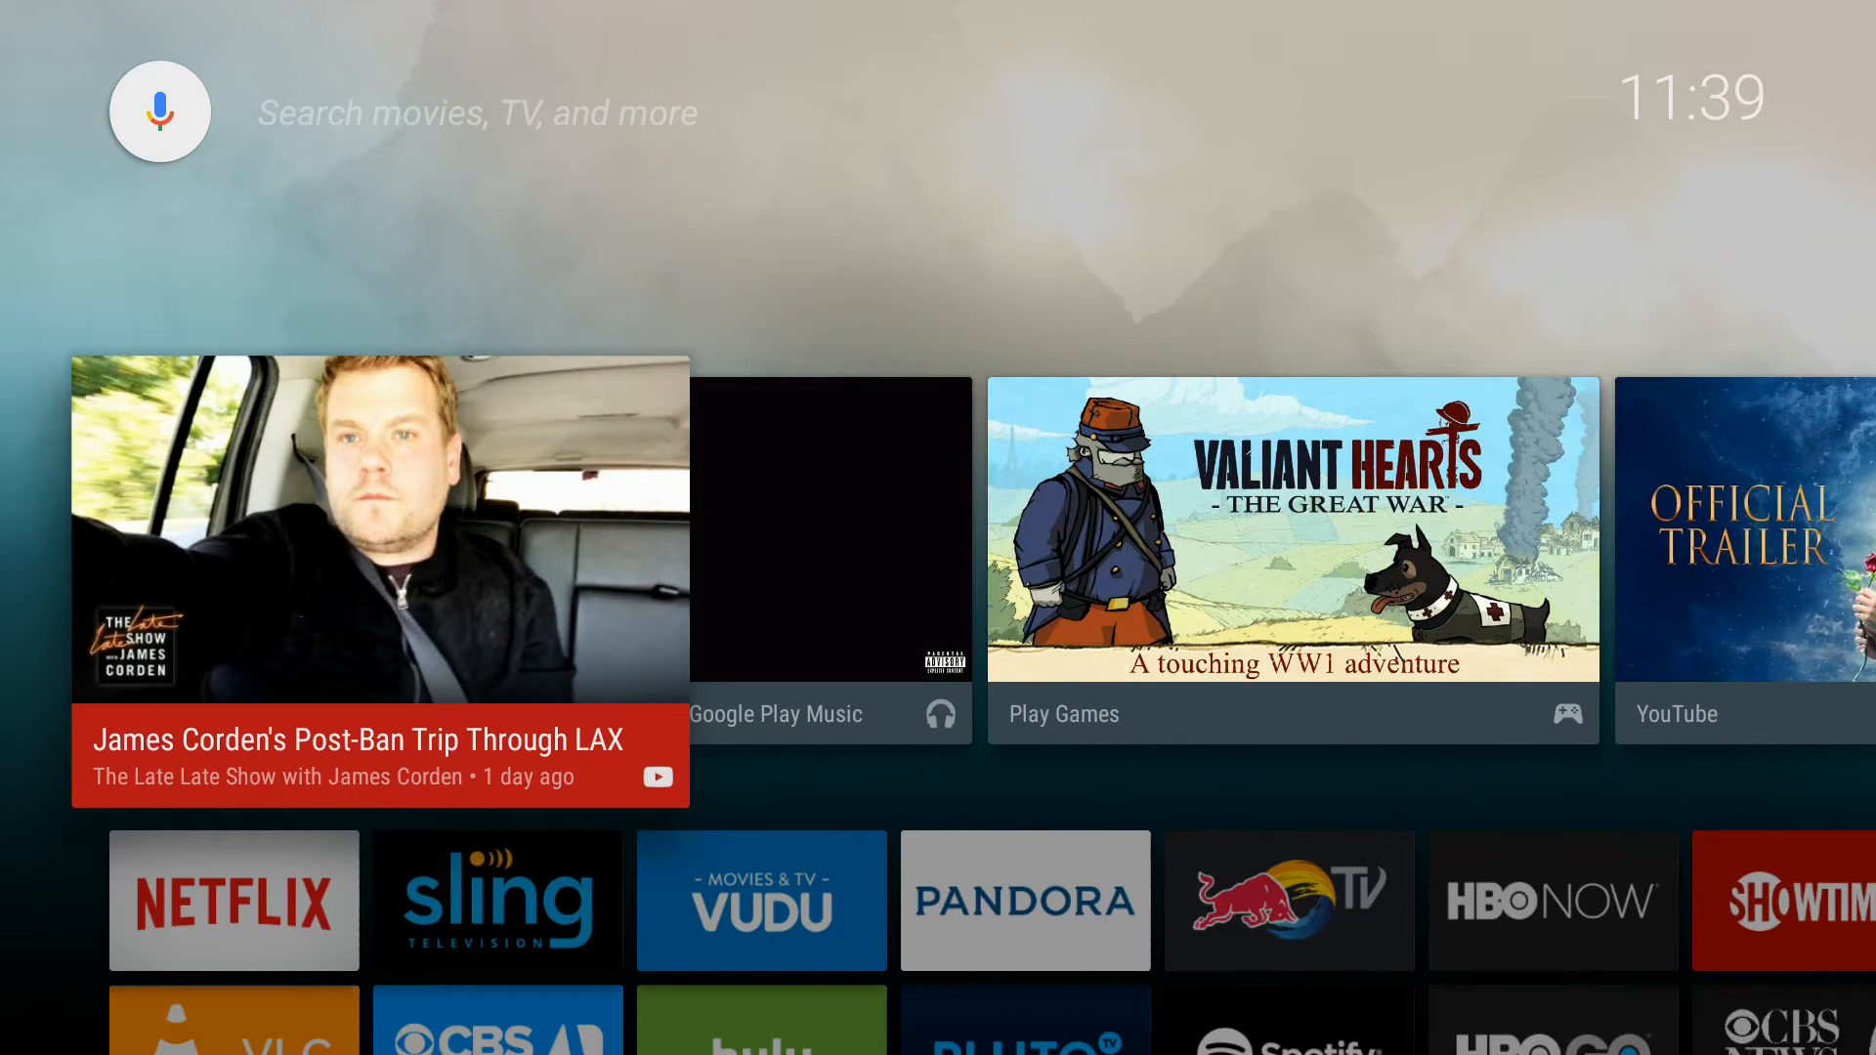
{"action": "scroll", "scroll_direction": "down", "scroll_amount": 3}
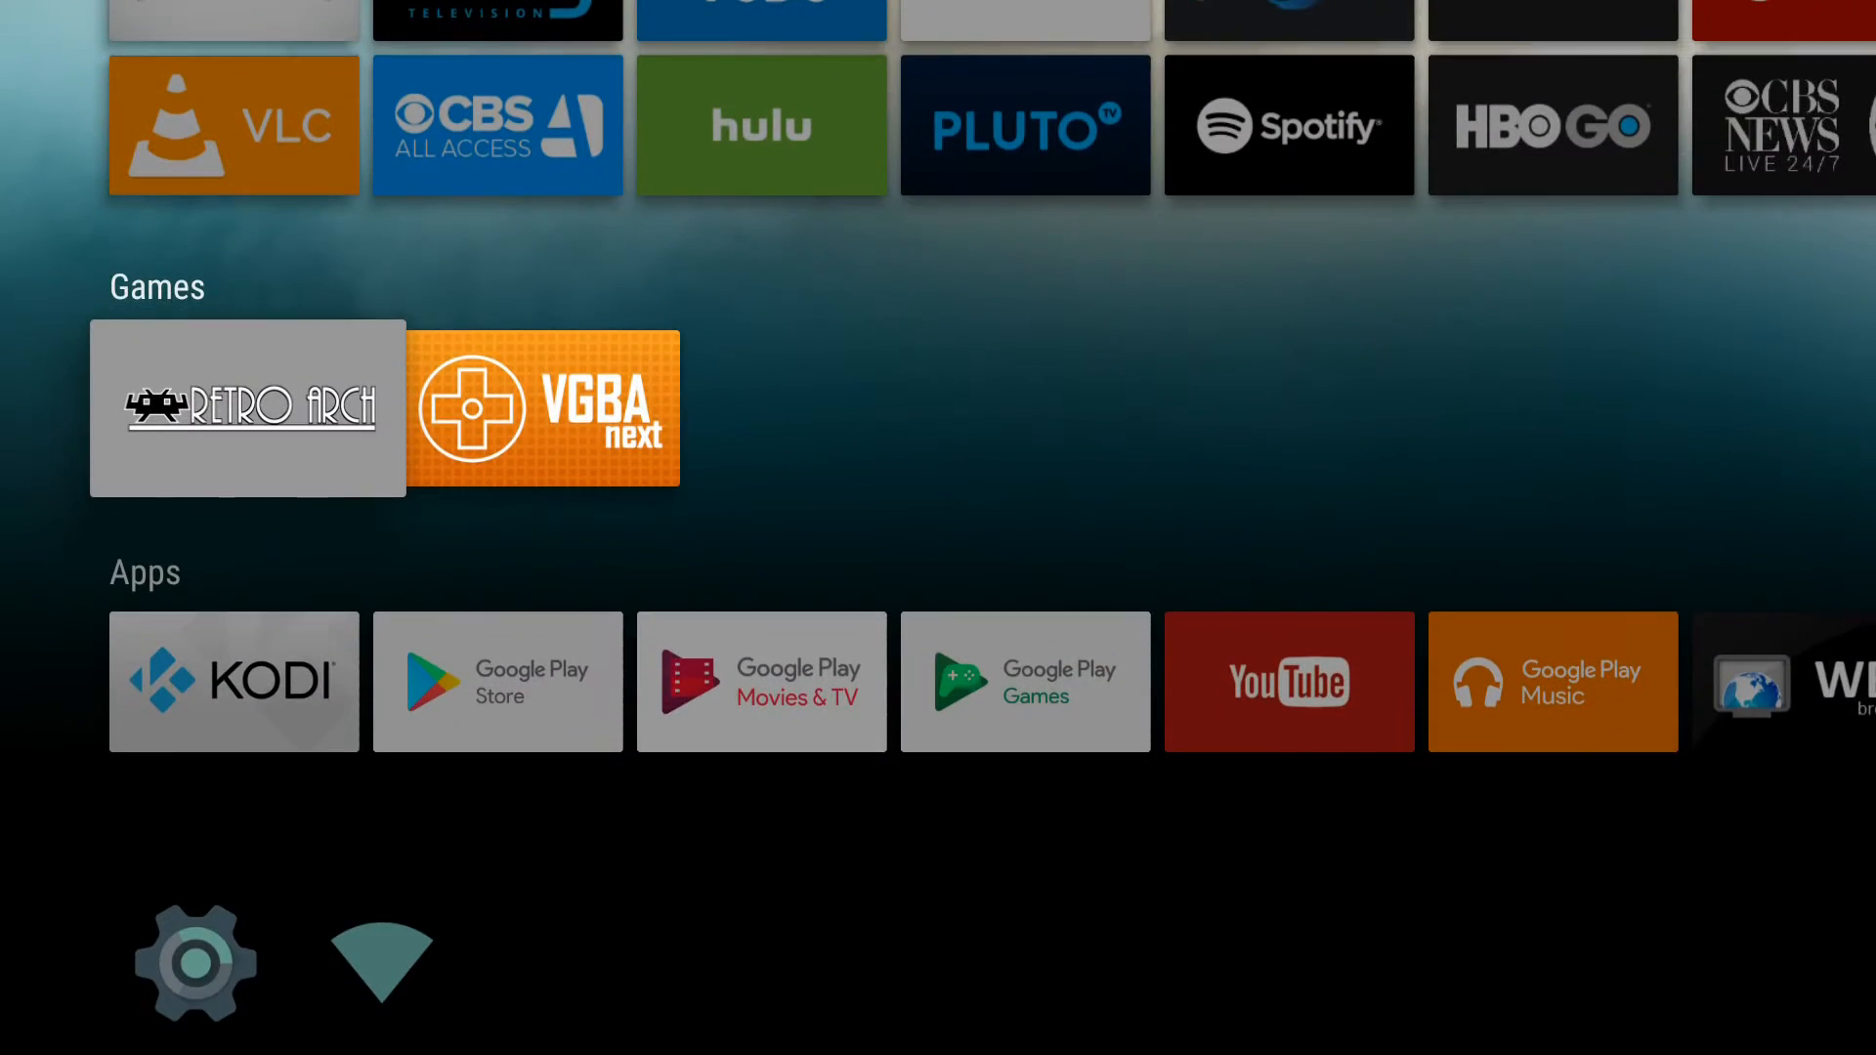
{"action": "scroll", "scroll_direction": "up", "scroll_amount": 3}
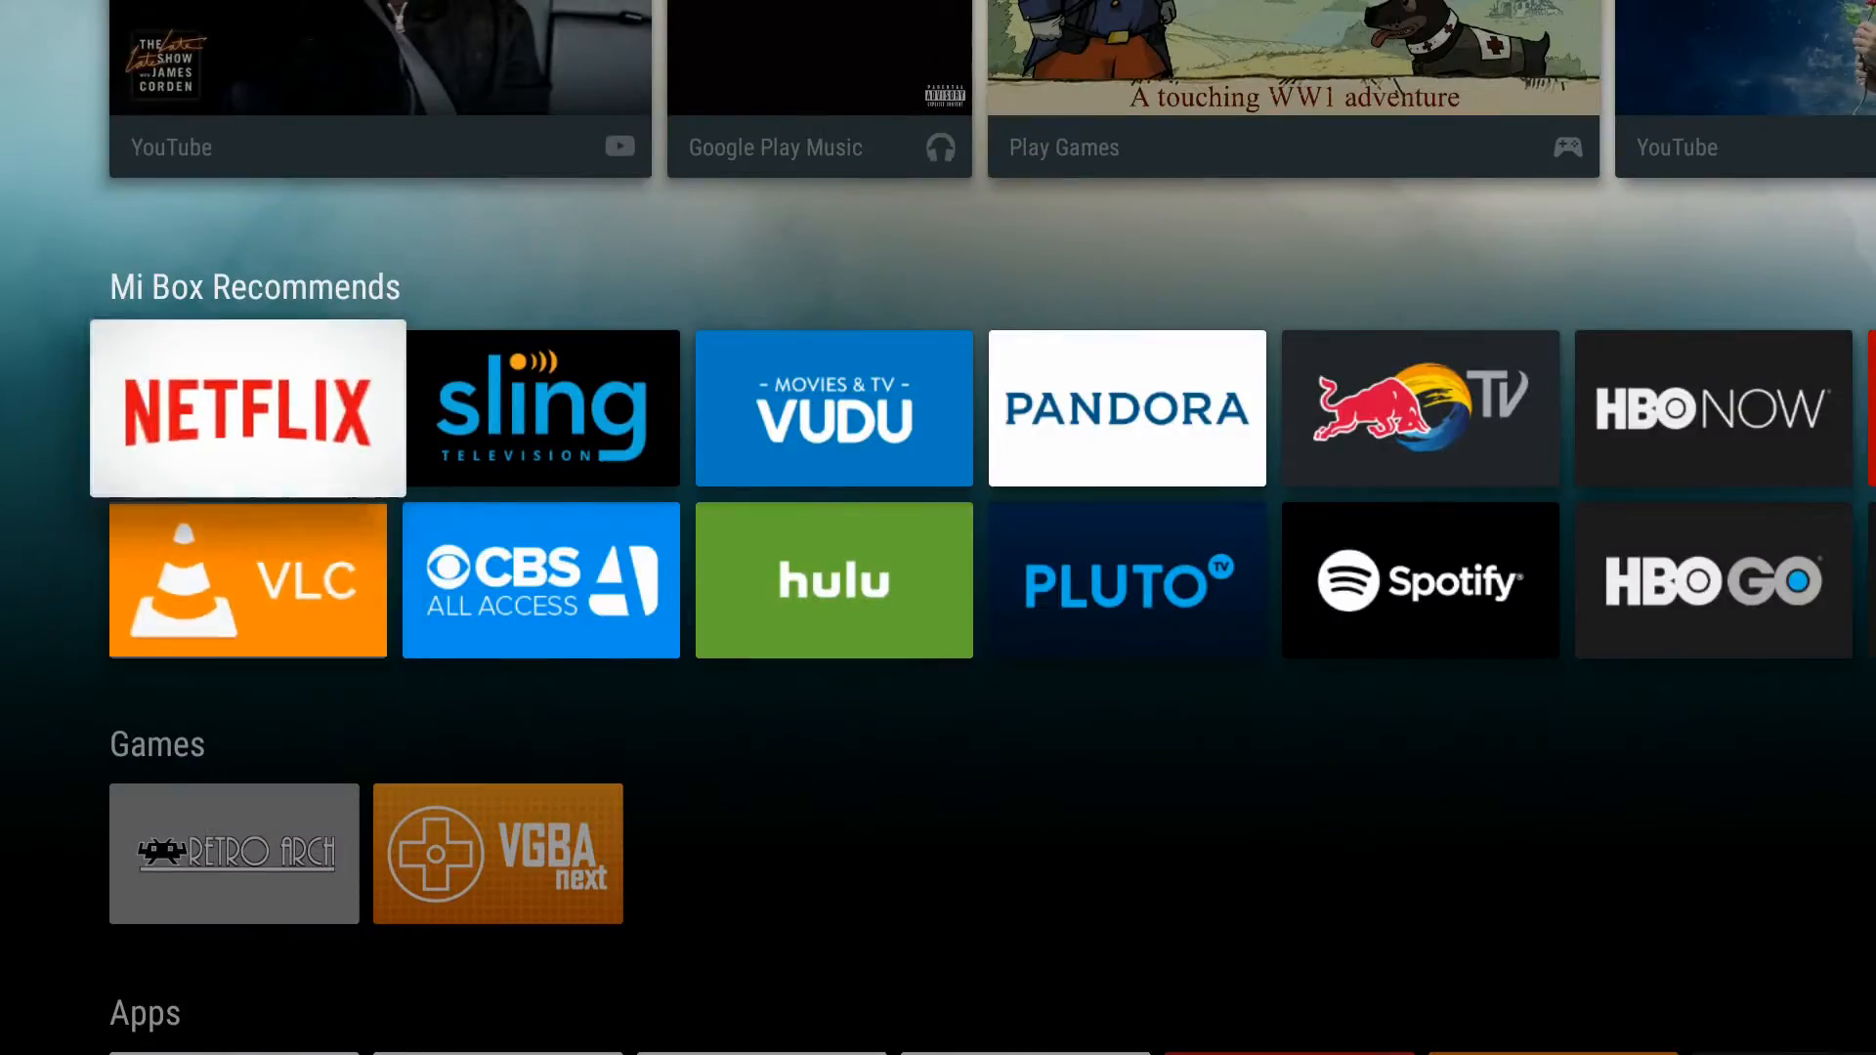
{"action": "scroll", "scroll_direction": "down", "scroll_amount": 3}
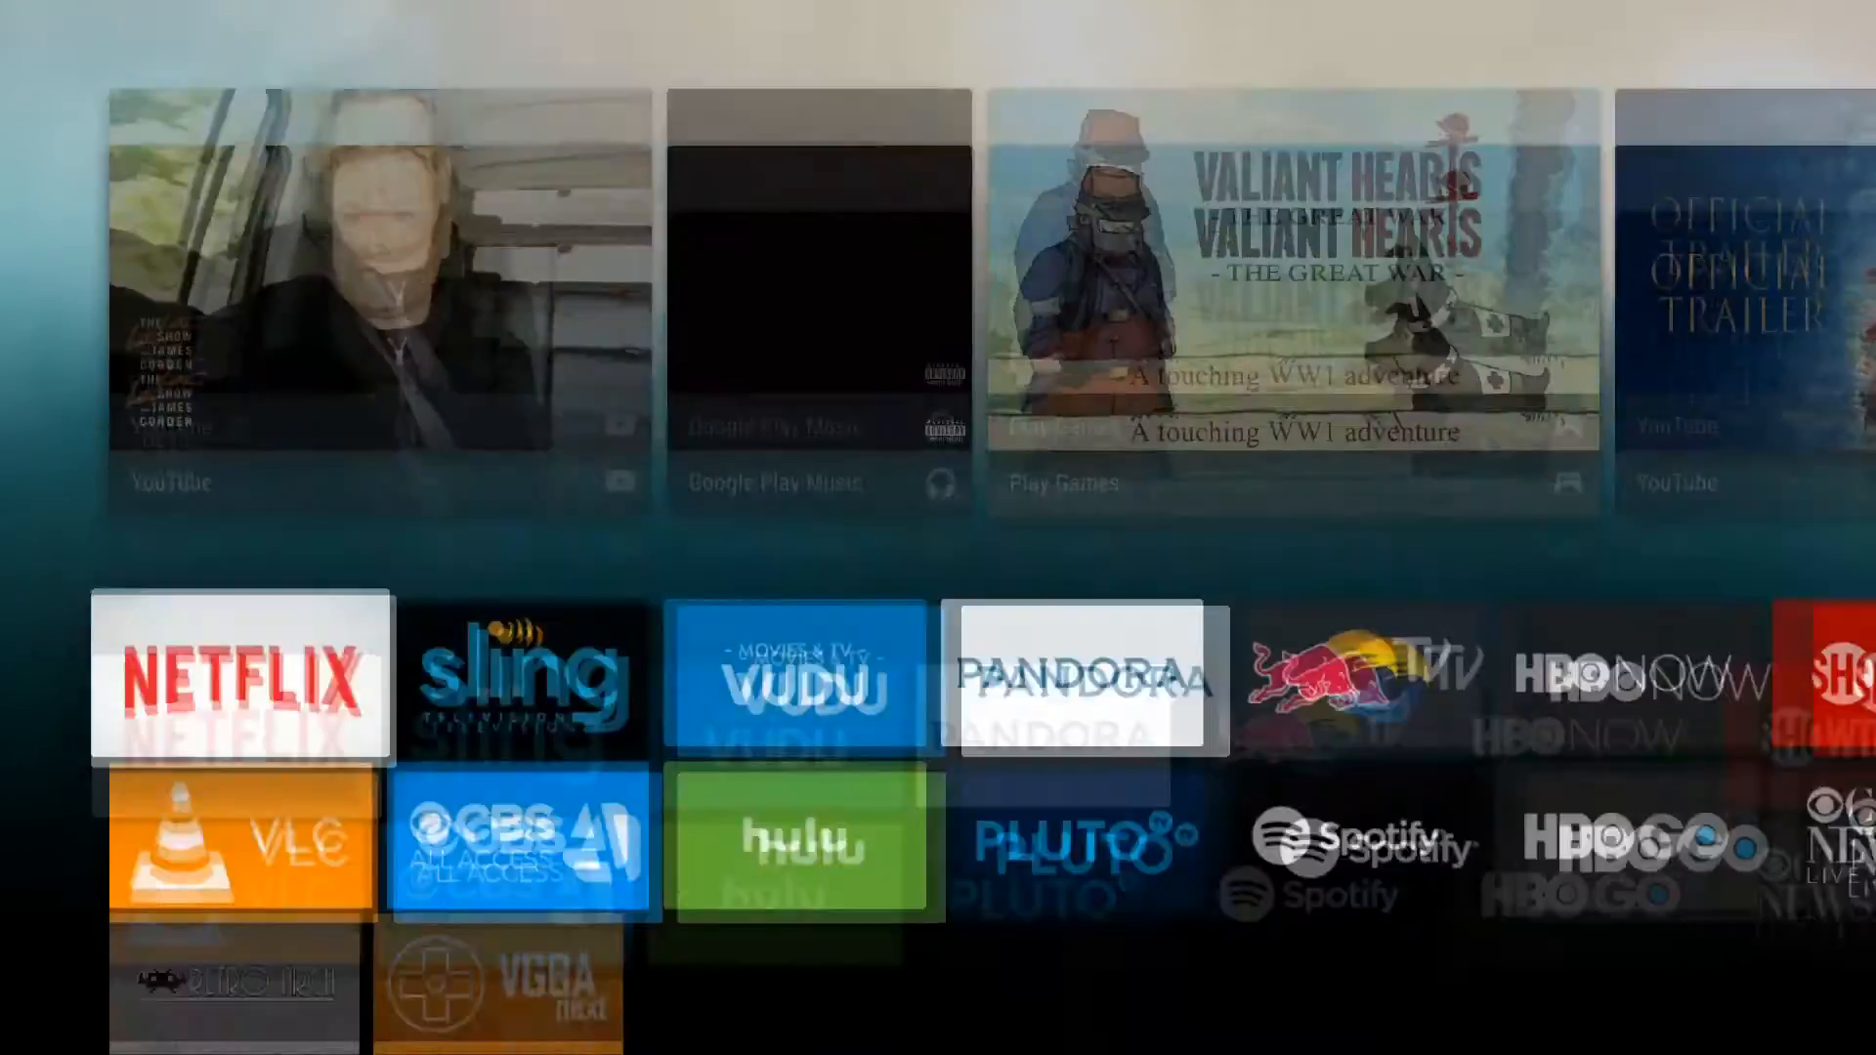
{"action": "scroll", "scroll_direction": "down", "scroll_amount": 3}
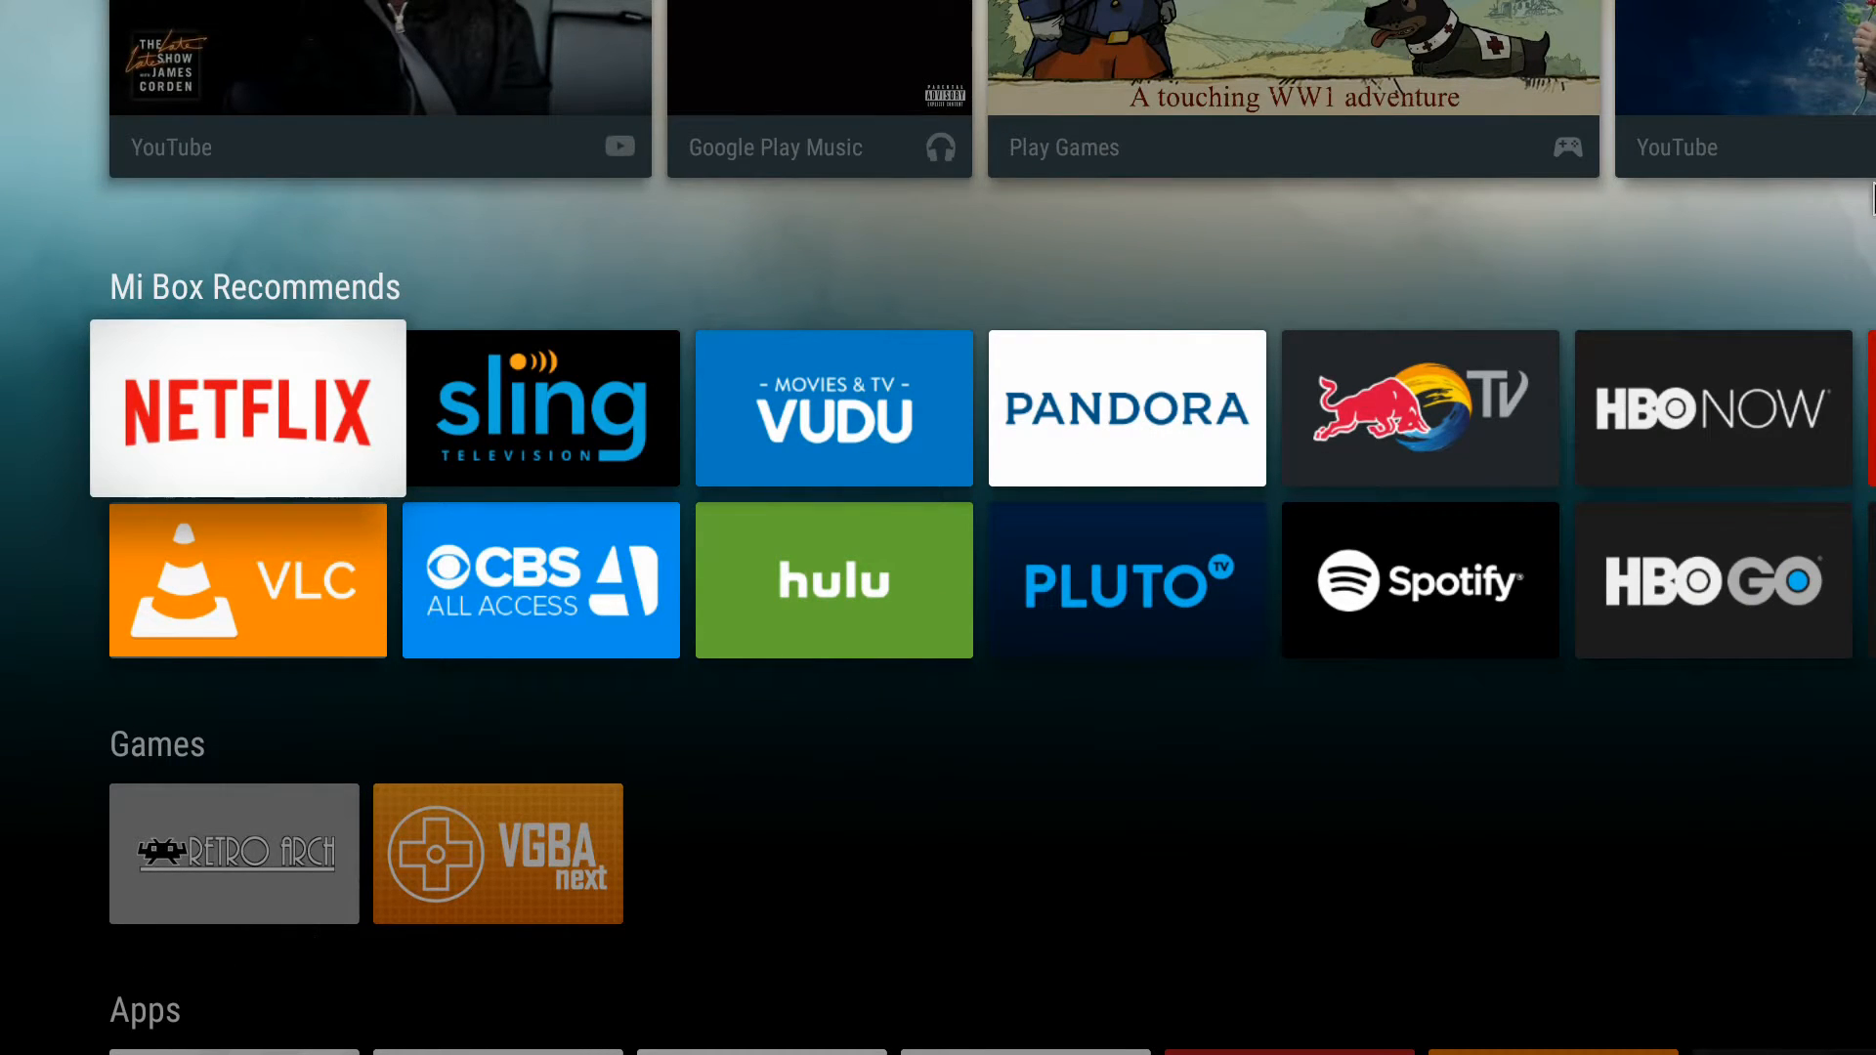
{"action": "scroll", "scroll_direction": "down", "scroll_amount": 3}
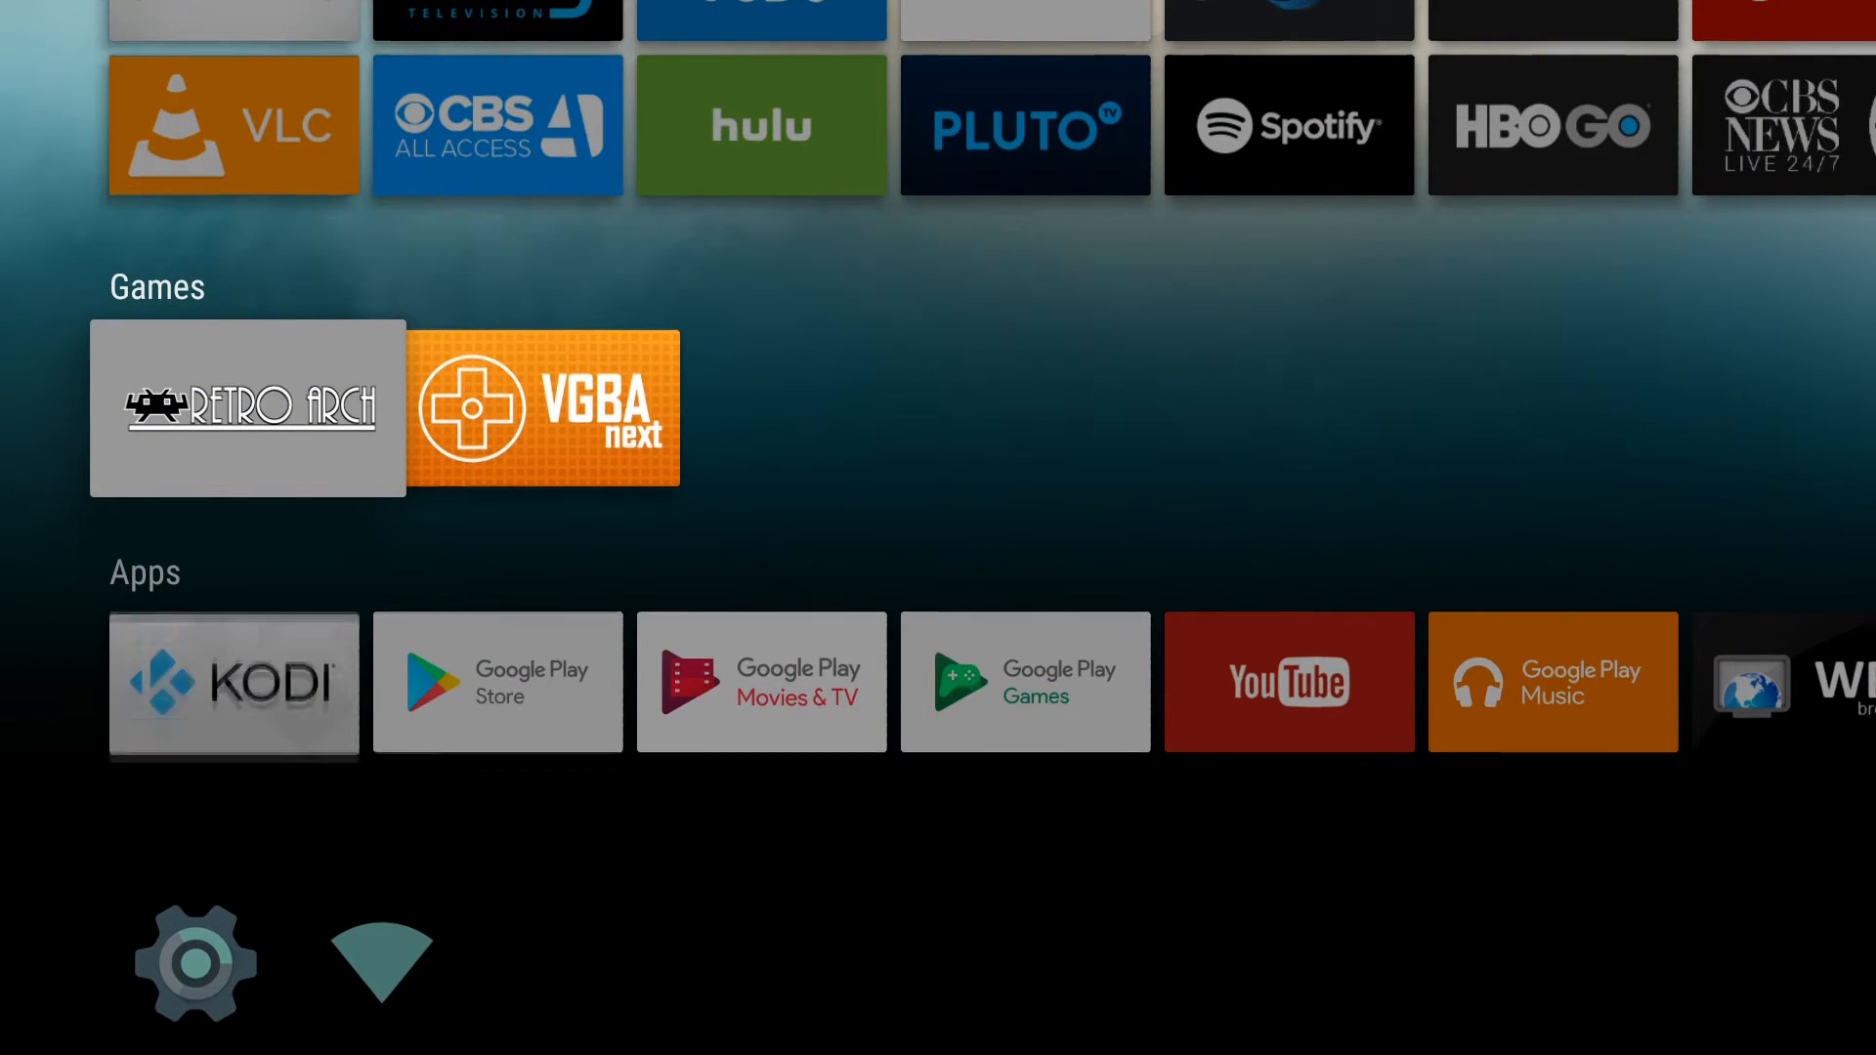
{"action": "left_click", "coordinate": [247, 409]}
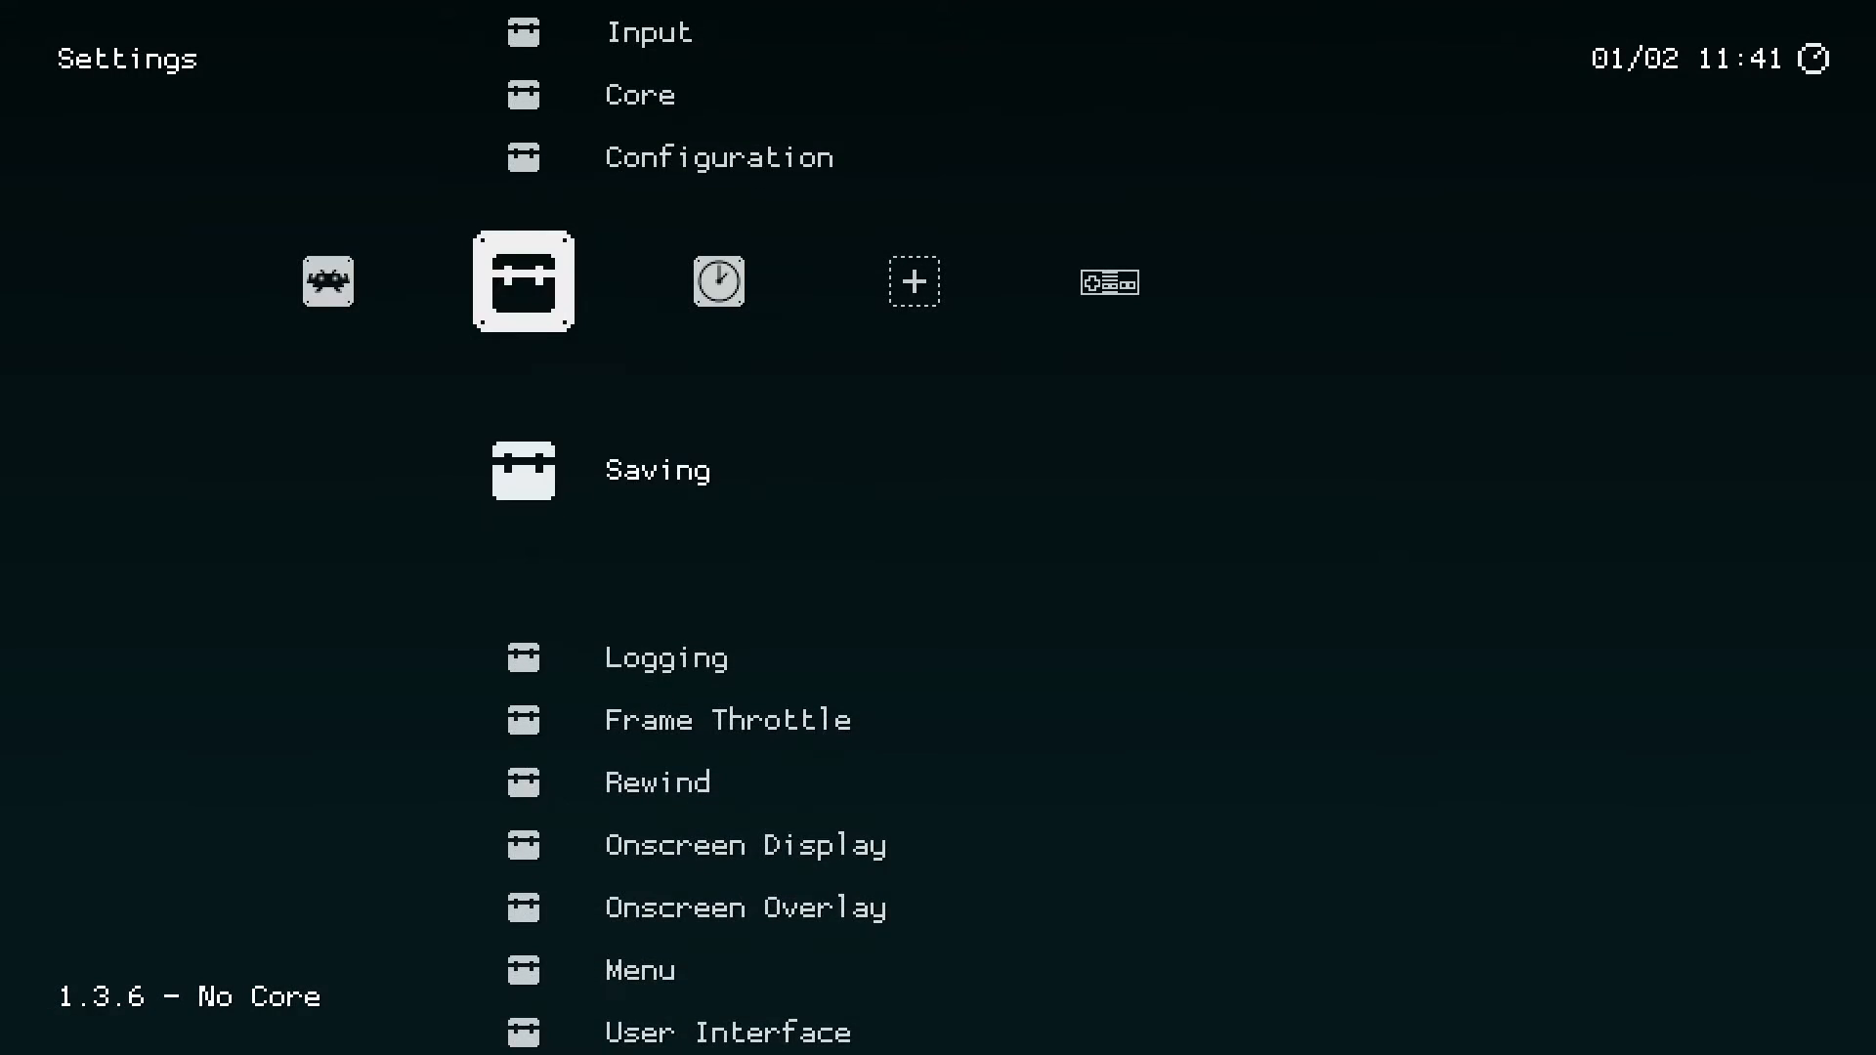
{"action": "scroll", "scroll_direction": "up", "scroll_amount": 3}
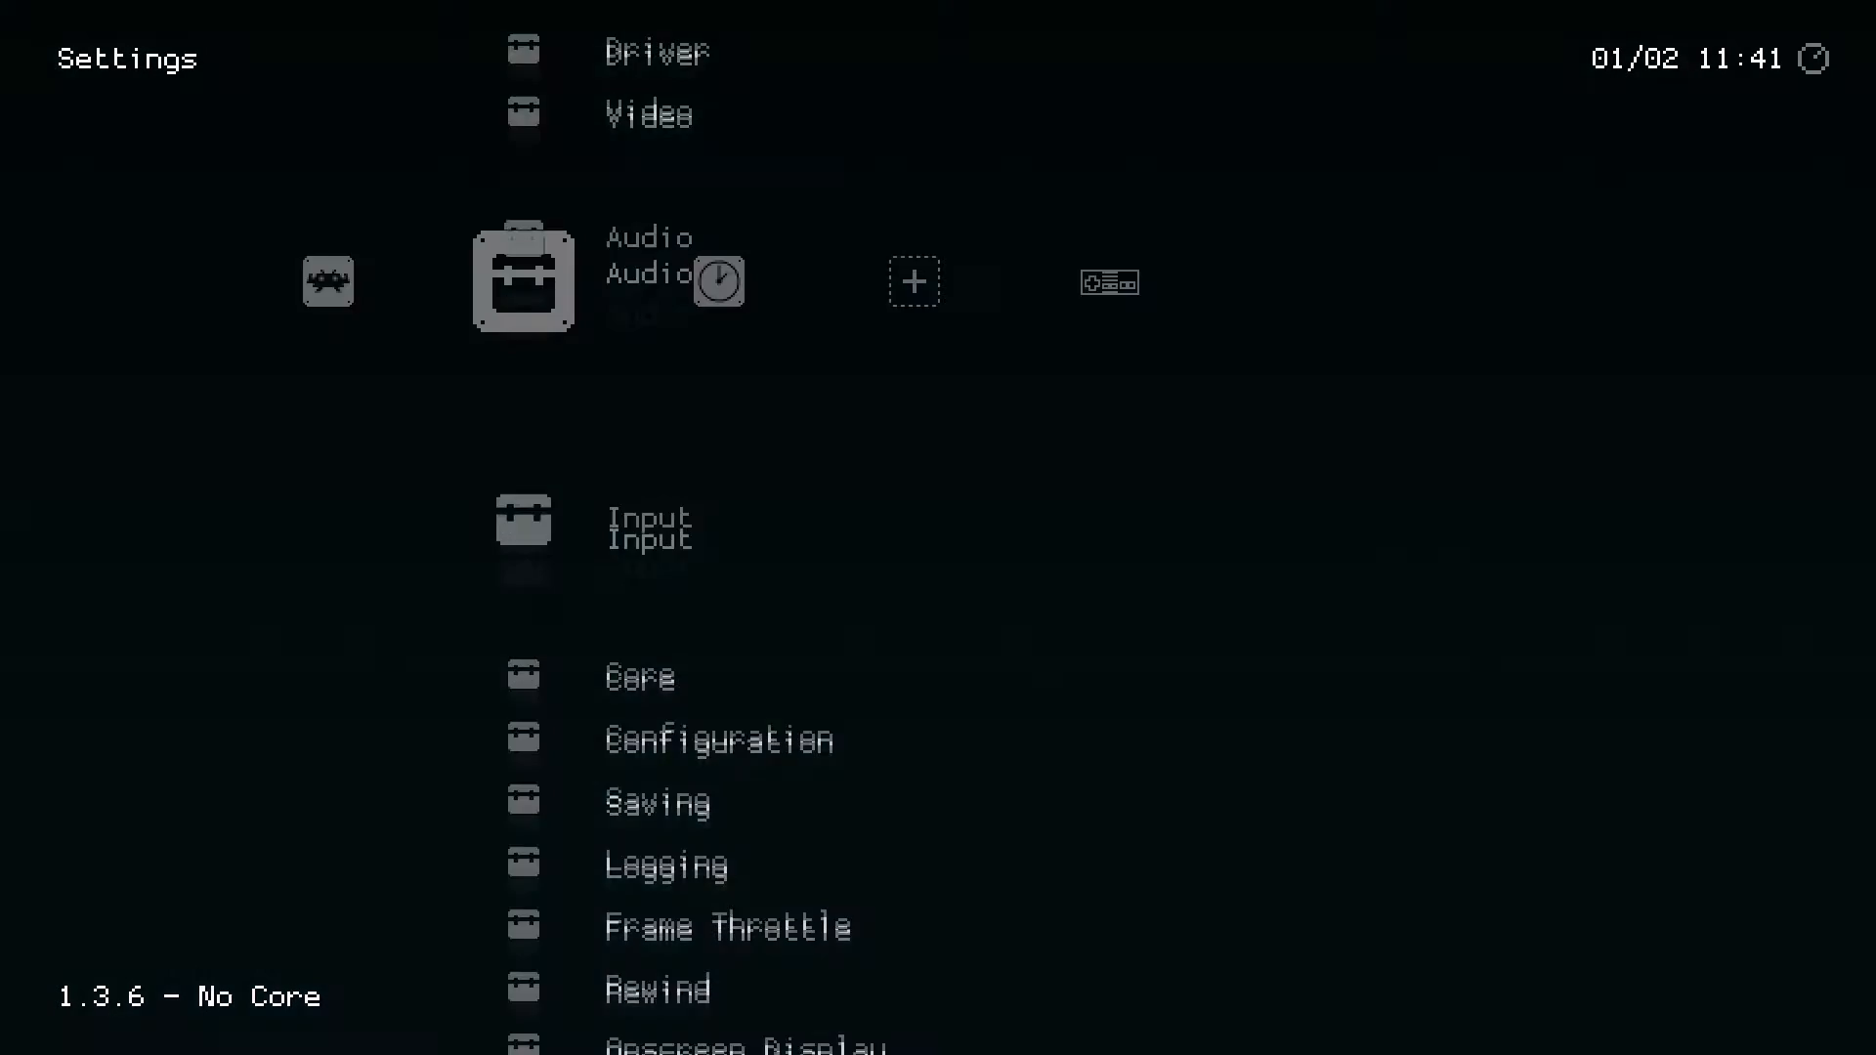
{"action": "scroll", "scroll_direction": "down", "scroll_amount": 3}
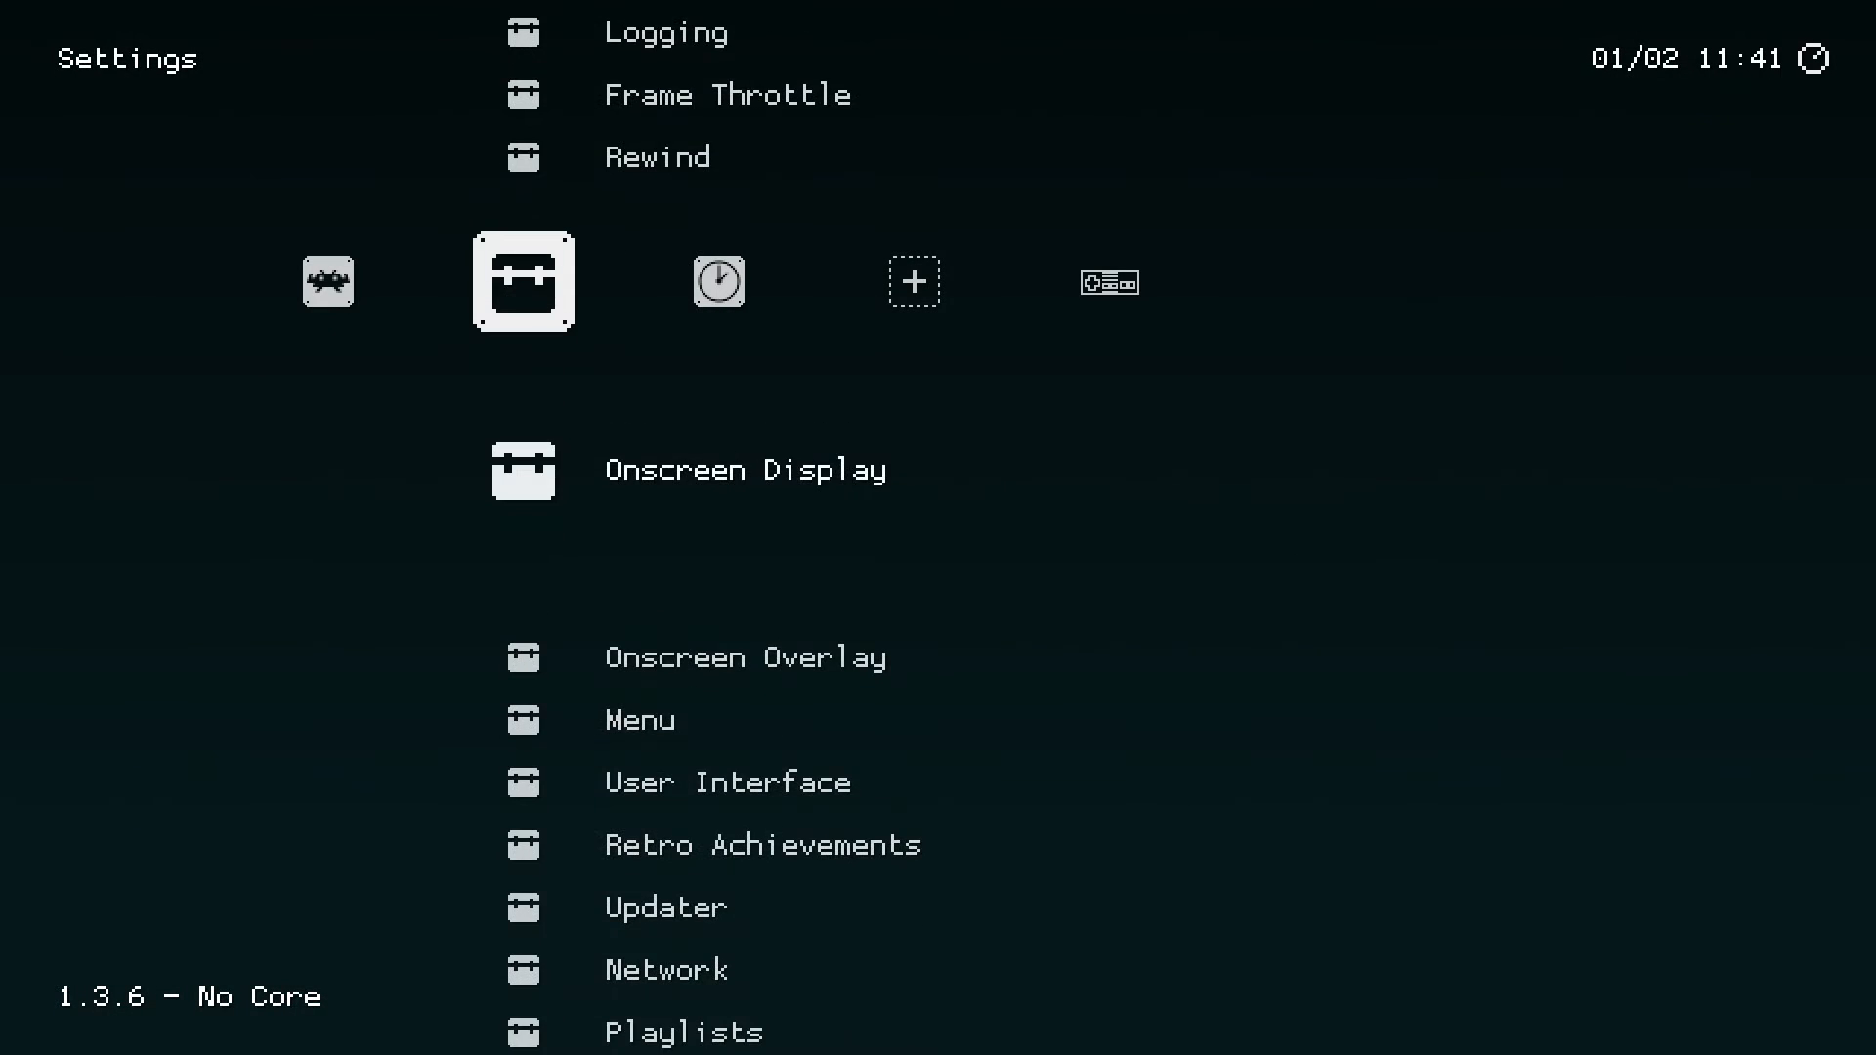
{"action": "scroll", "scroll_direction": "down", "scroll_amount": 3}
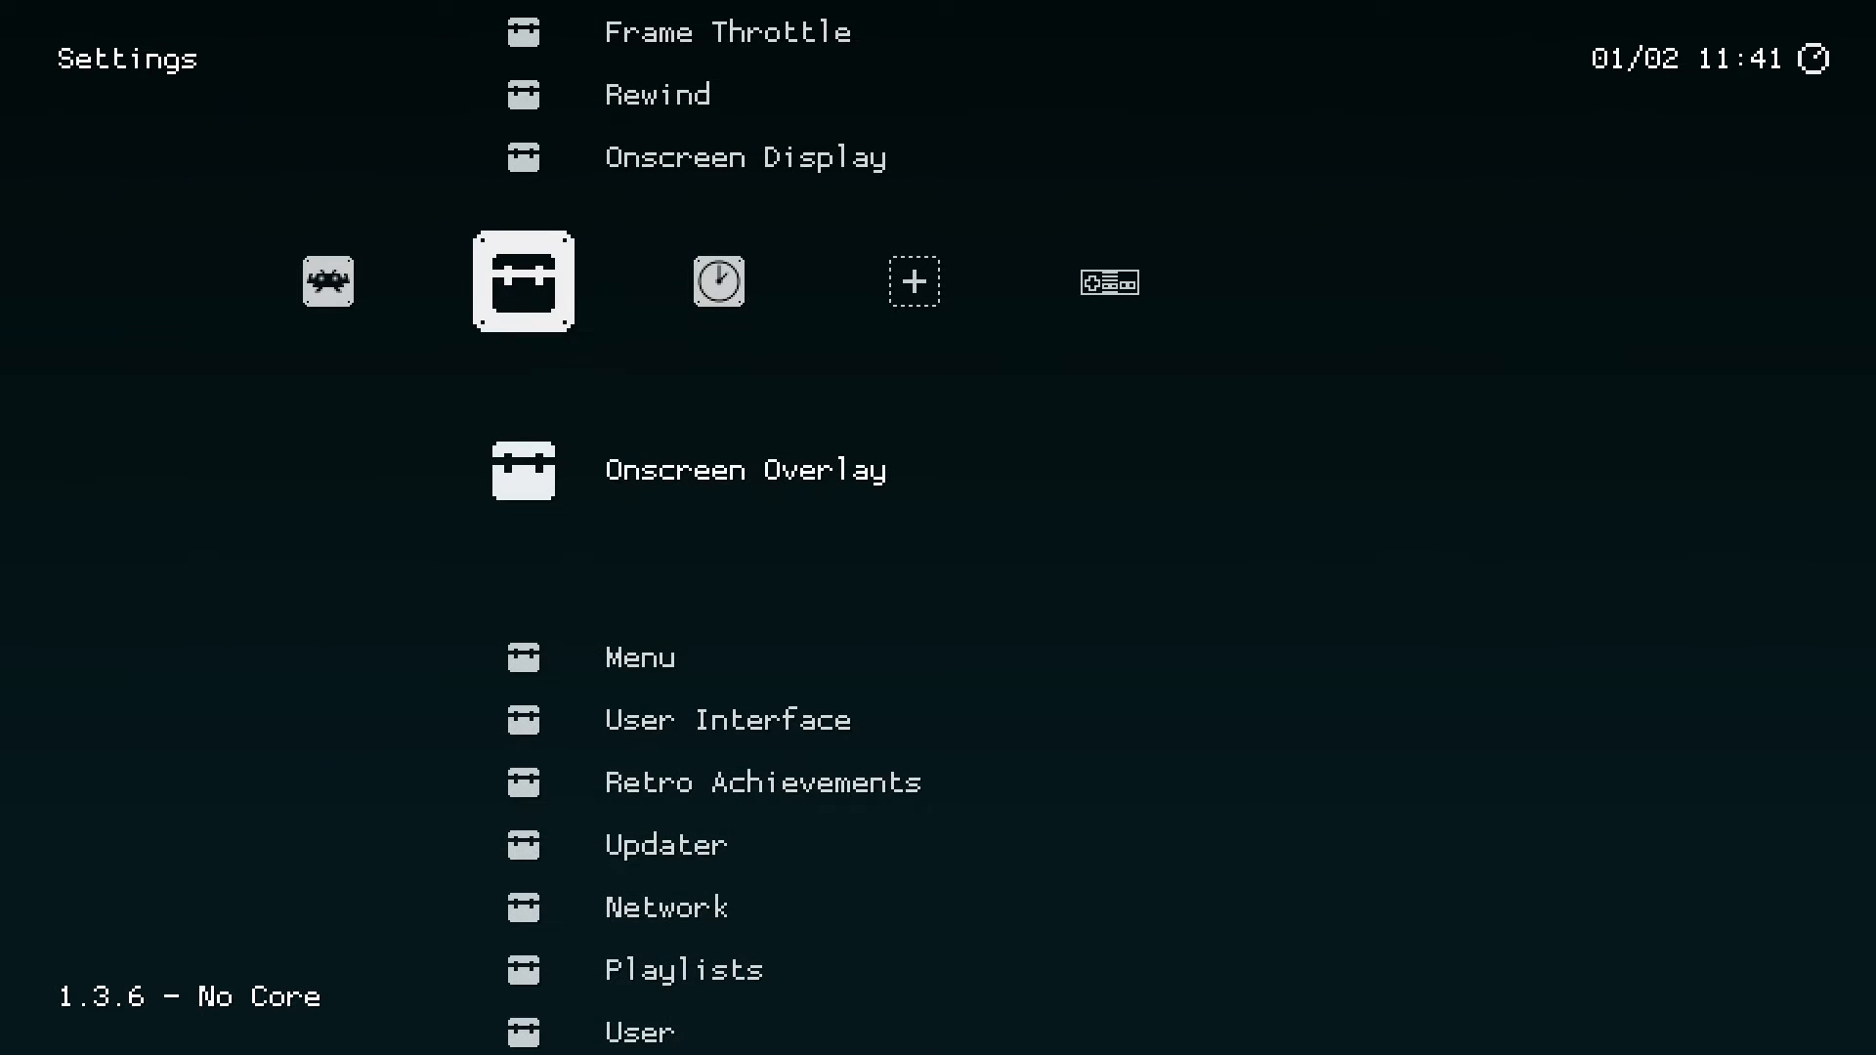
{"action": "left_click", "coordinate": [744, 468]}
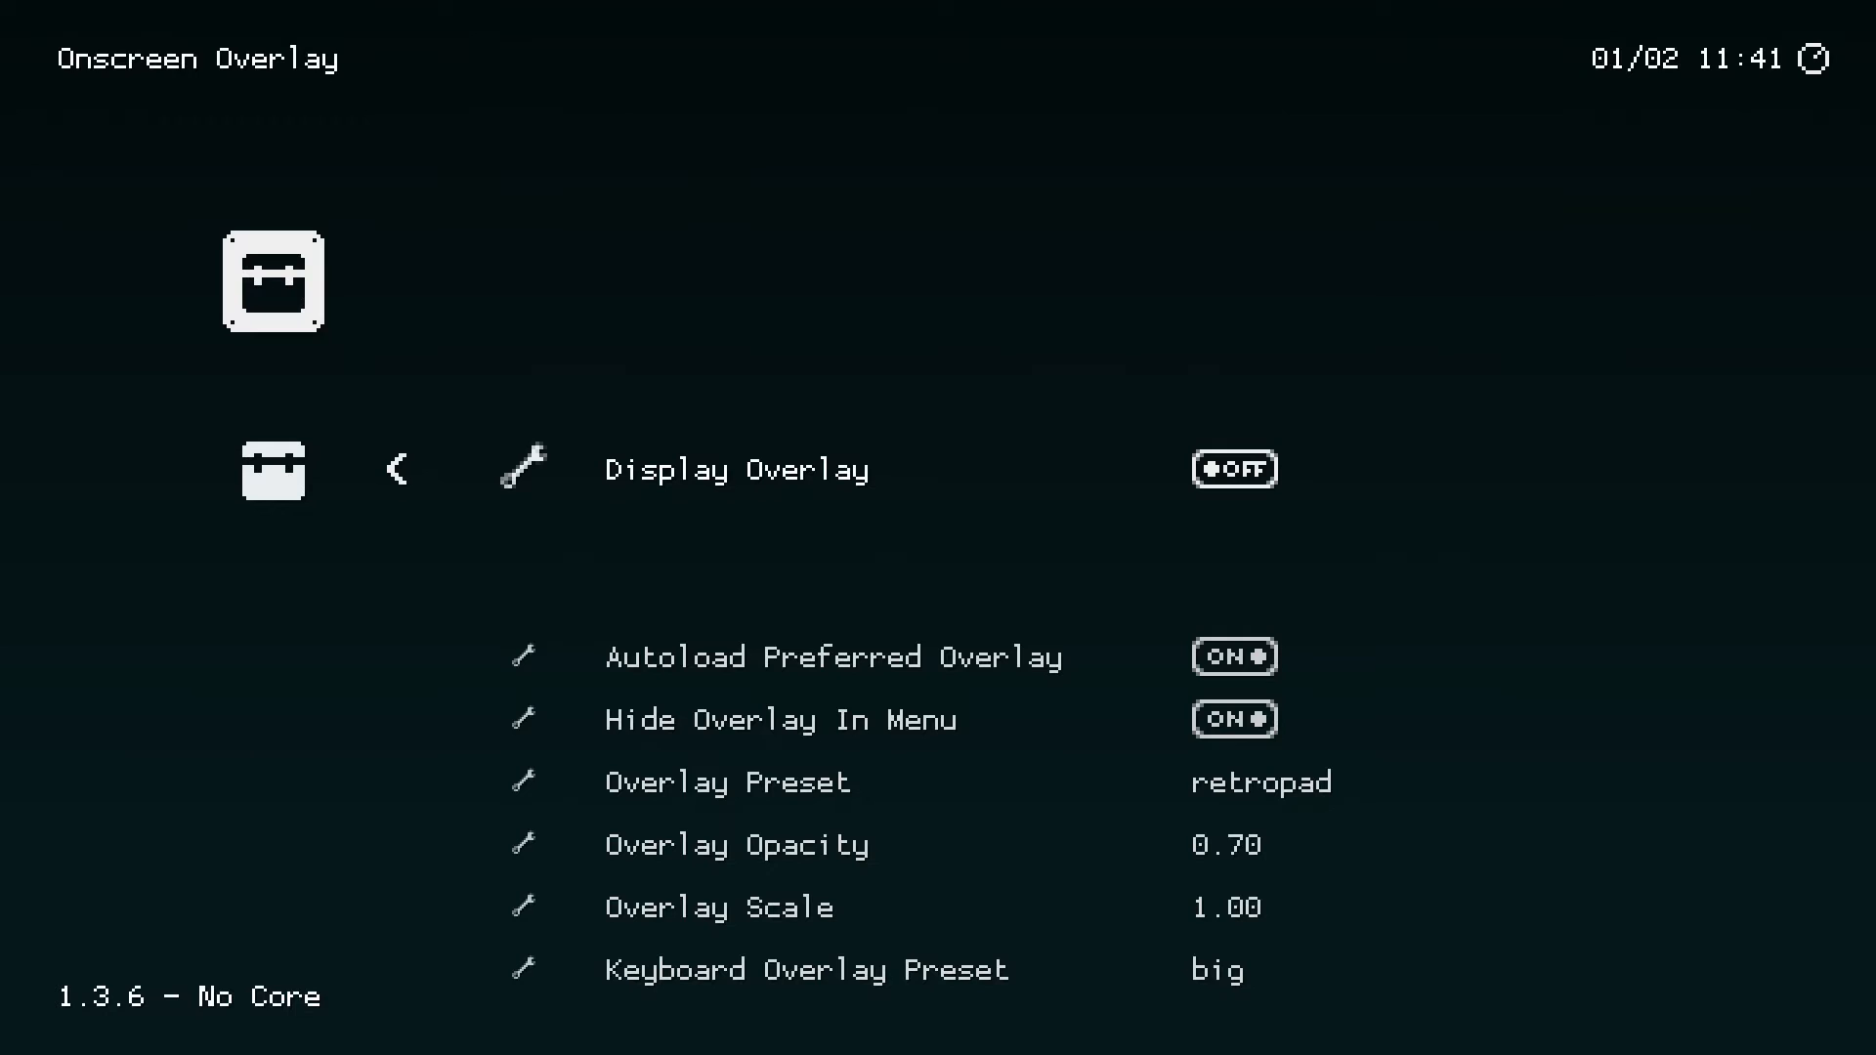
{"action": "left_click", "coordinate": [1232, 468]}
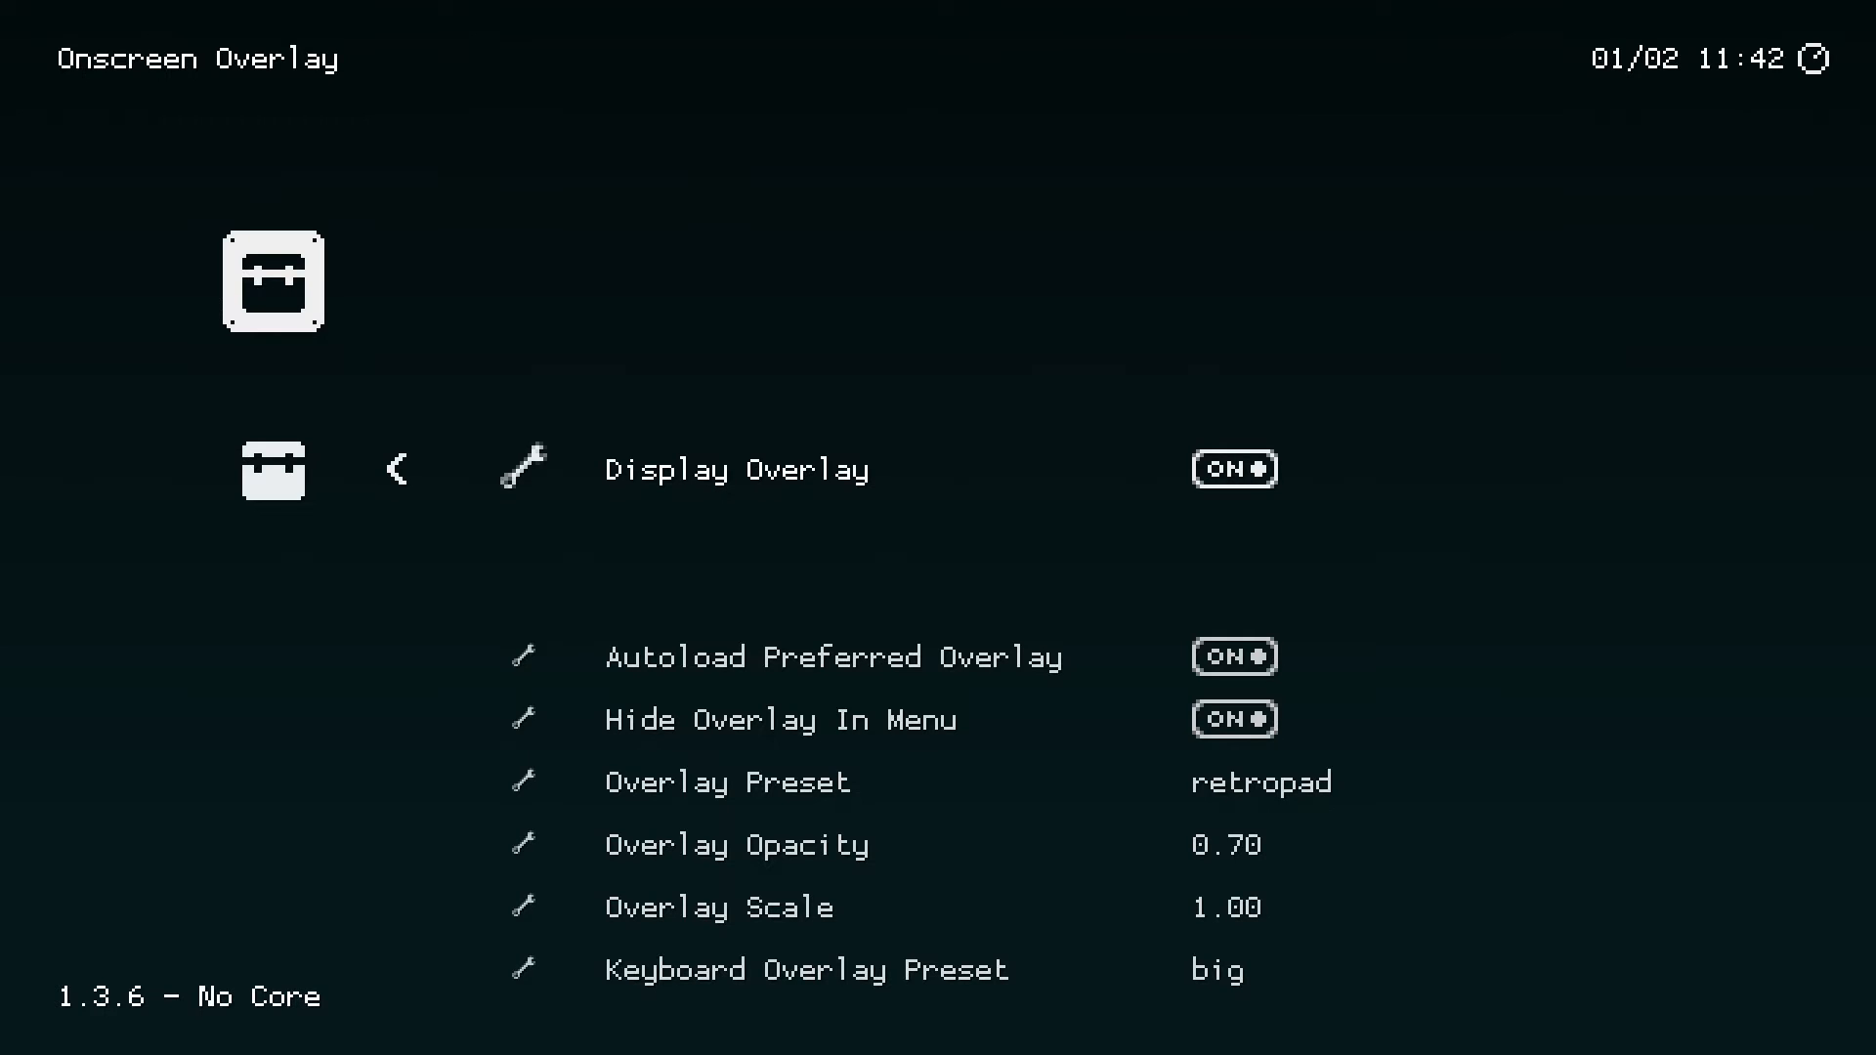
{"action": "left_click", "coordinate": [1234, 468]}
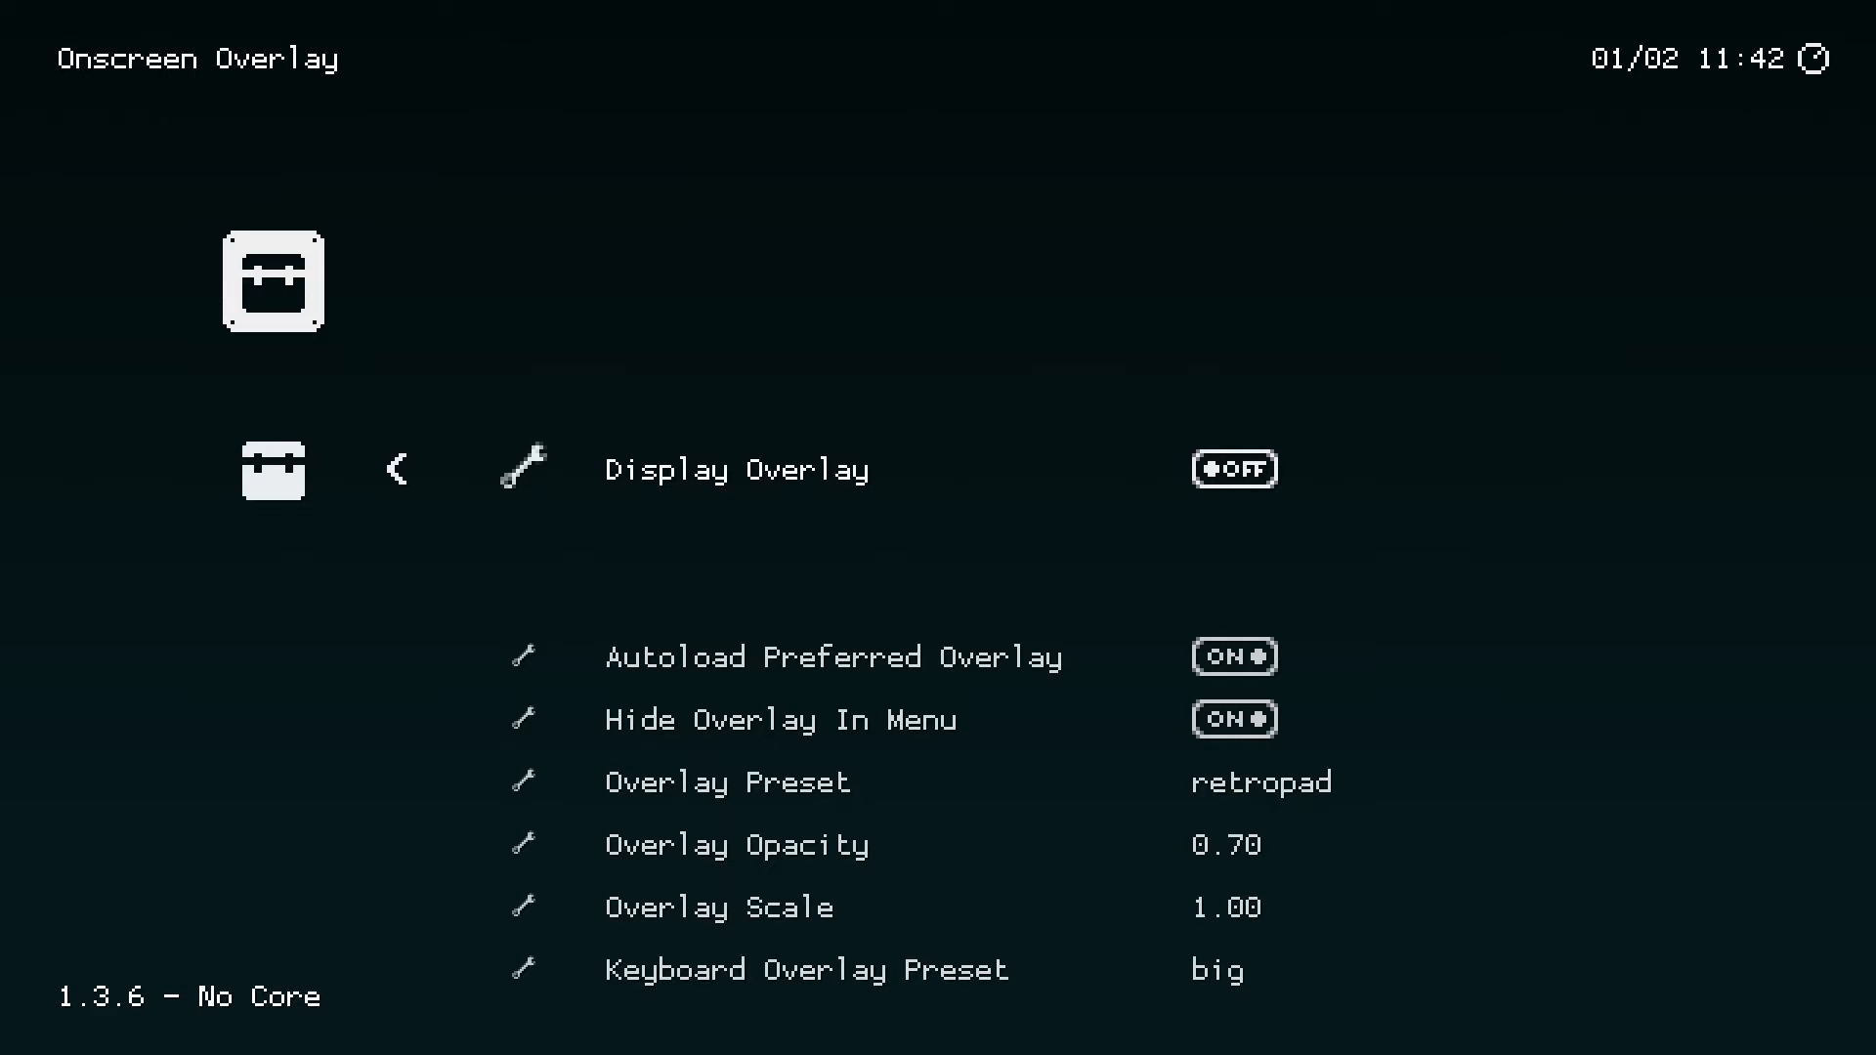
{"action": "left_click", "coordinate": [393, 468]}
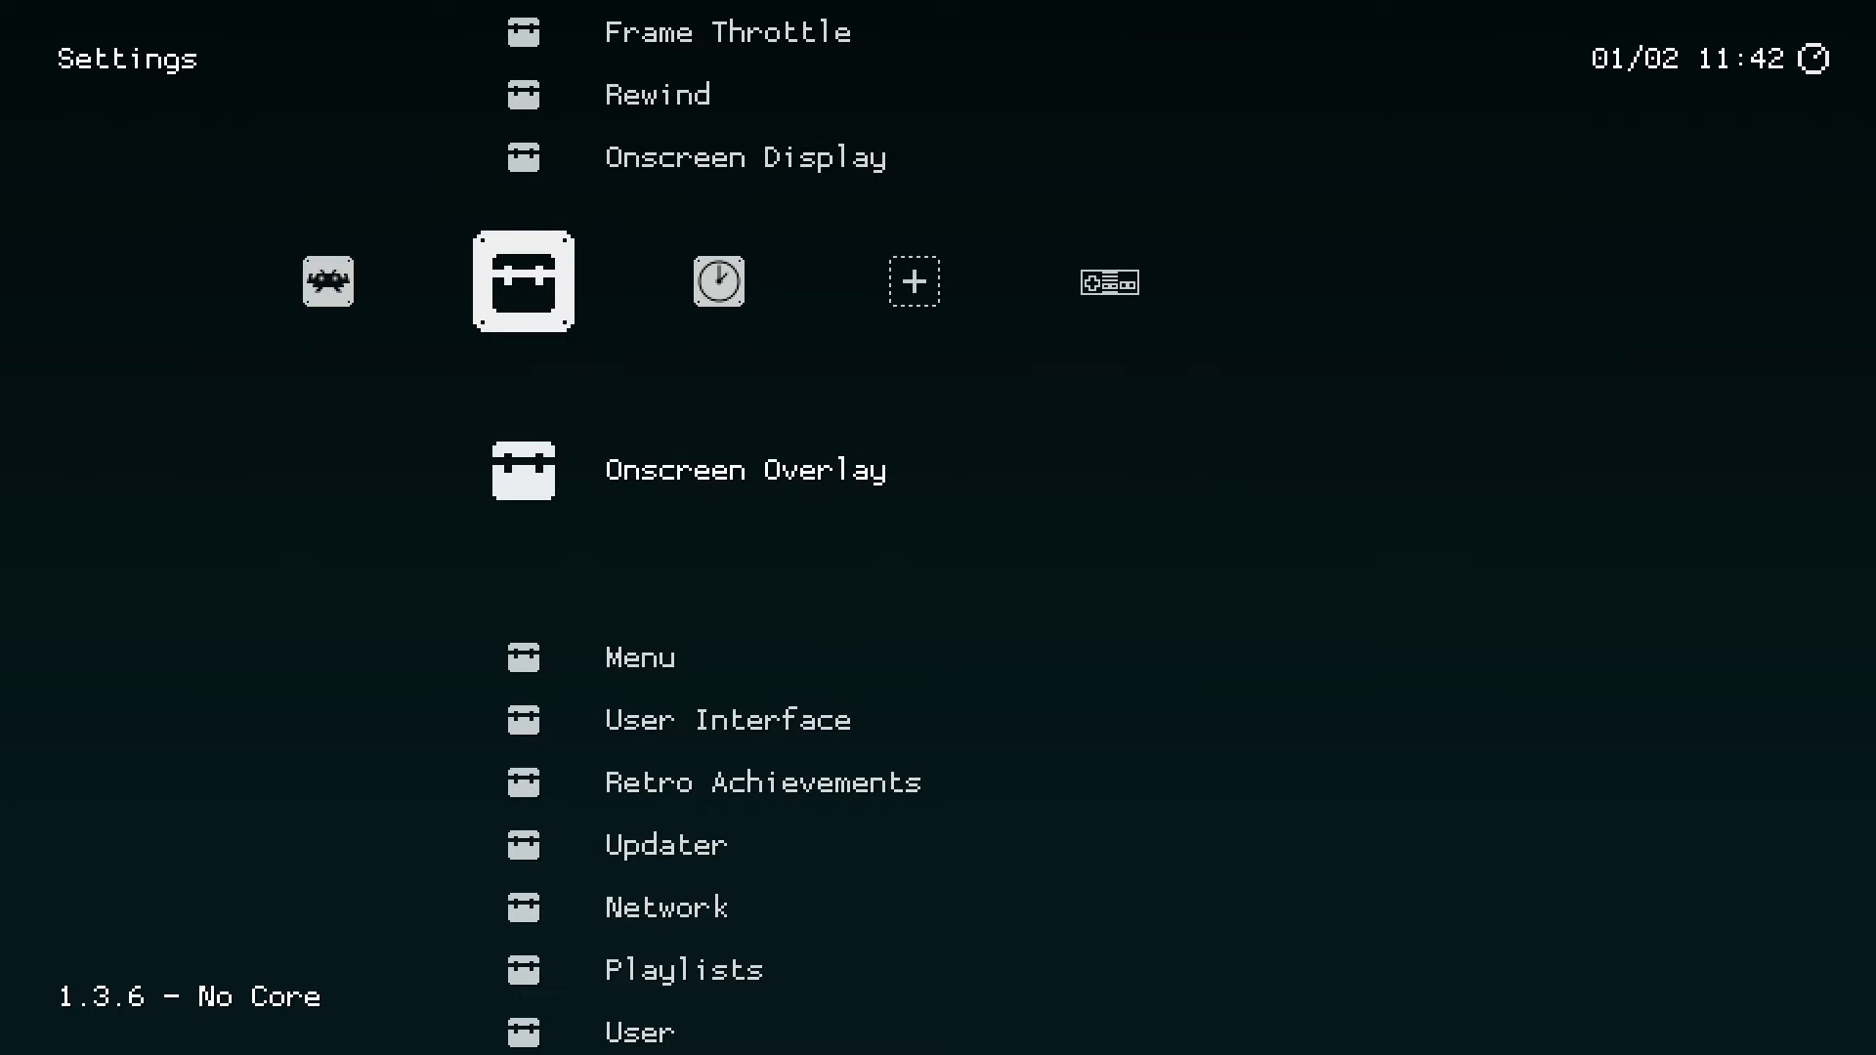
{"action": "scroll", "scroll_direction": "up", "scroll_amount": 3}
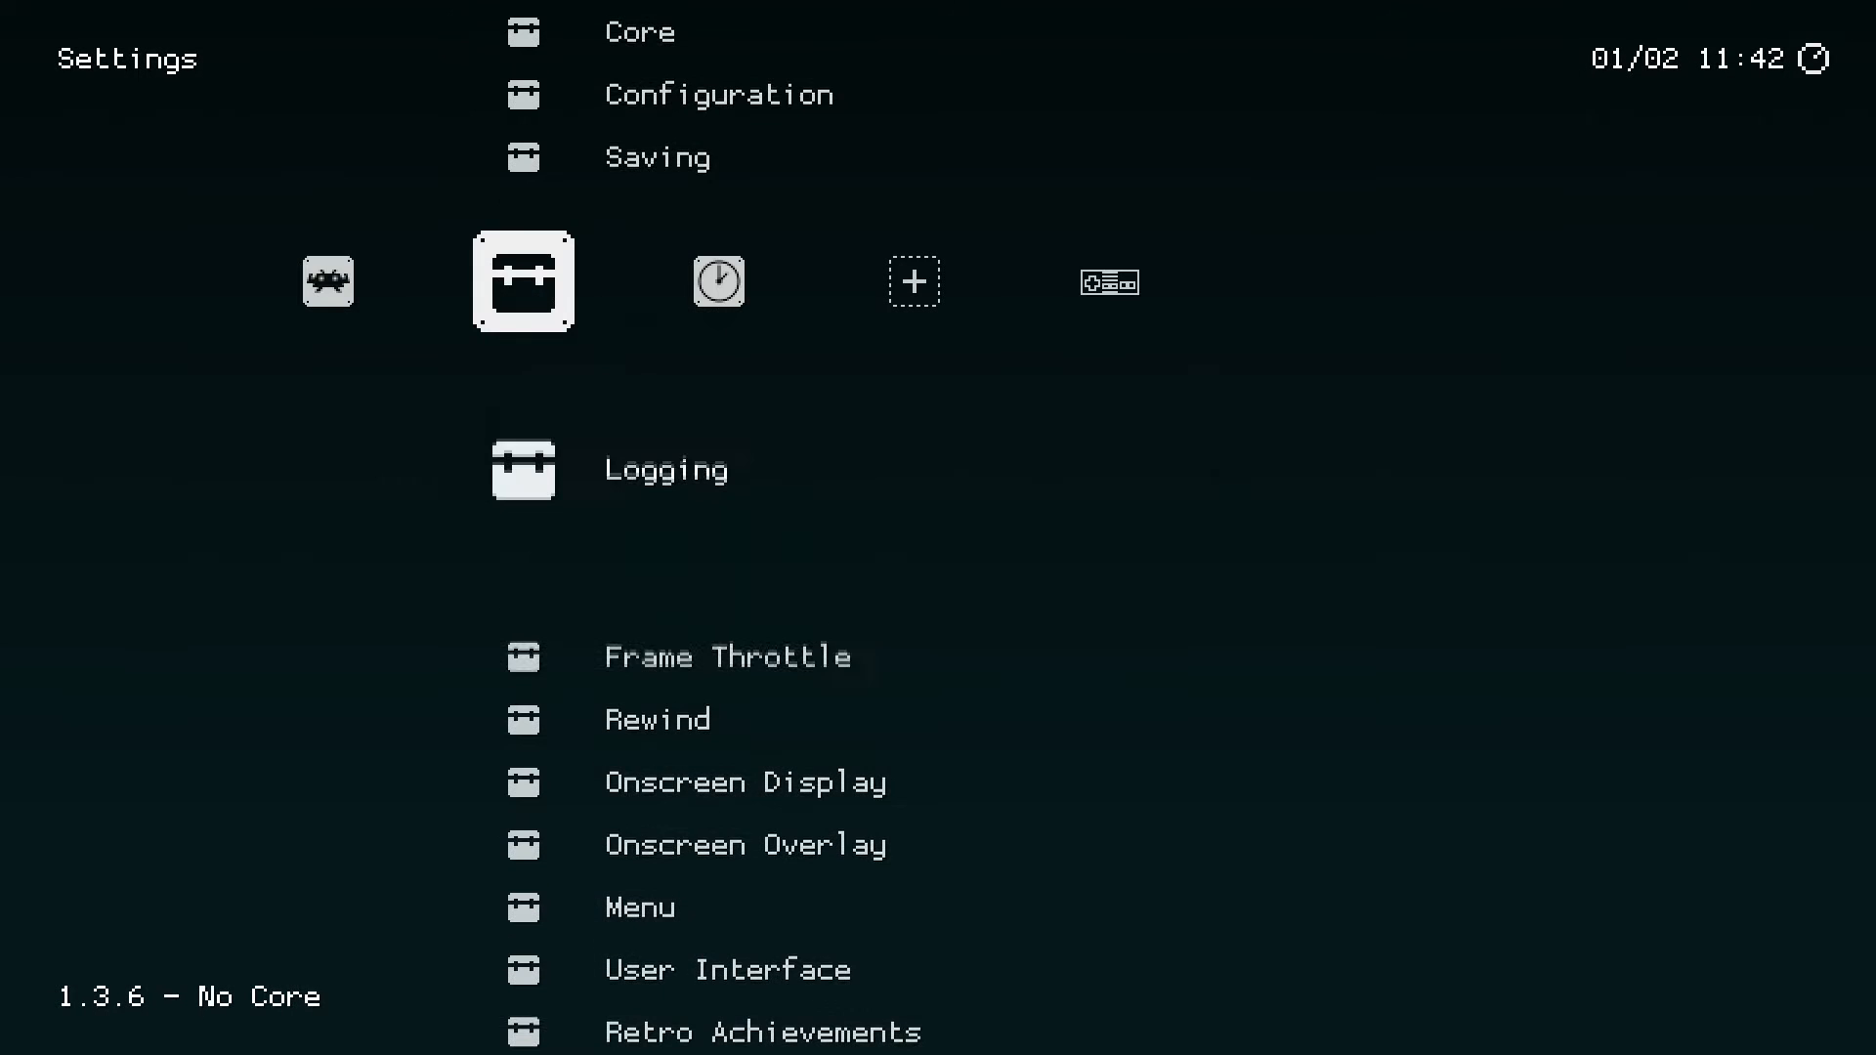
{"action": "scroll", "scroll_direction": "up", "scroll_amount": 3}
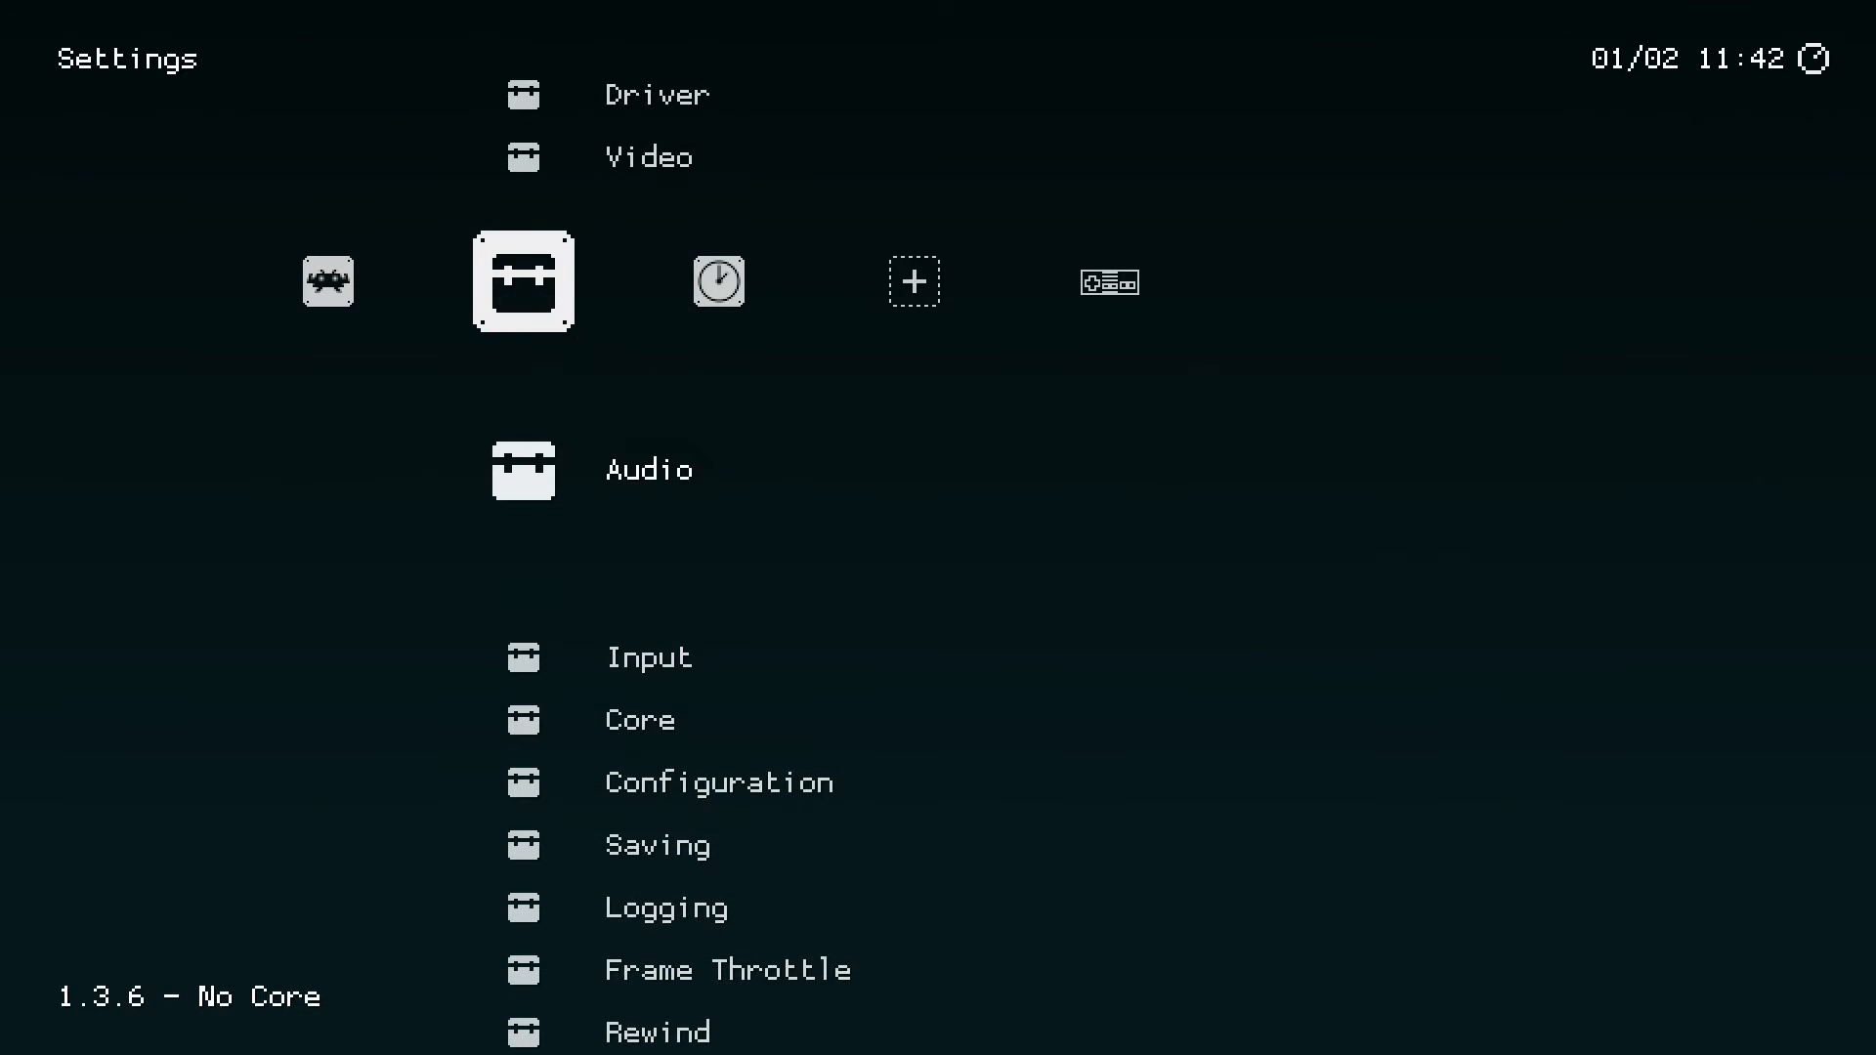
{"action": "scroll", "scroll_direction": "up", "scroll_amount": 3}
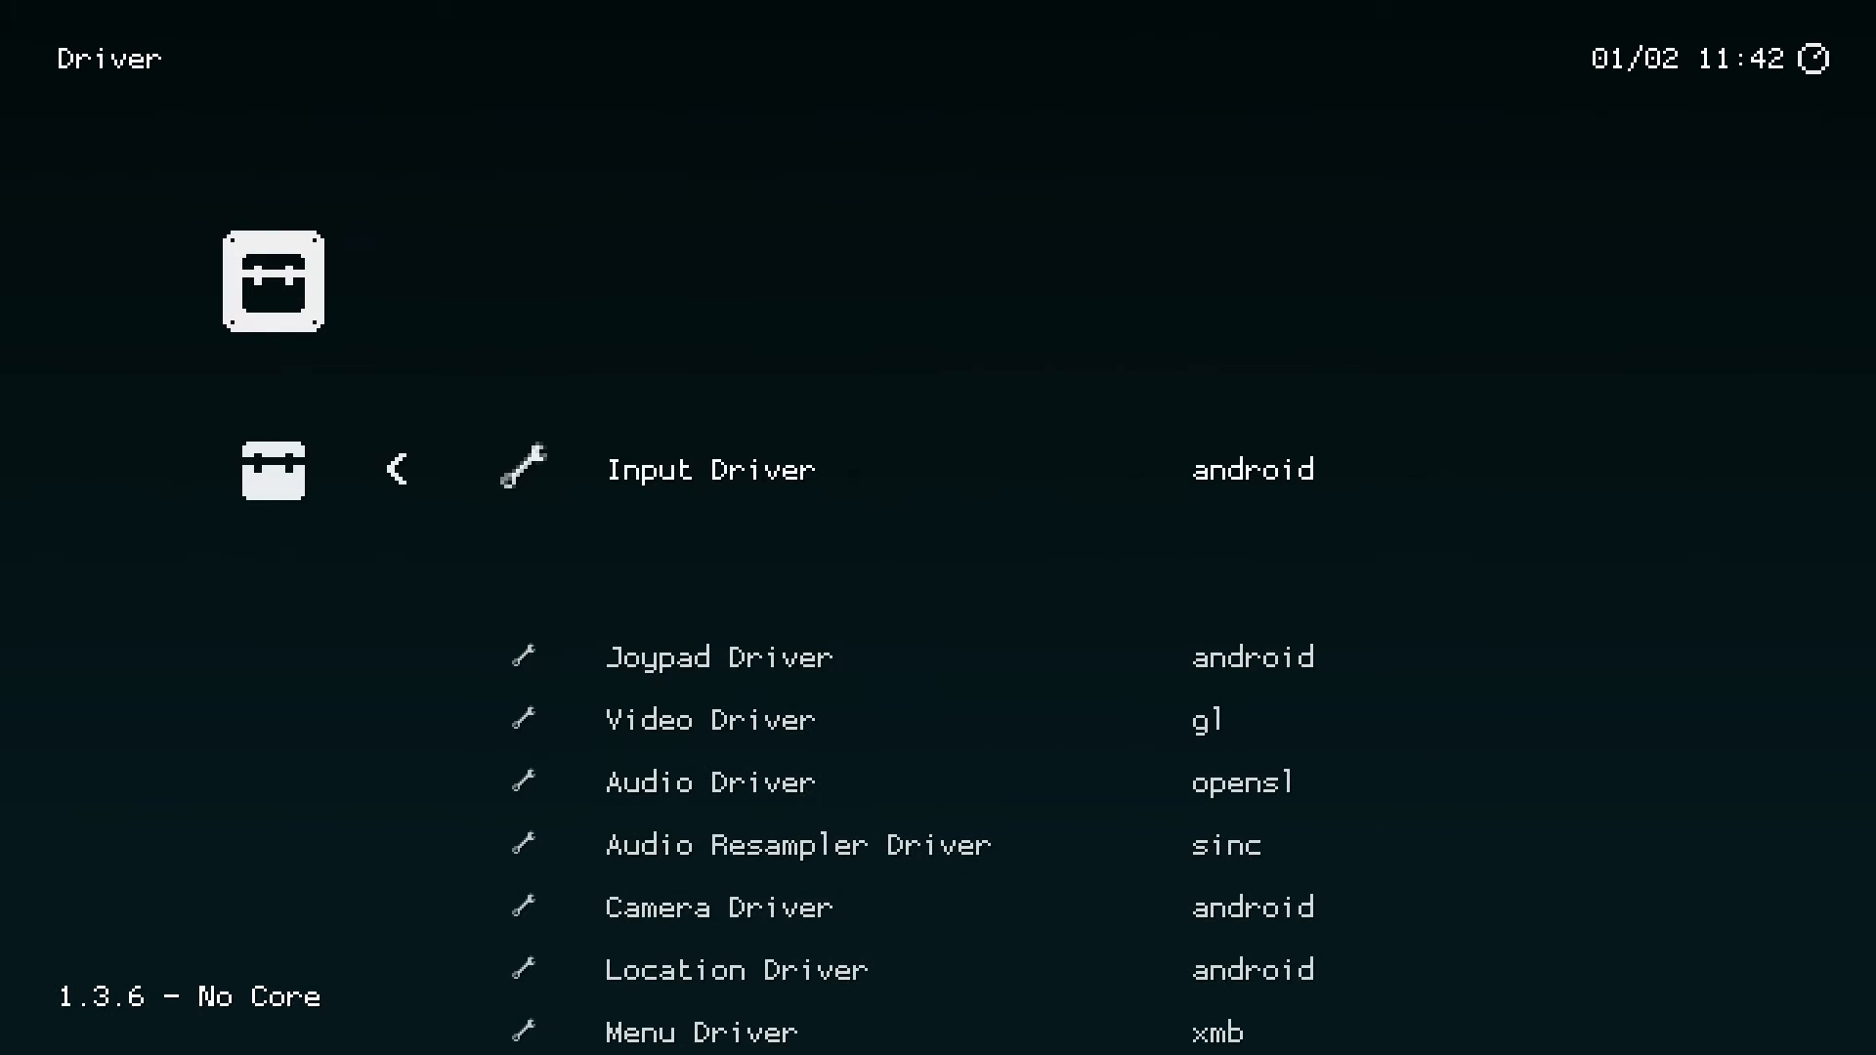
{"action": "scroll", "scroll_direction": "down", "scroll_amount": 3}
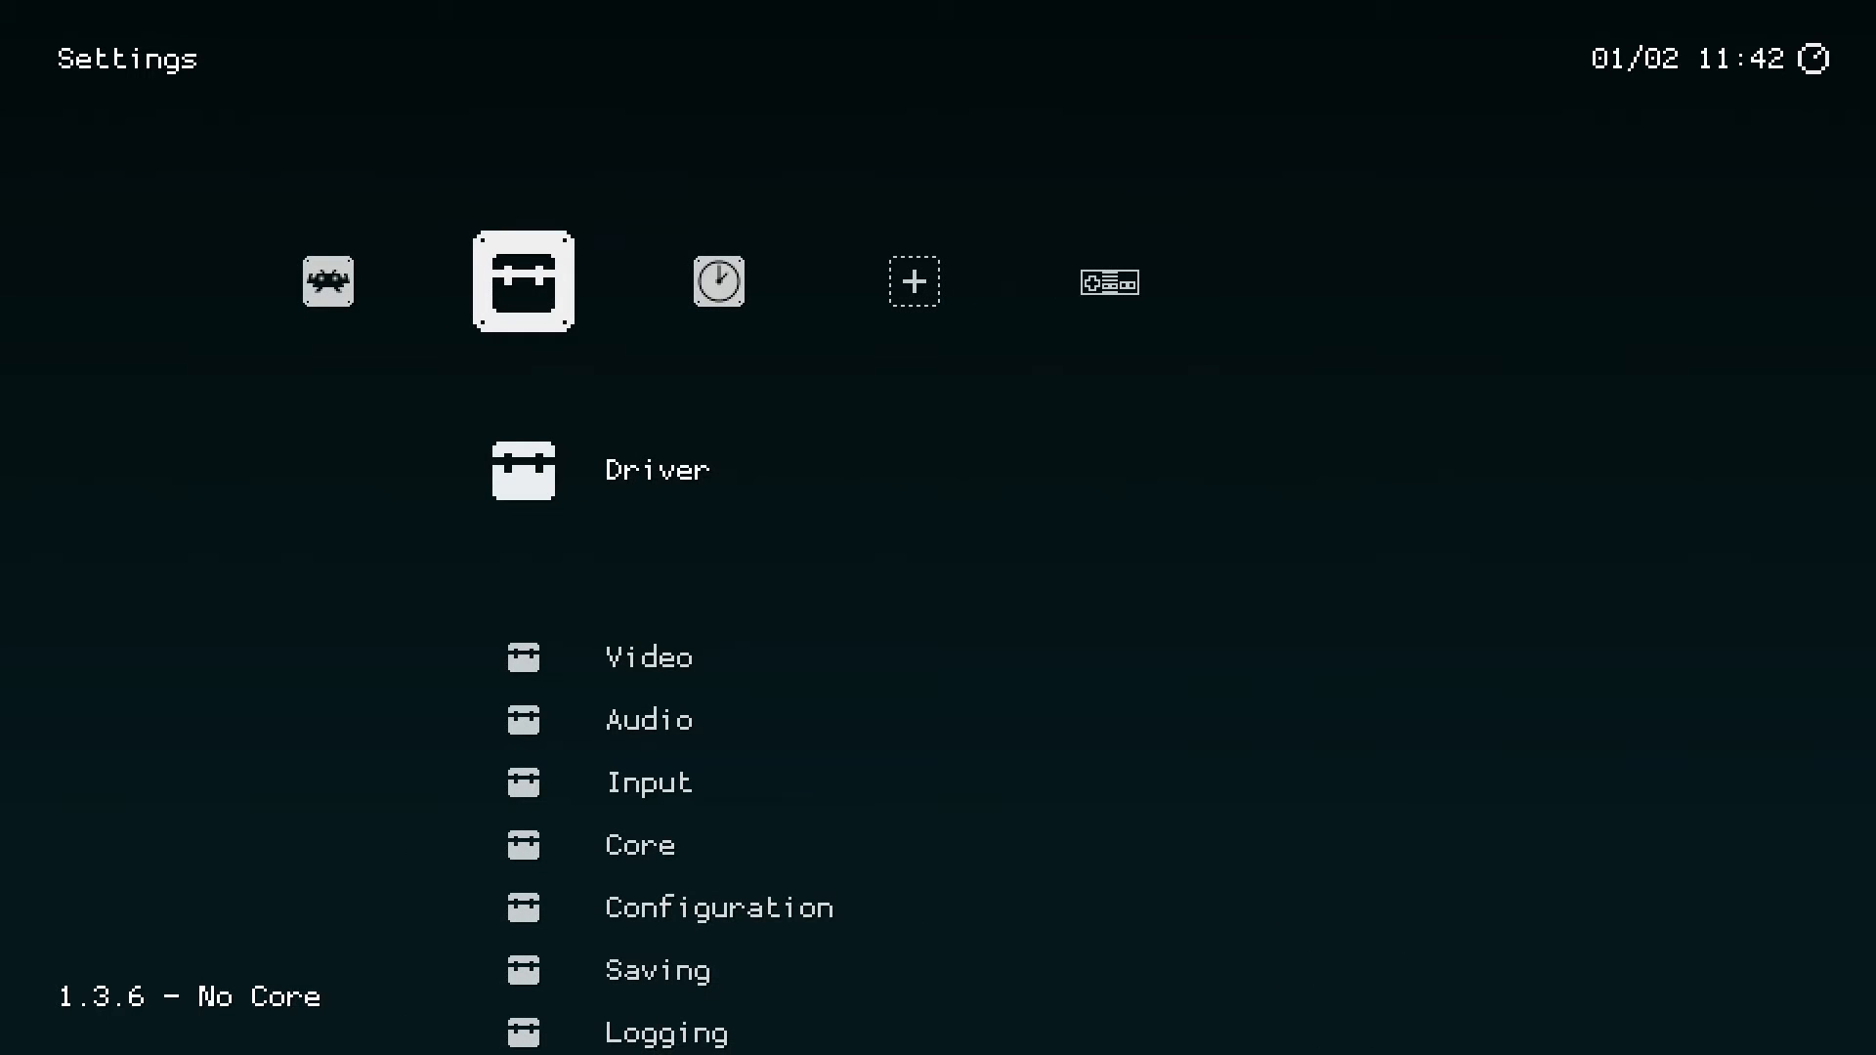
{"action": "scroll", "scroll_direction": "down", "scroll_amount": 3}
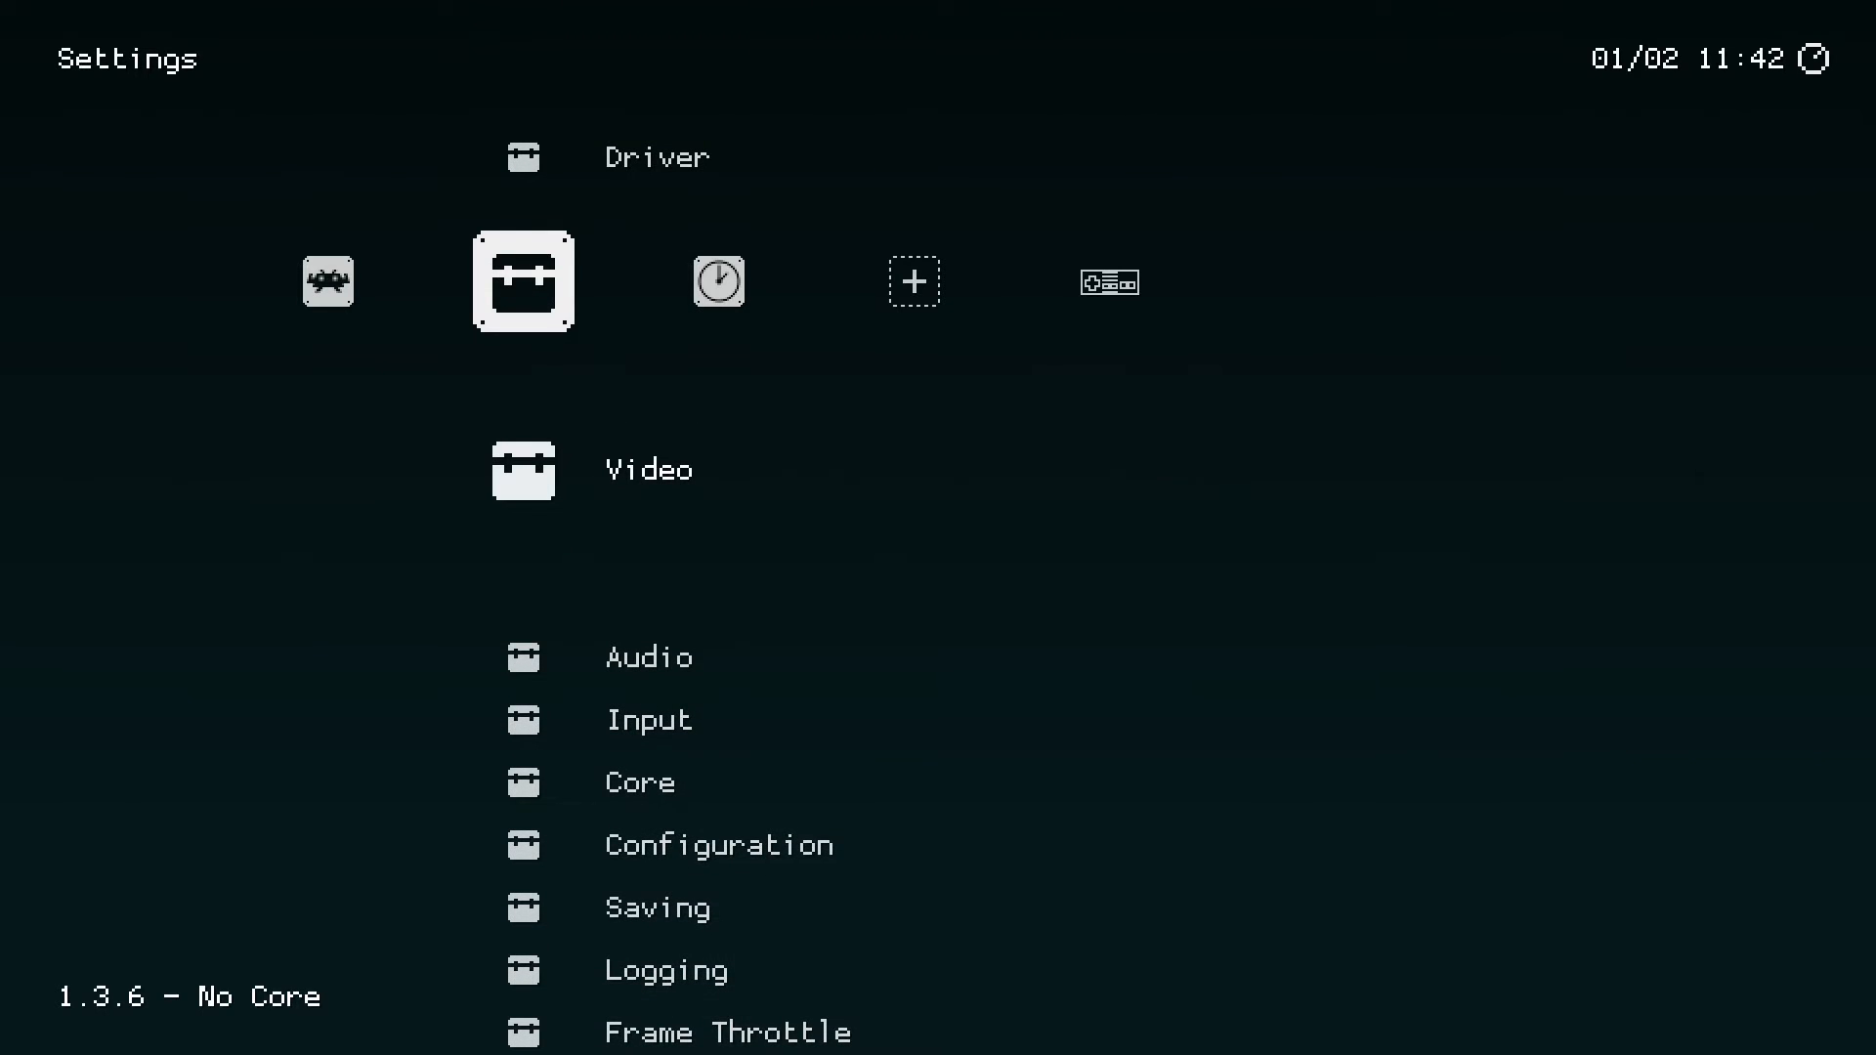
{"action": "scroll", "scroll_direction": "down", "scroll_amount": 3}
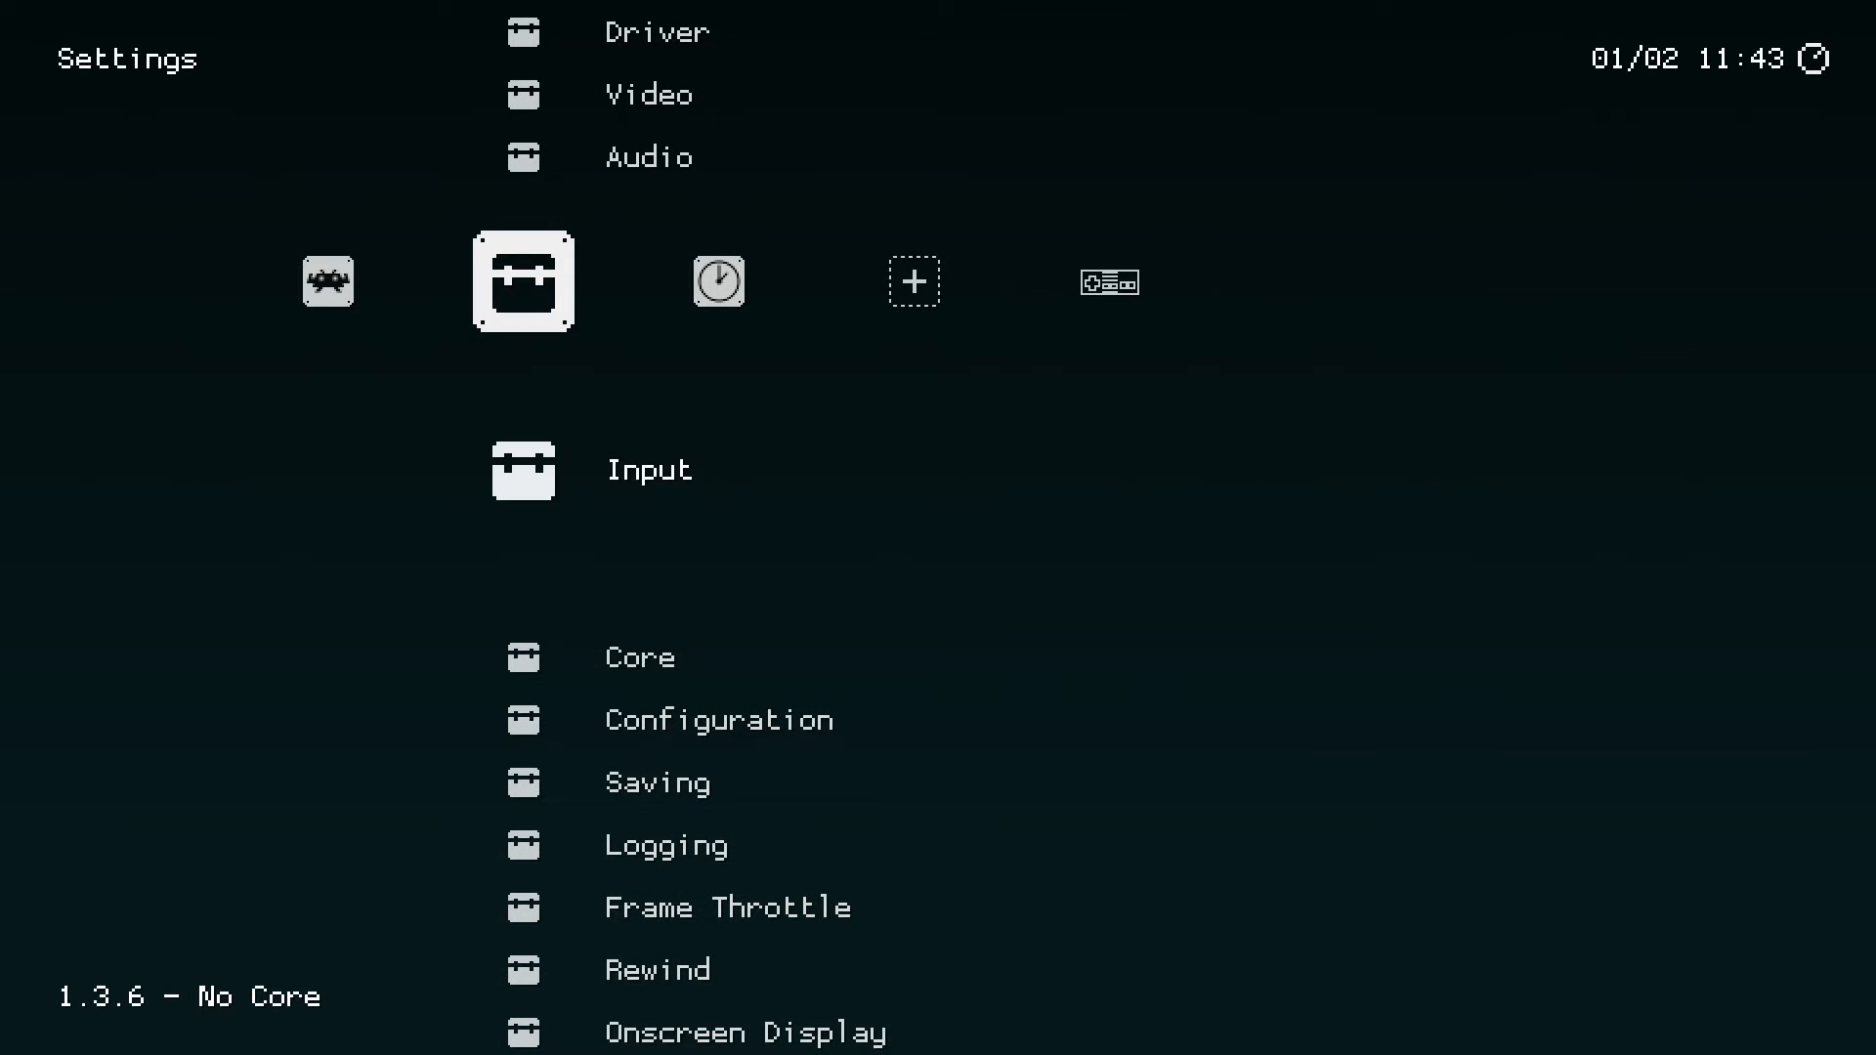
- Open Settings > Input and cycle Menu Toggle Gamepad Combo to None and back to Start + Select
{"action": "left_click", "coordinate": [646, 468]}
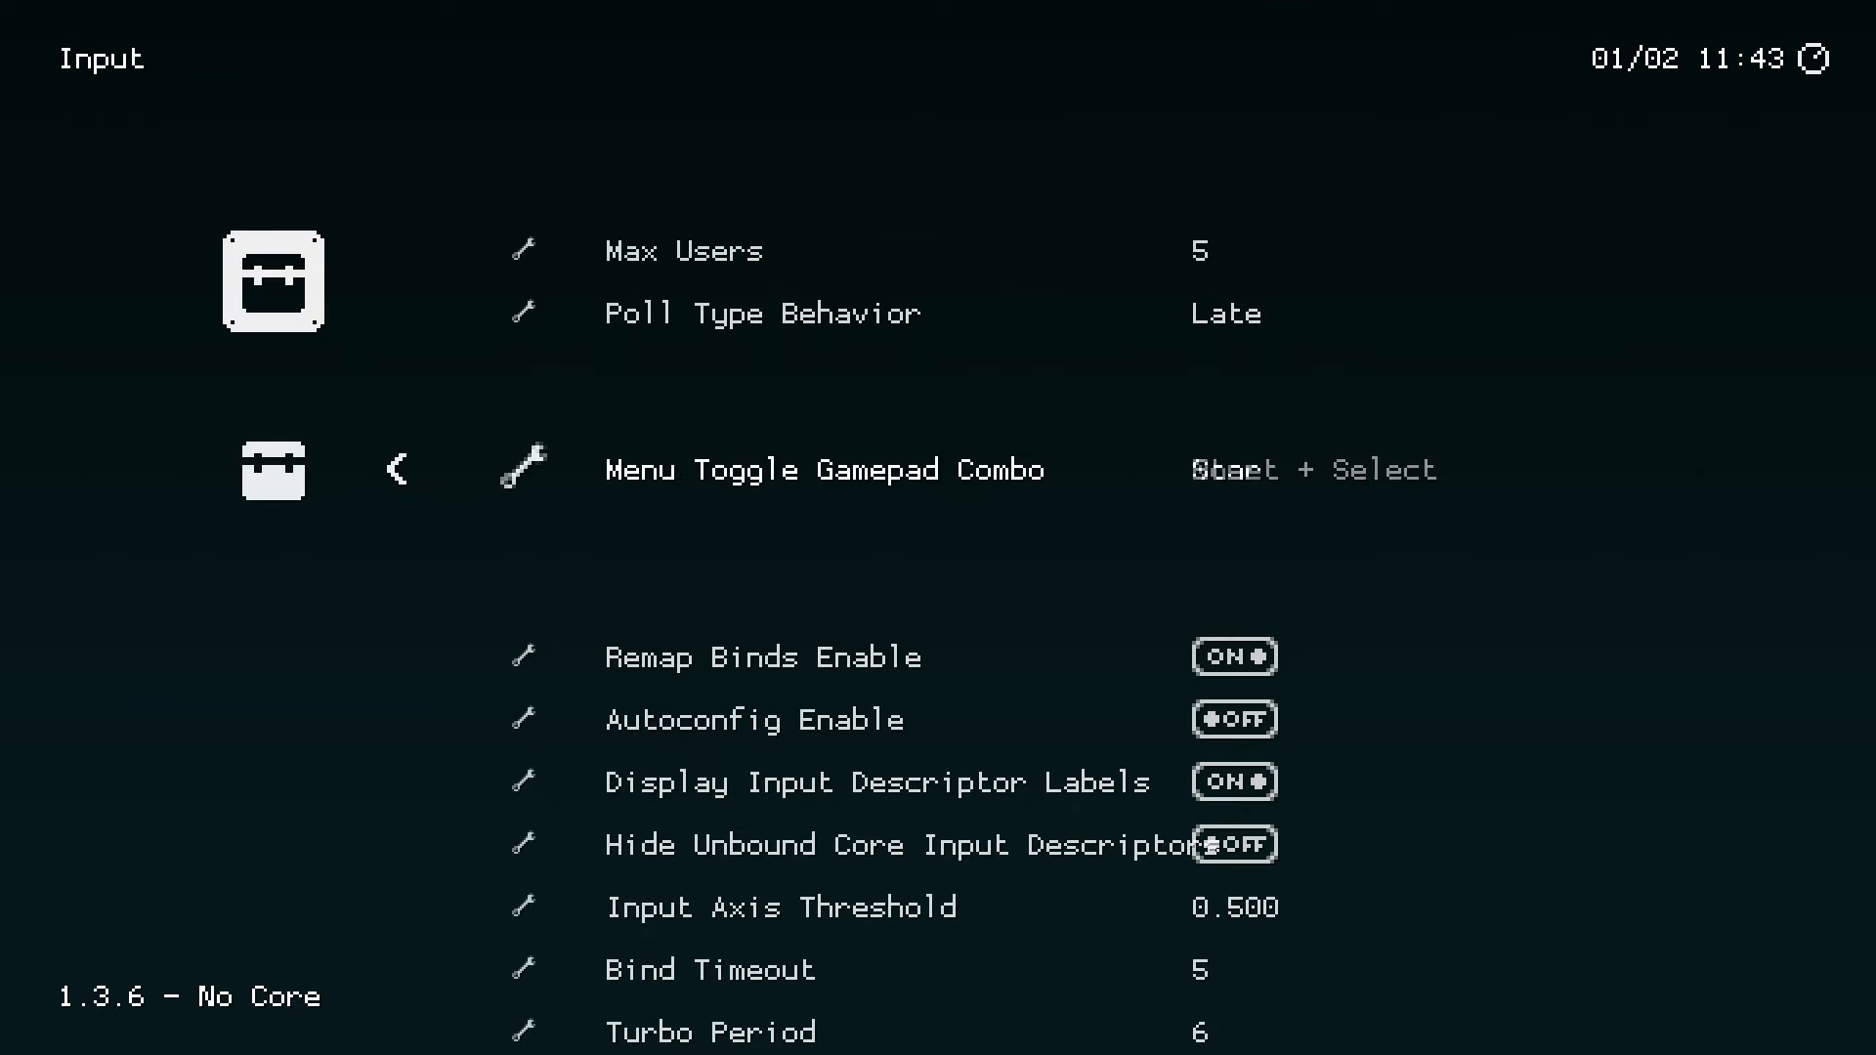
{"action": "left_click", "coordinate": [1312, 469]}
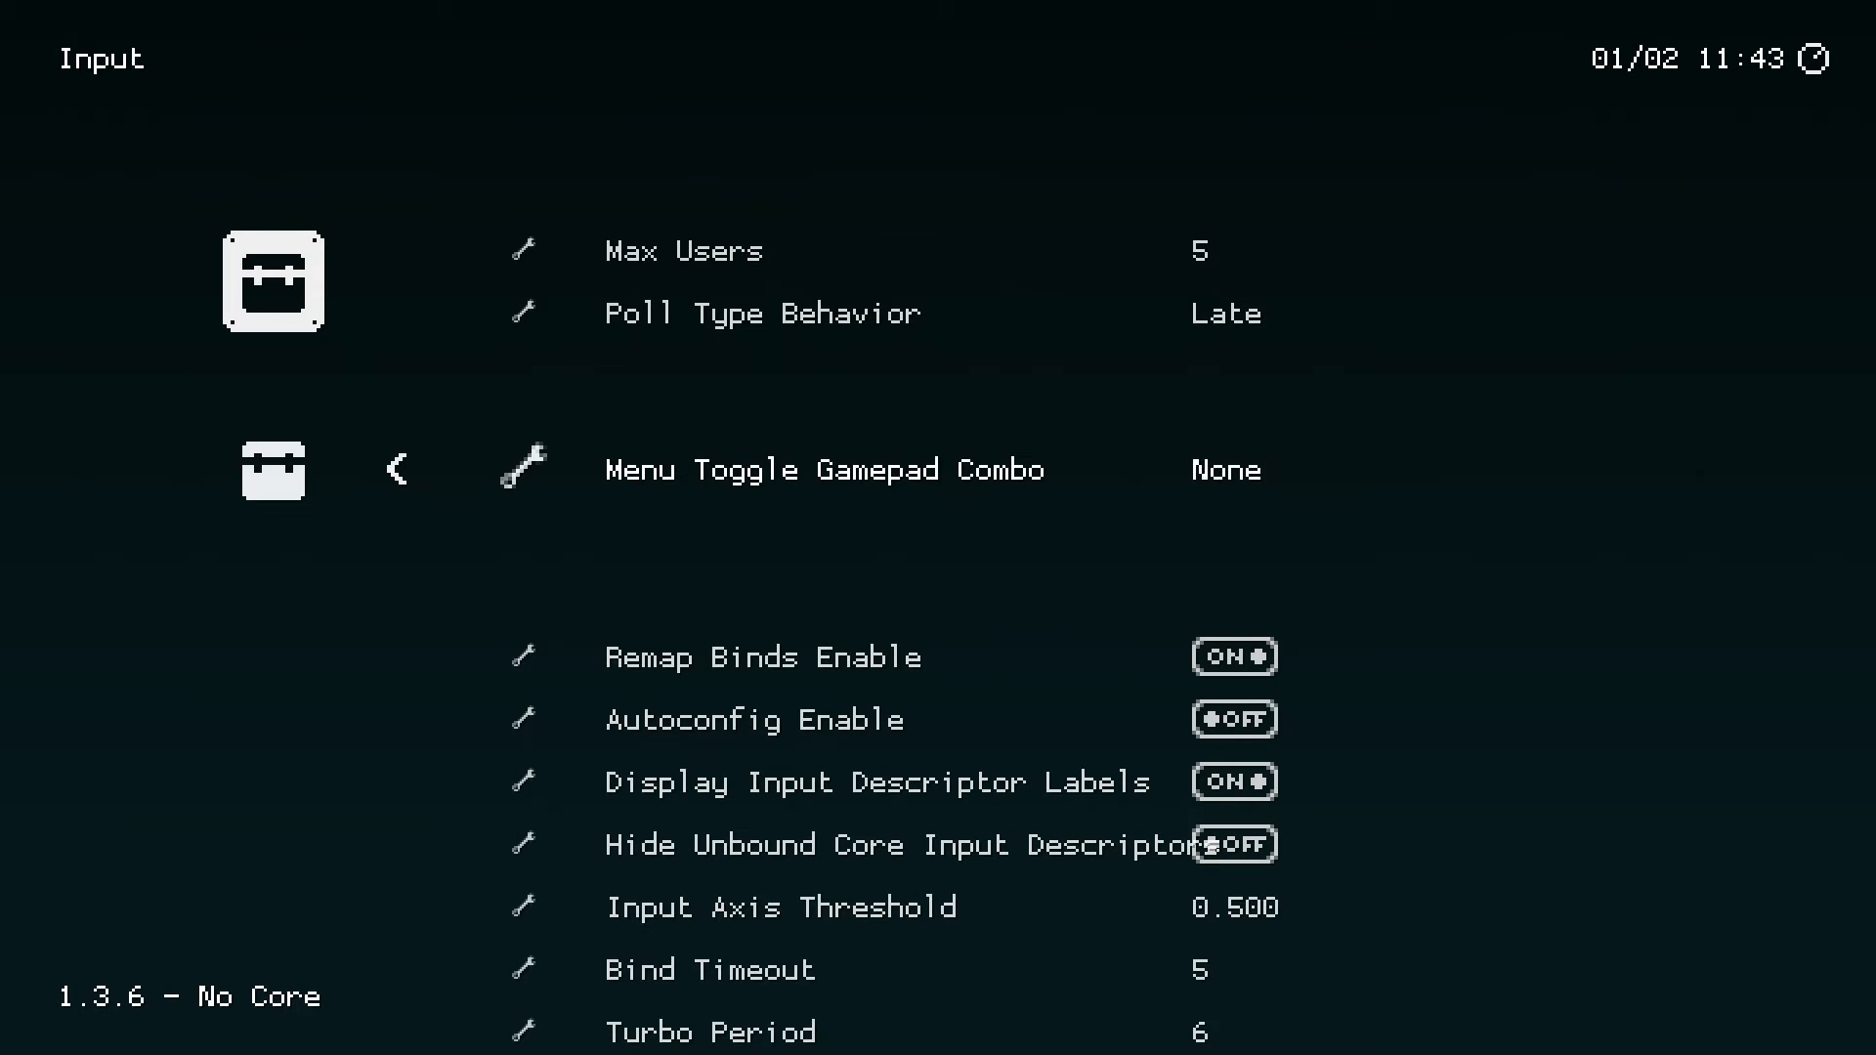
{"action": "left_click", "coordinate": [1226, 469]}
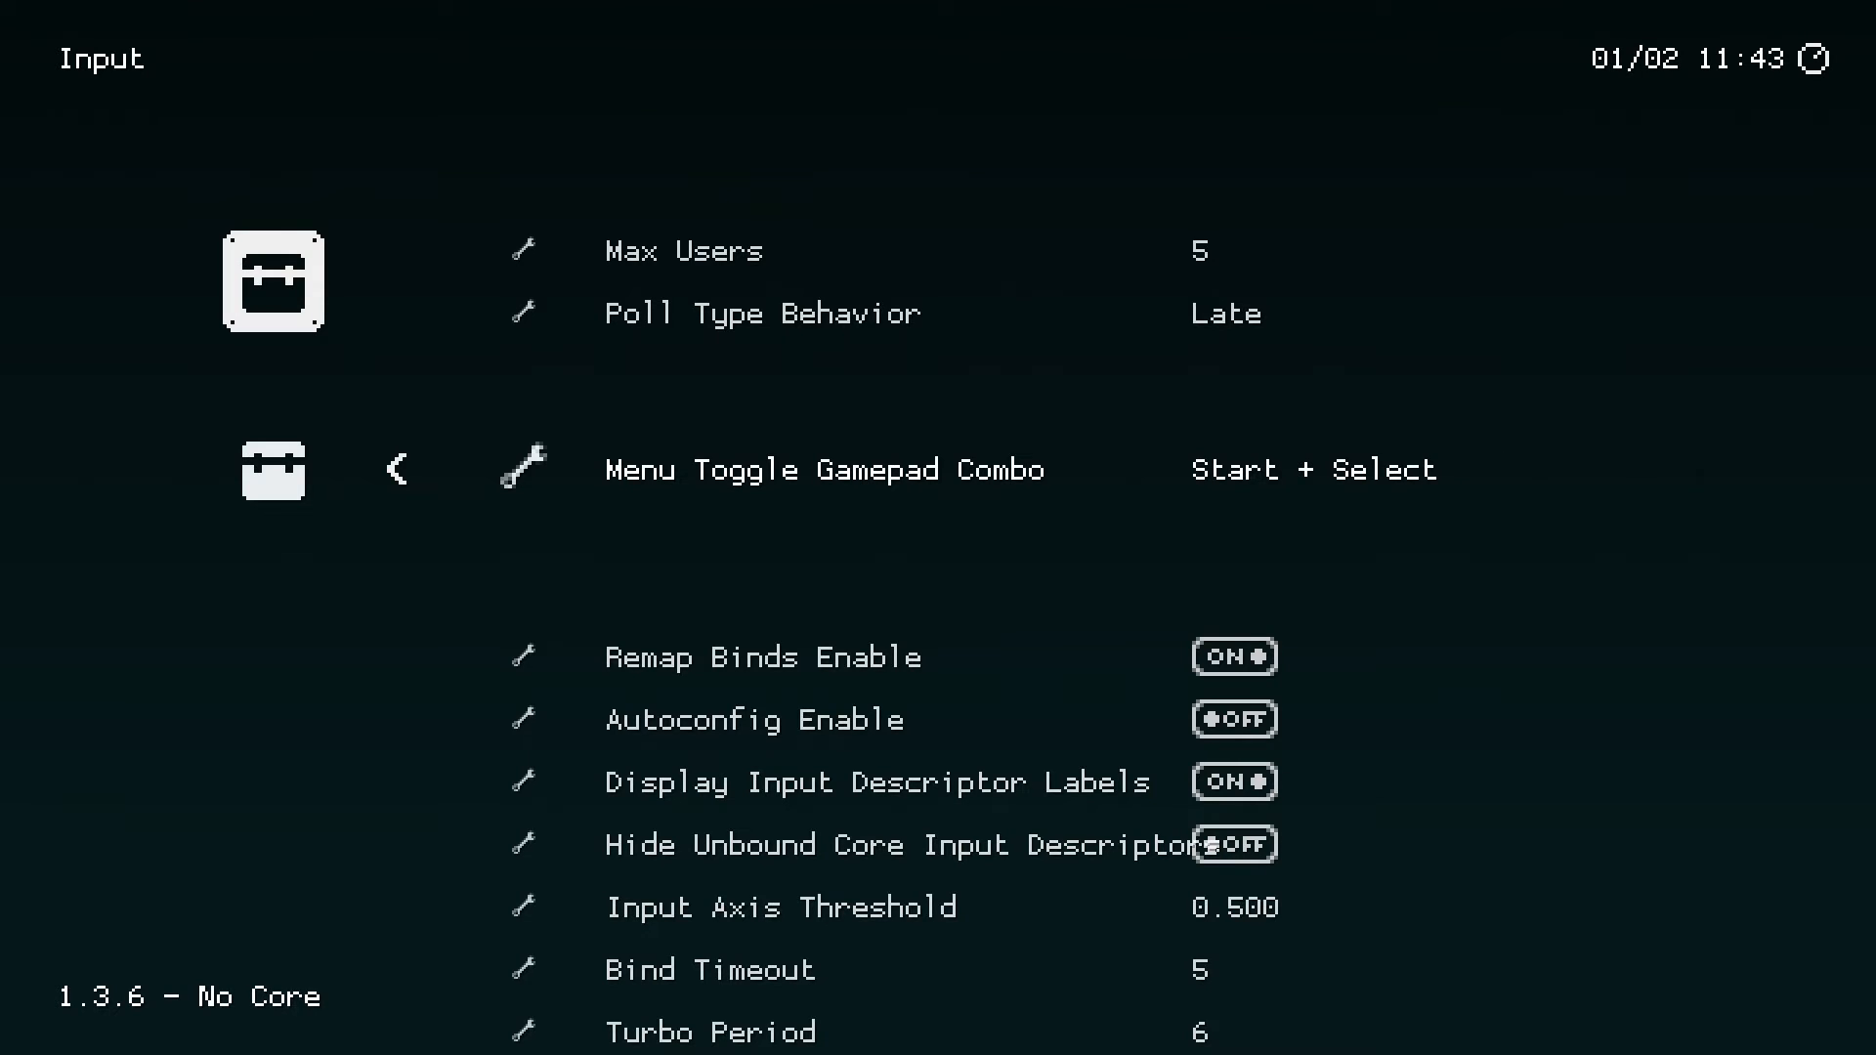
{"action": "scroll", "scroll_direction": "down", "scroll_amount": 3}
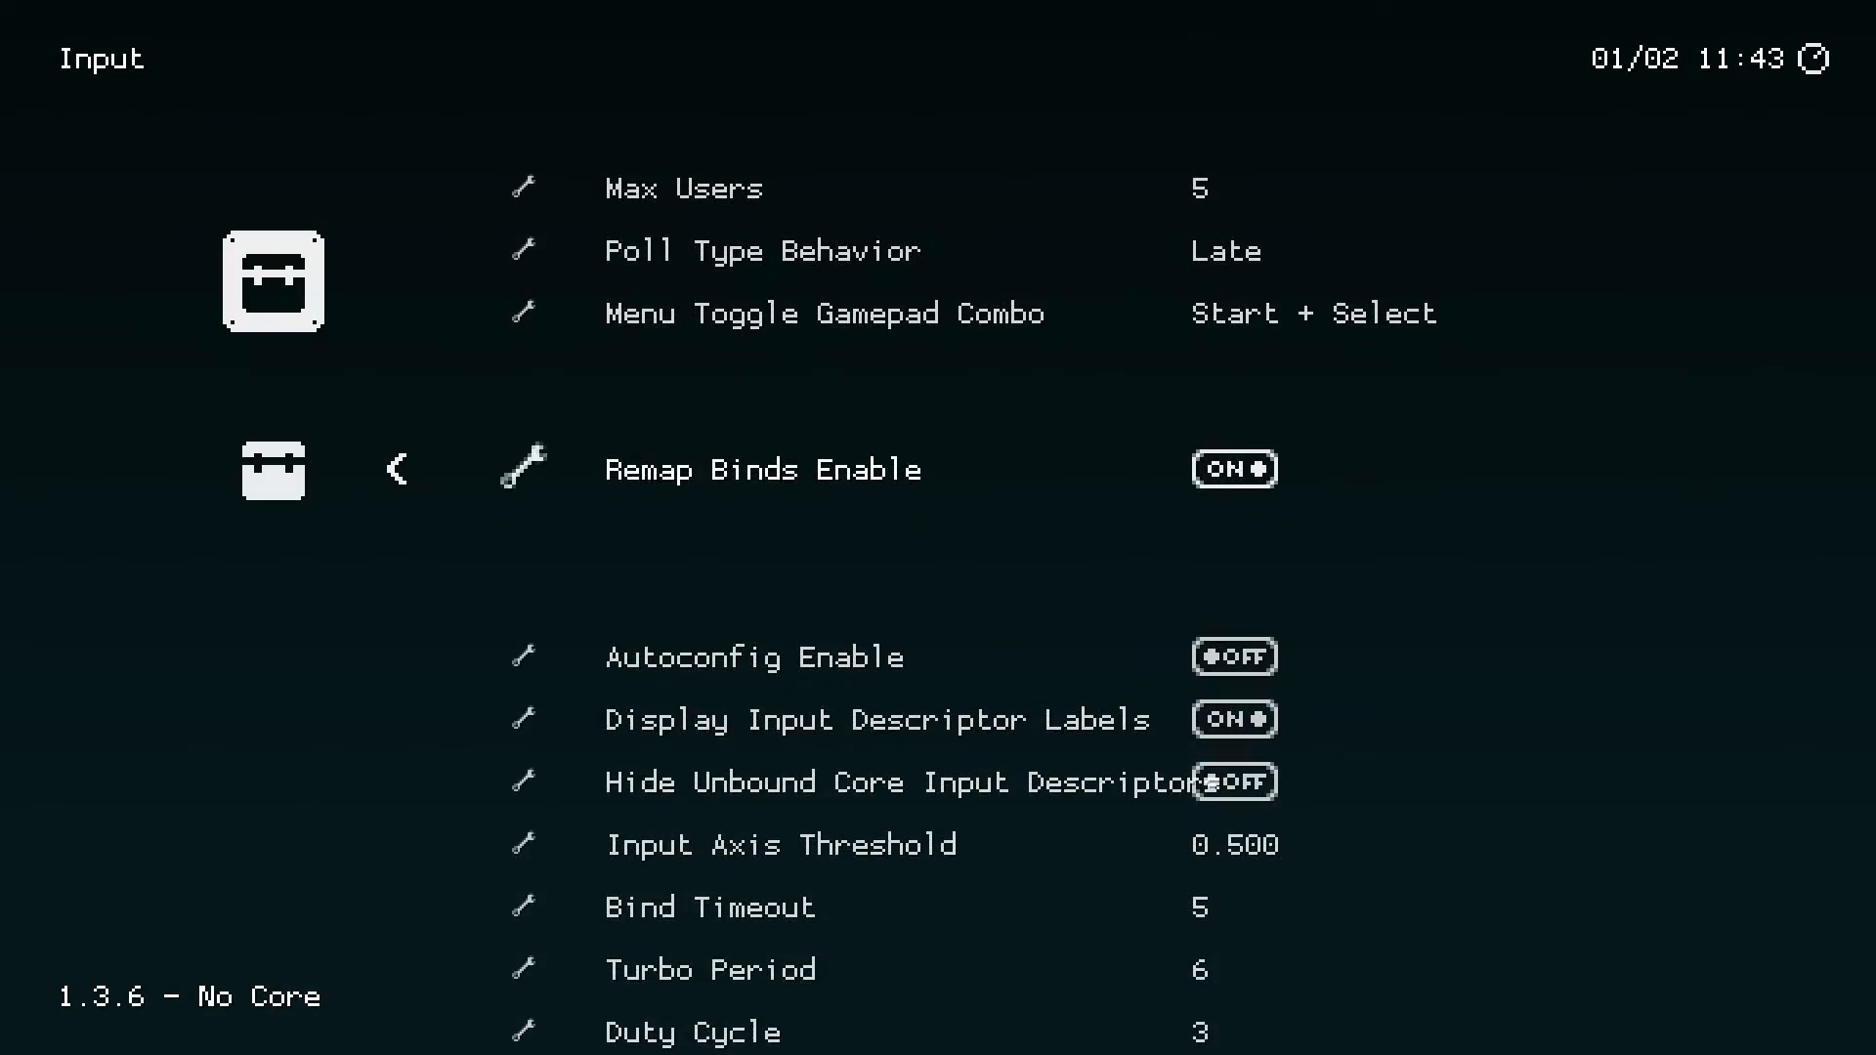
{"action": "scroll", "scroll_direction": "down", "scroll_amount": 3}
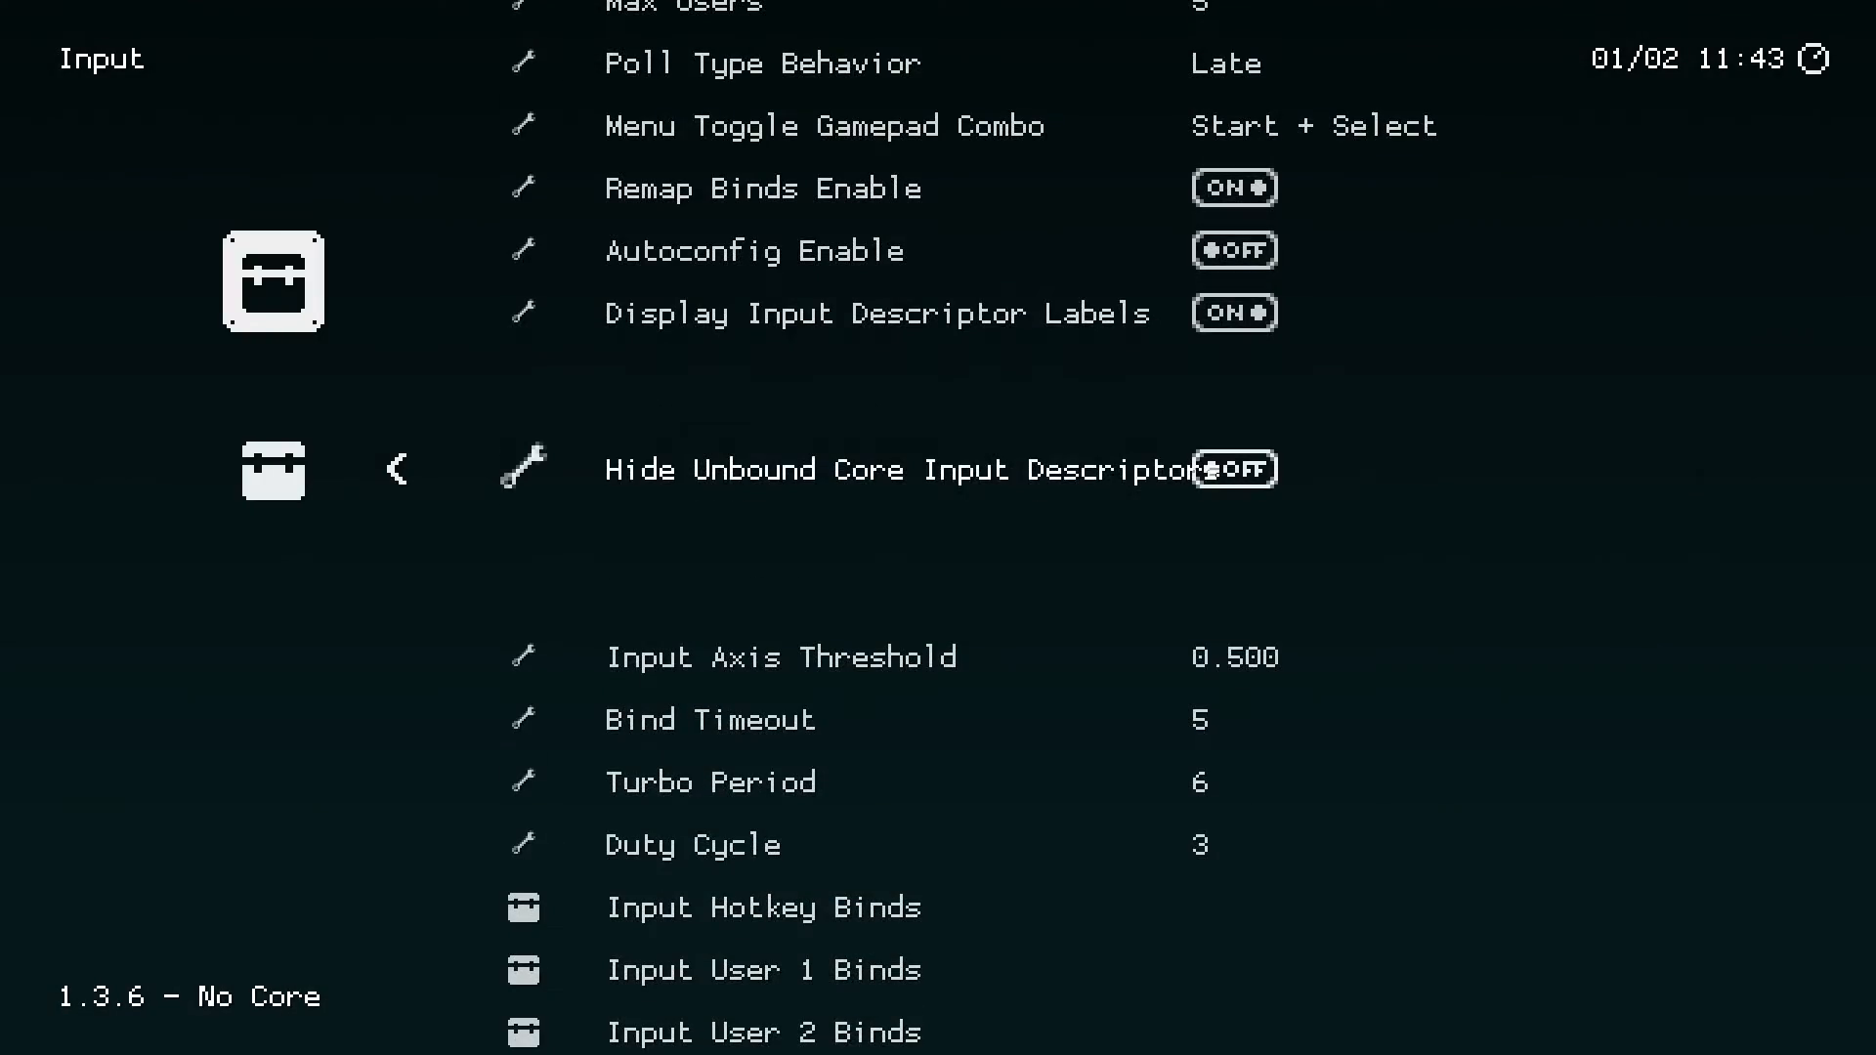
{"action": "scroll", "scroll_direction": "down", "scroll_amount": 3}
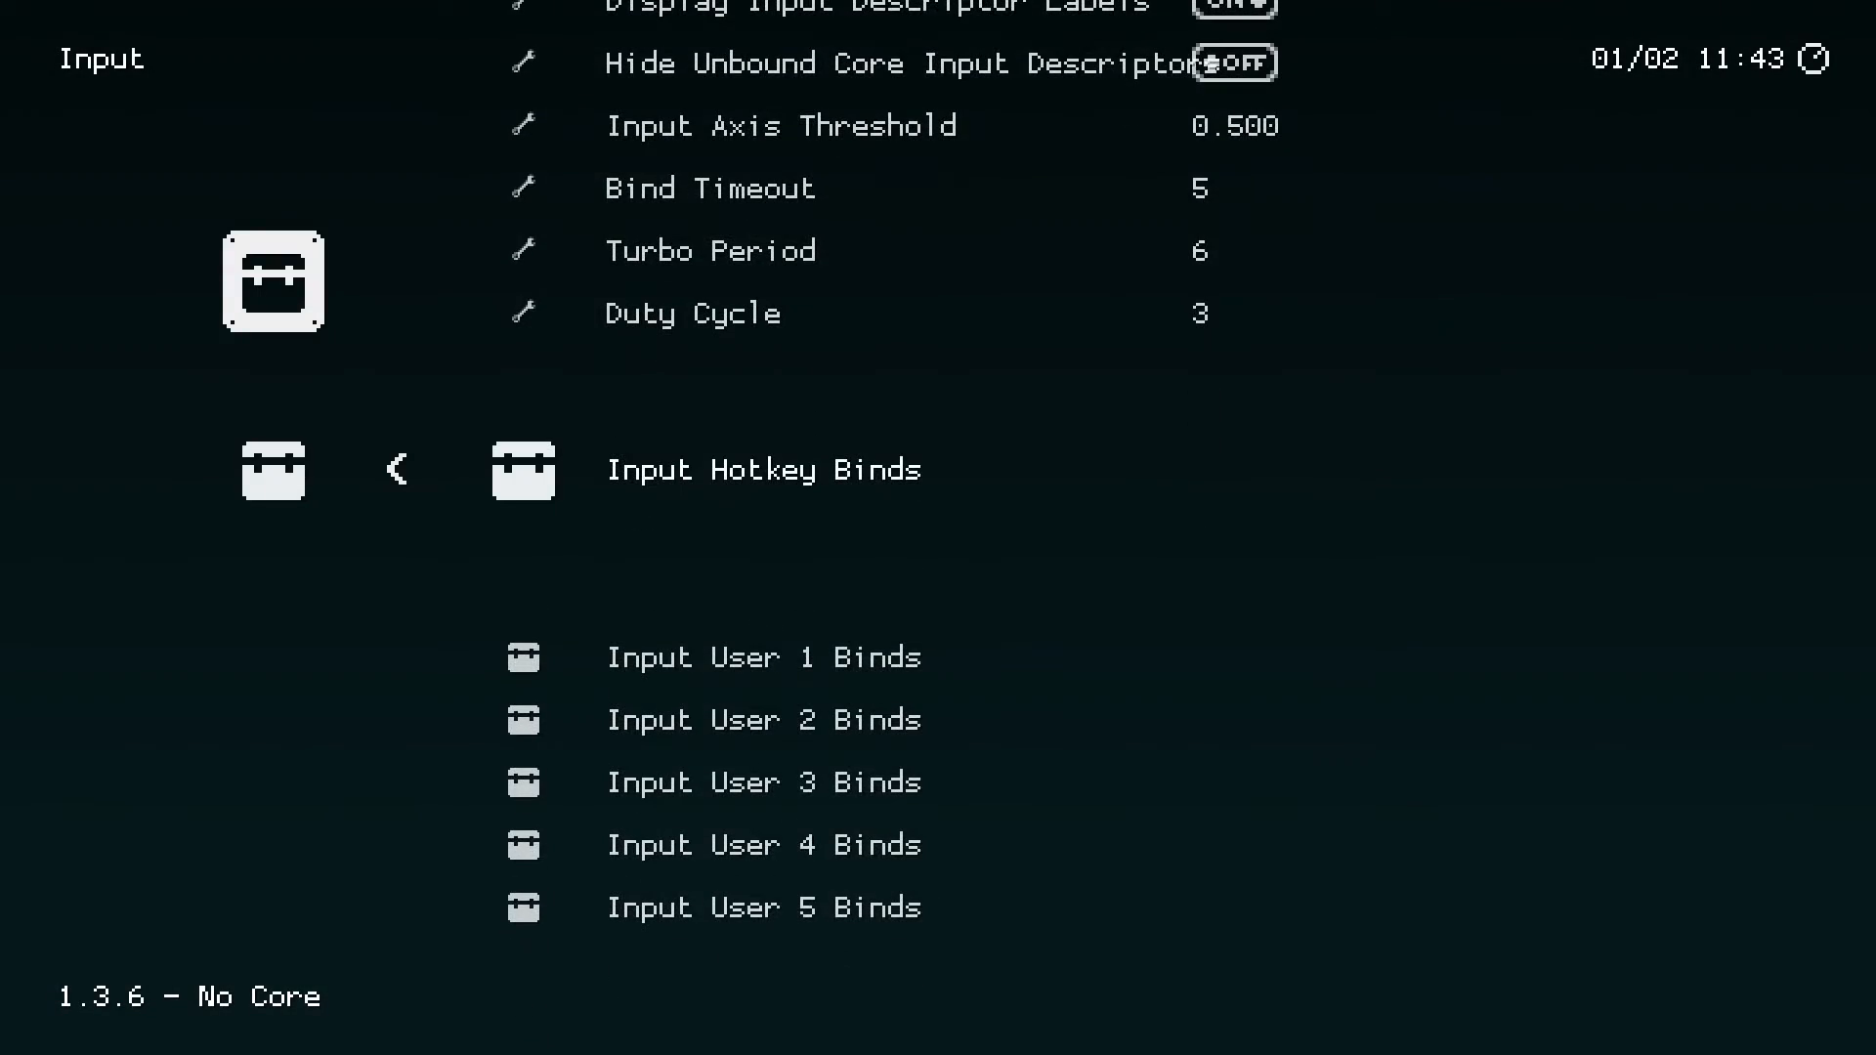
{"action": "scroll", "scroll_direction": "down", "scroll_amount": 3}
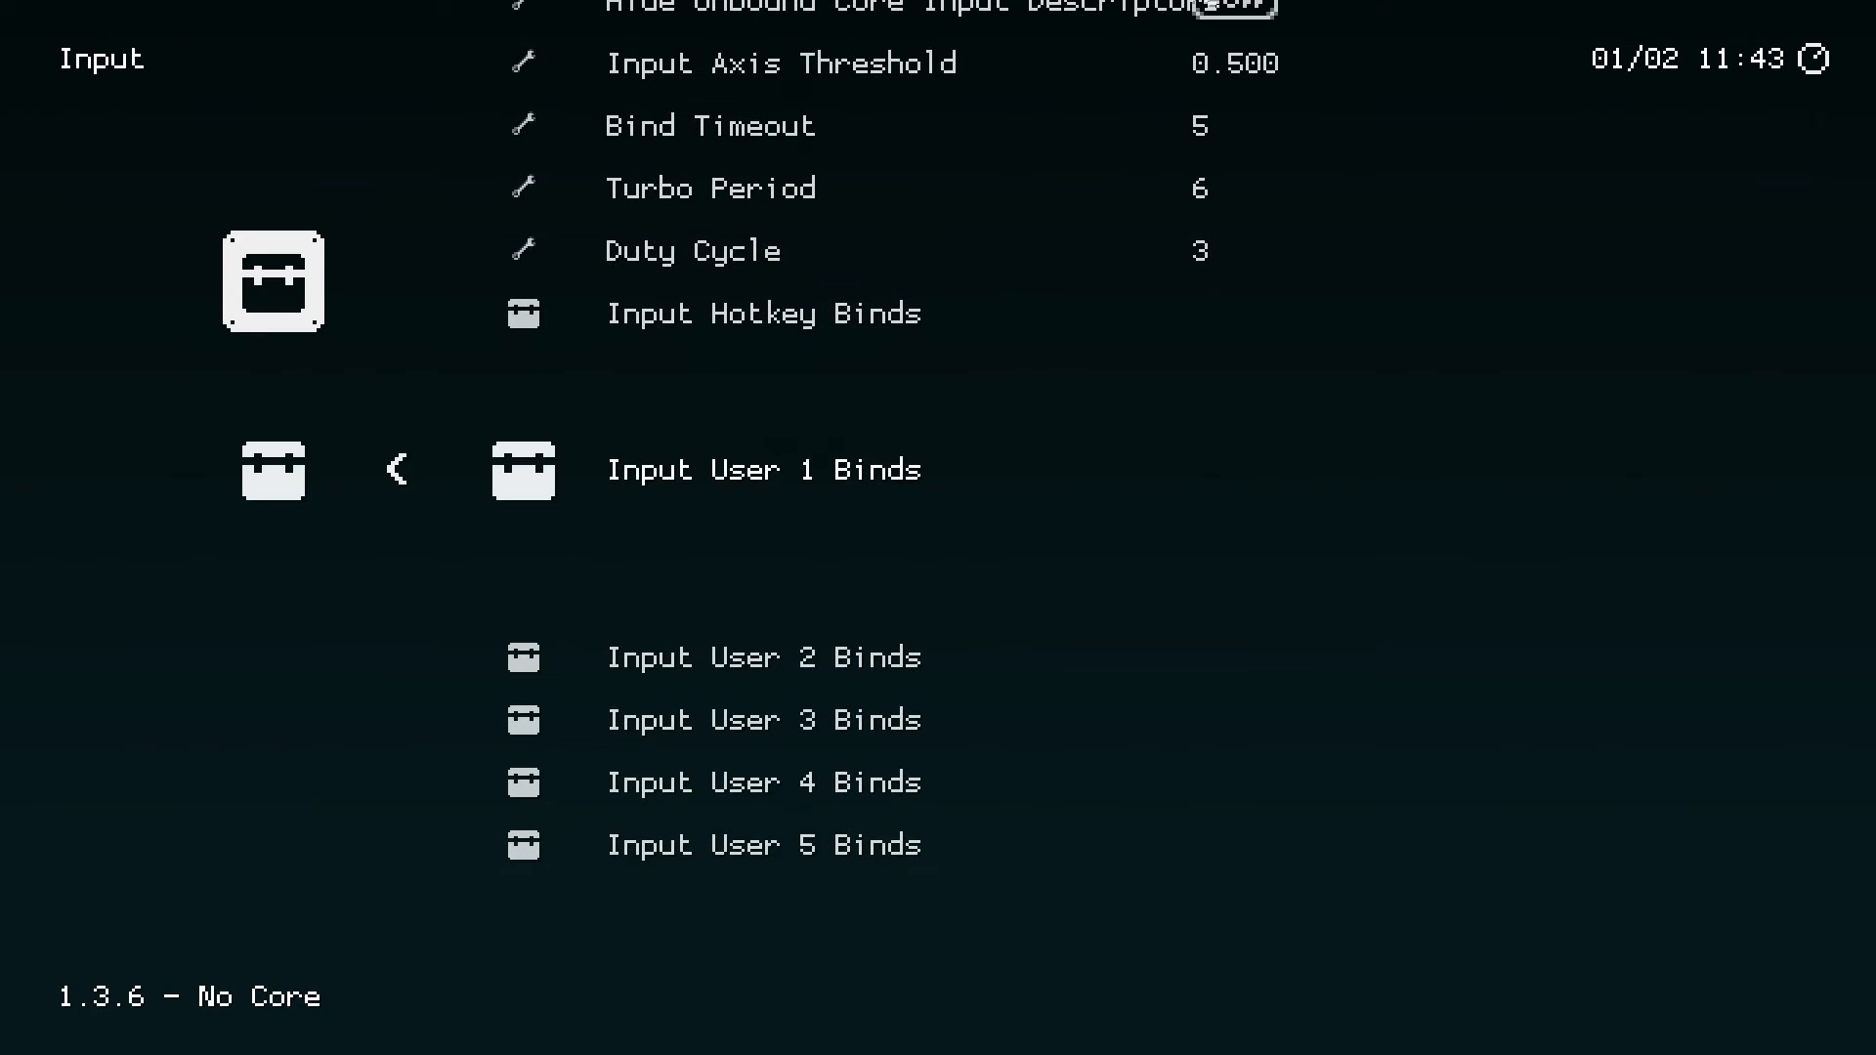
- Open Input User 1 Binds and switch Device Type to RetroPad, then back to RetroPad w/ Analog
{"action": "left_click", "coordinate": [762, 468]}
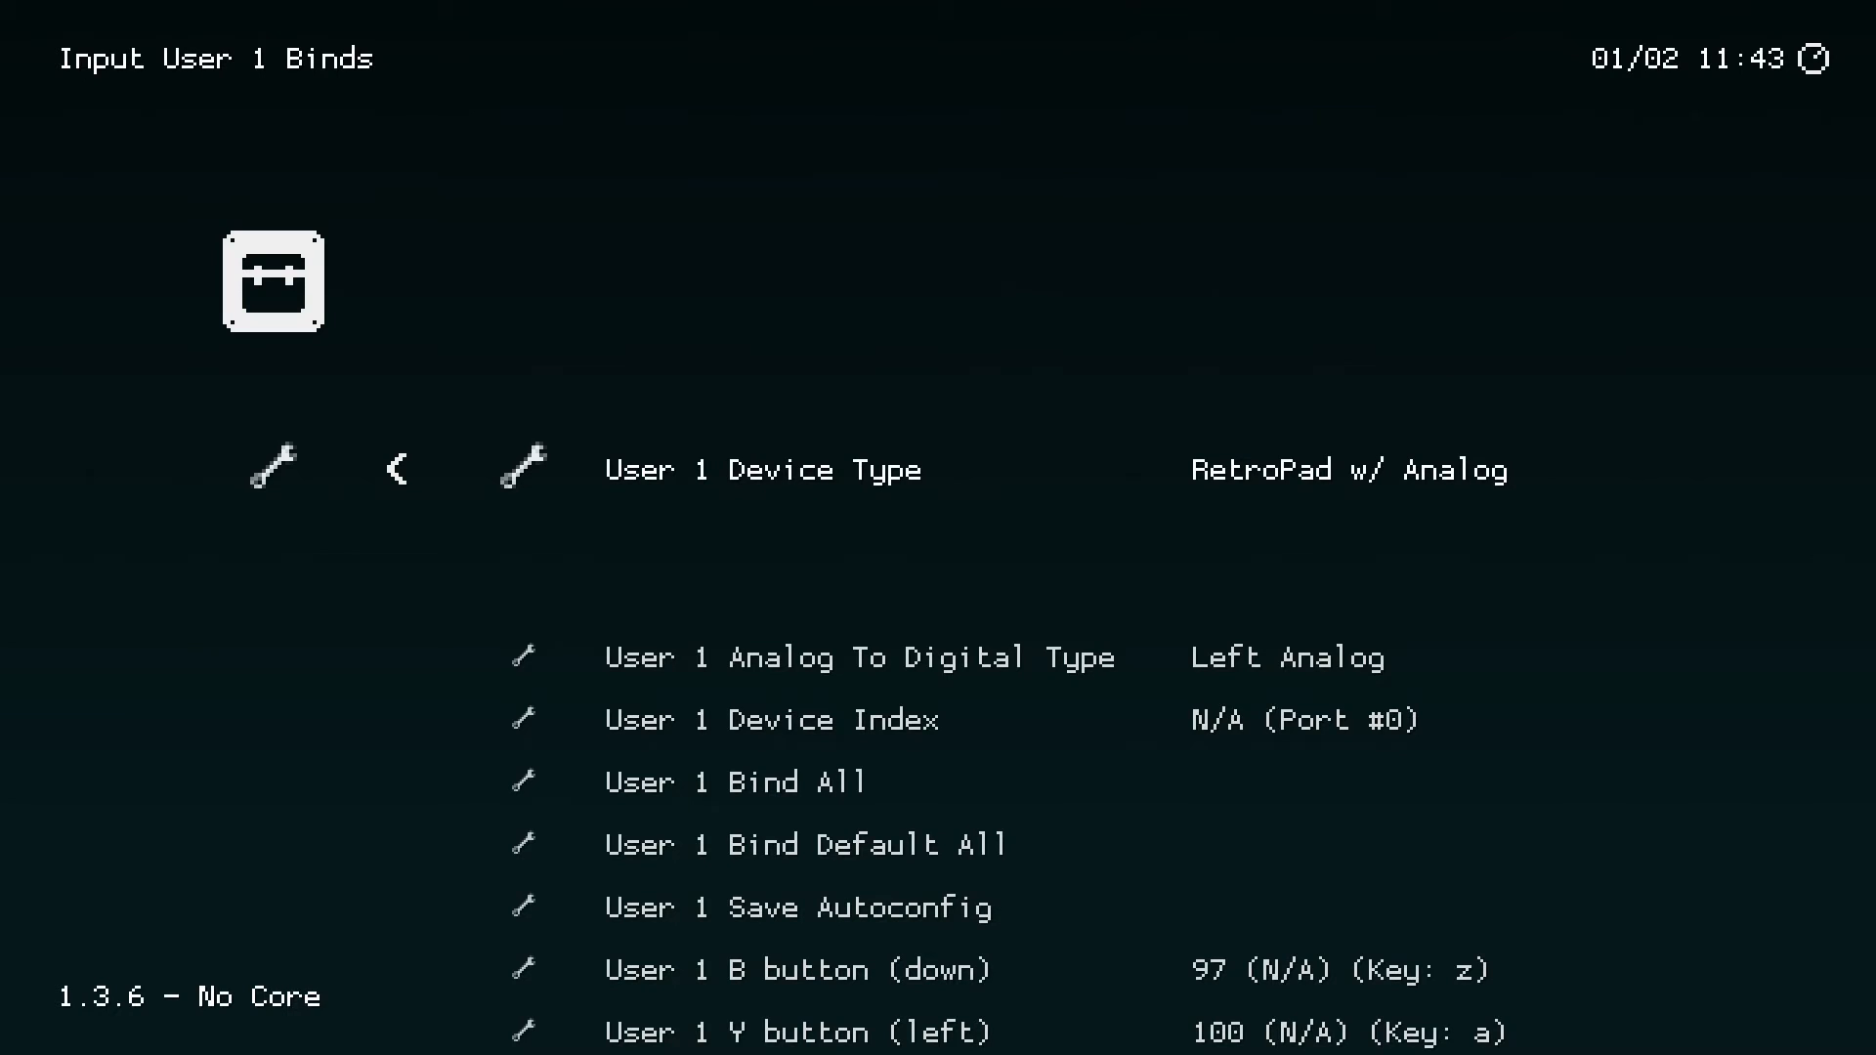
{"action": "left_click", "coordinate": [394, 469]}
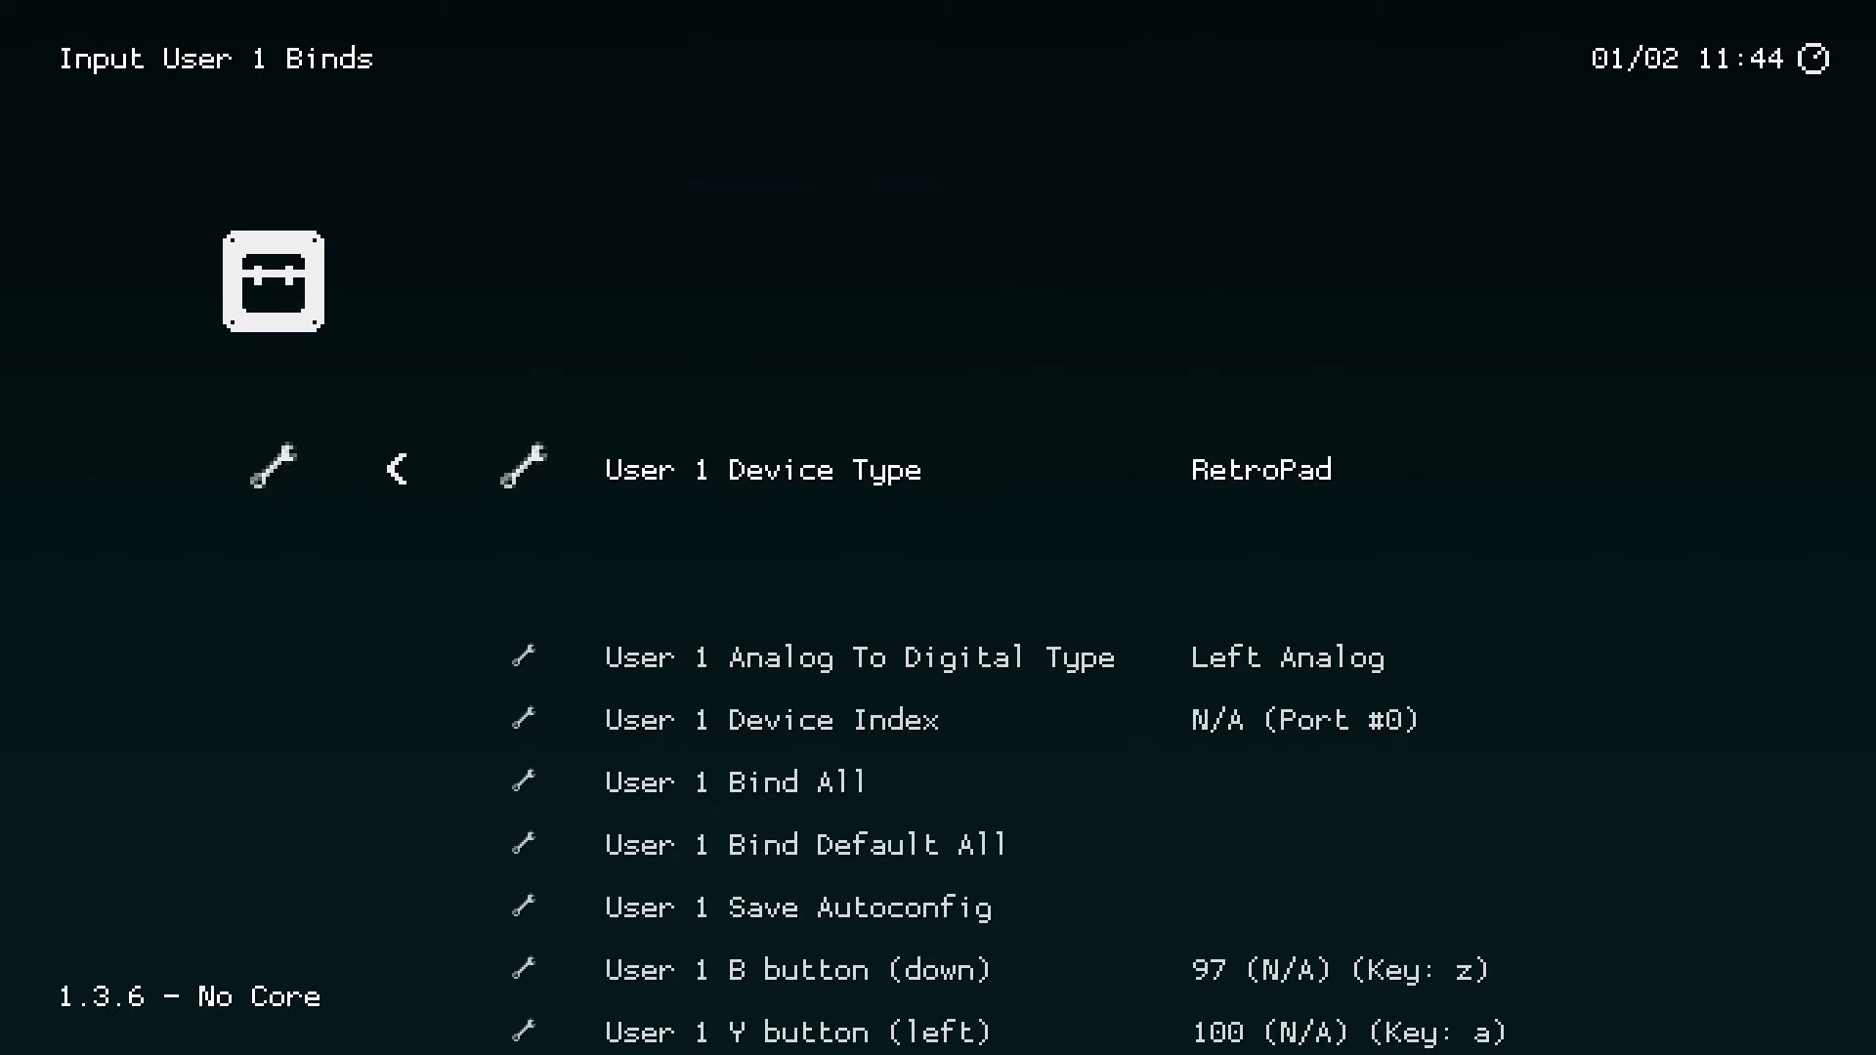
{"action": "left_click", "coordinate": [522, 468]}
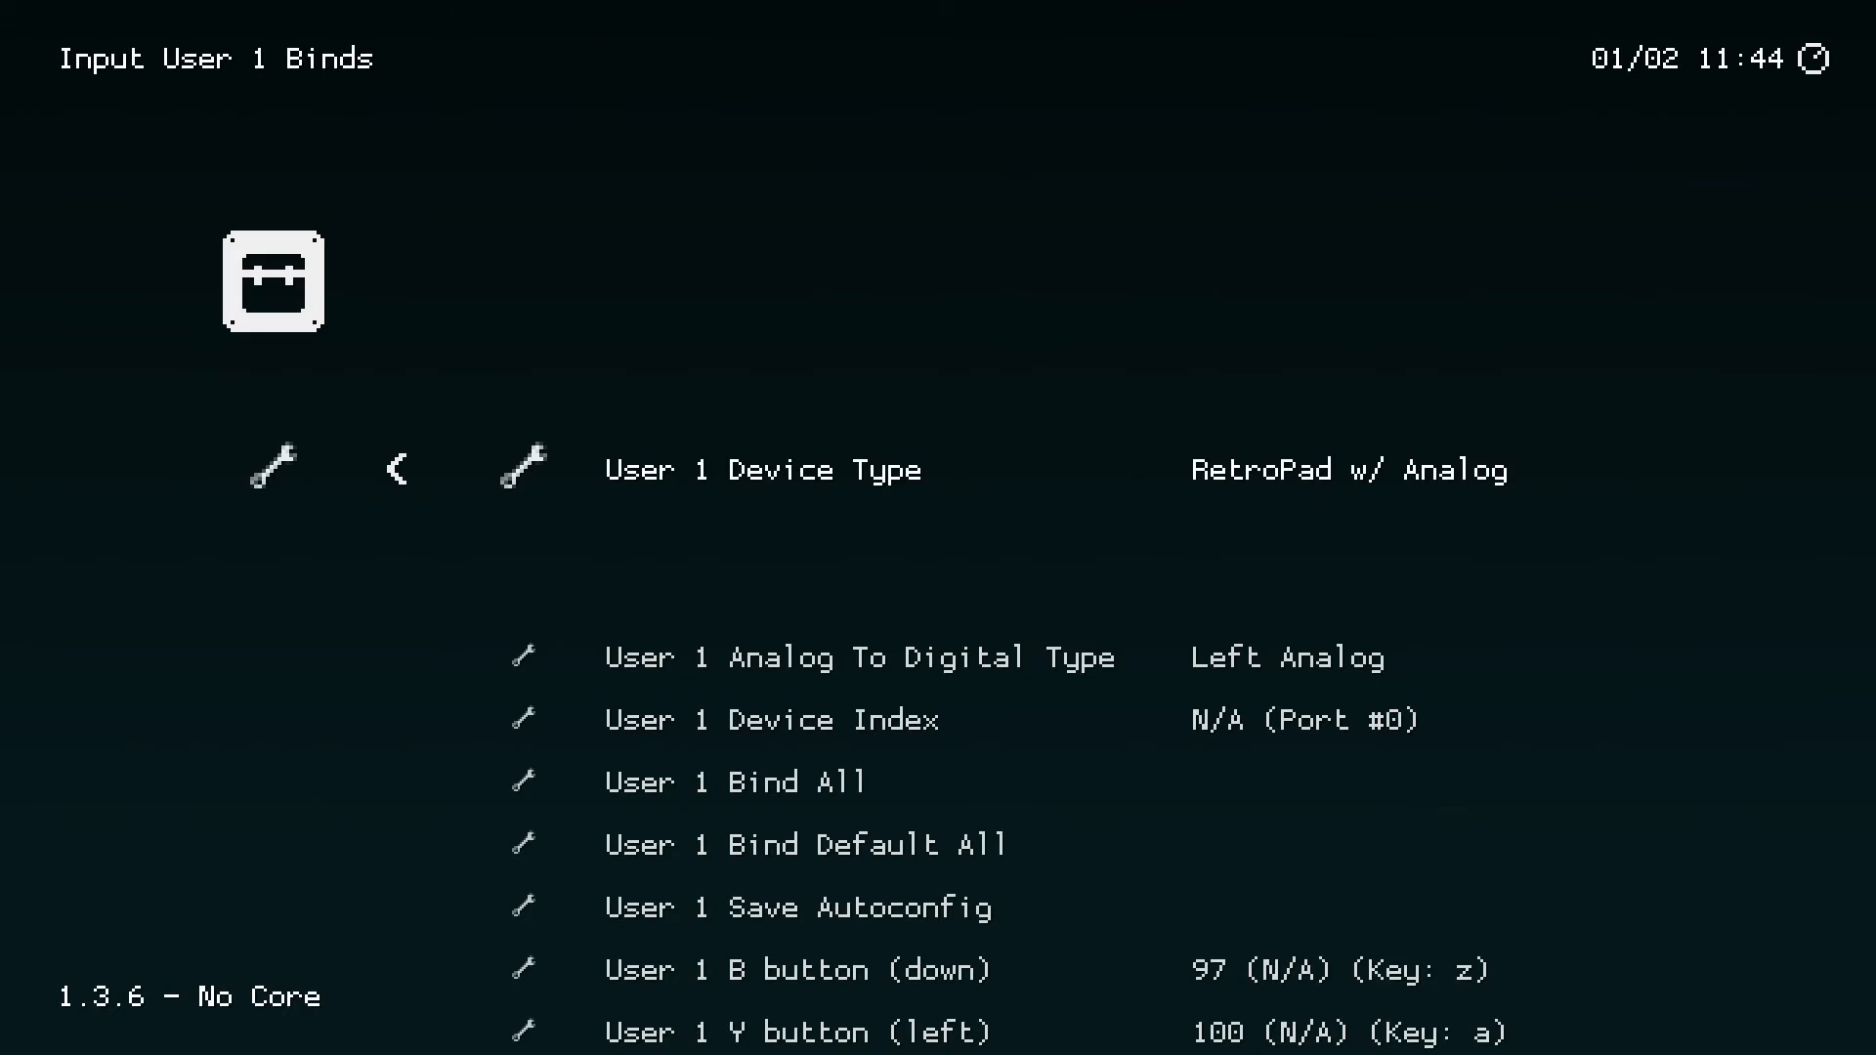
{"action": "scroll", "scroll_direction": "down", "scroll_amount": 3}
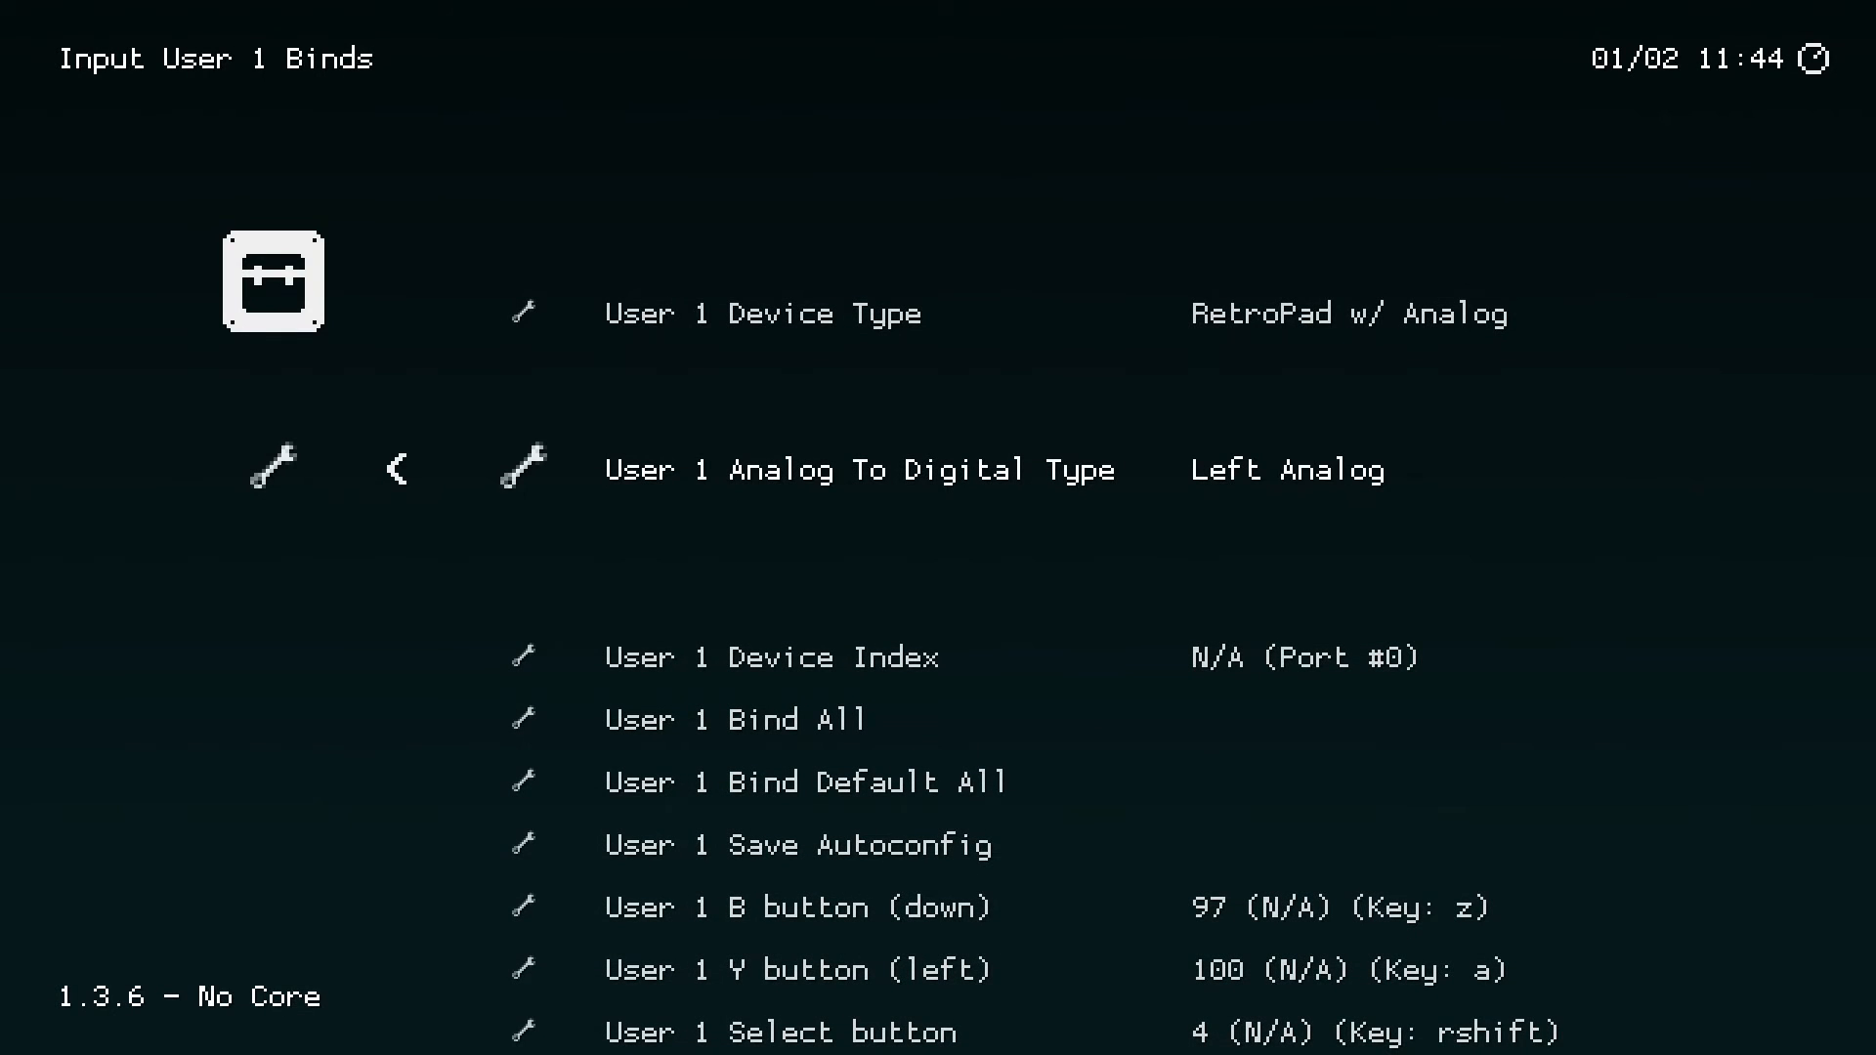
{"action": "scroll", "scroll_direction": "down", "scroll_amount": 3}
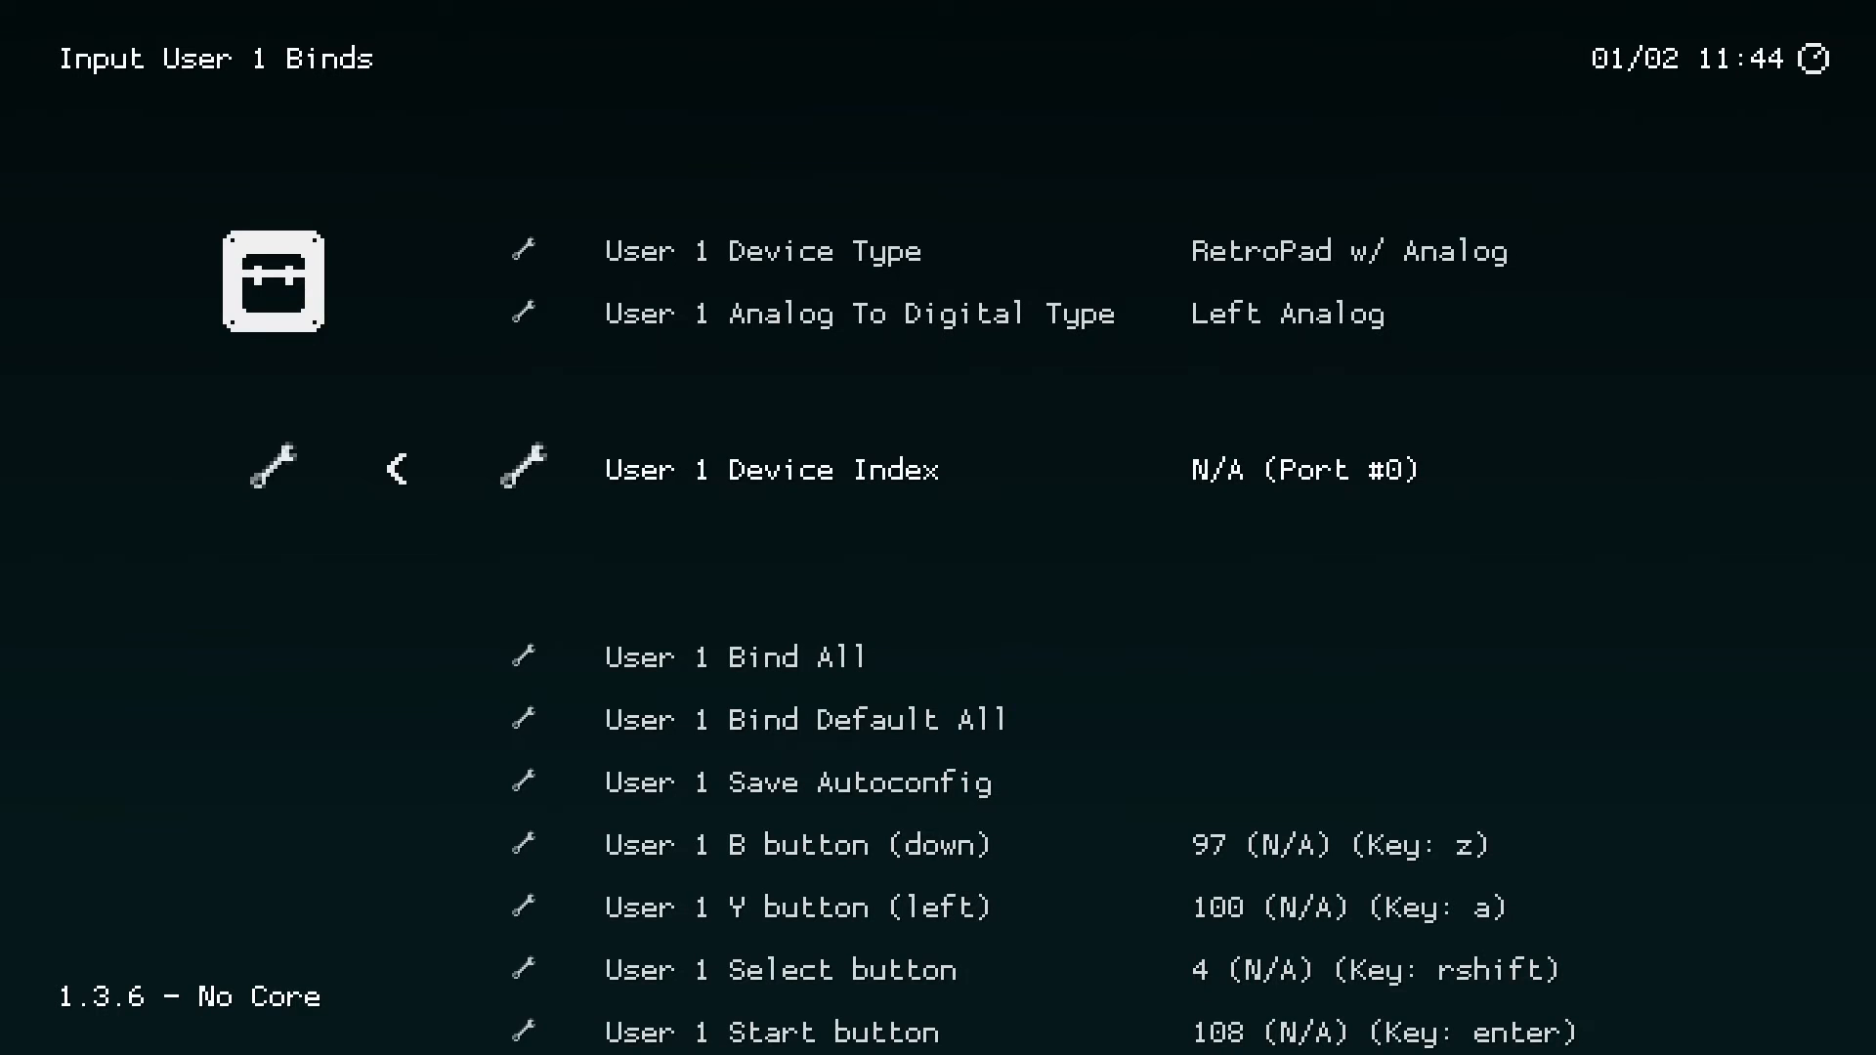
{"action": "scroll", "scroll_direction": "down", "scroll_amount": 3}
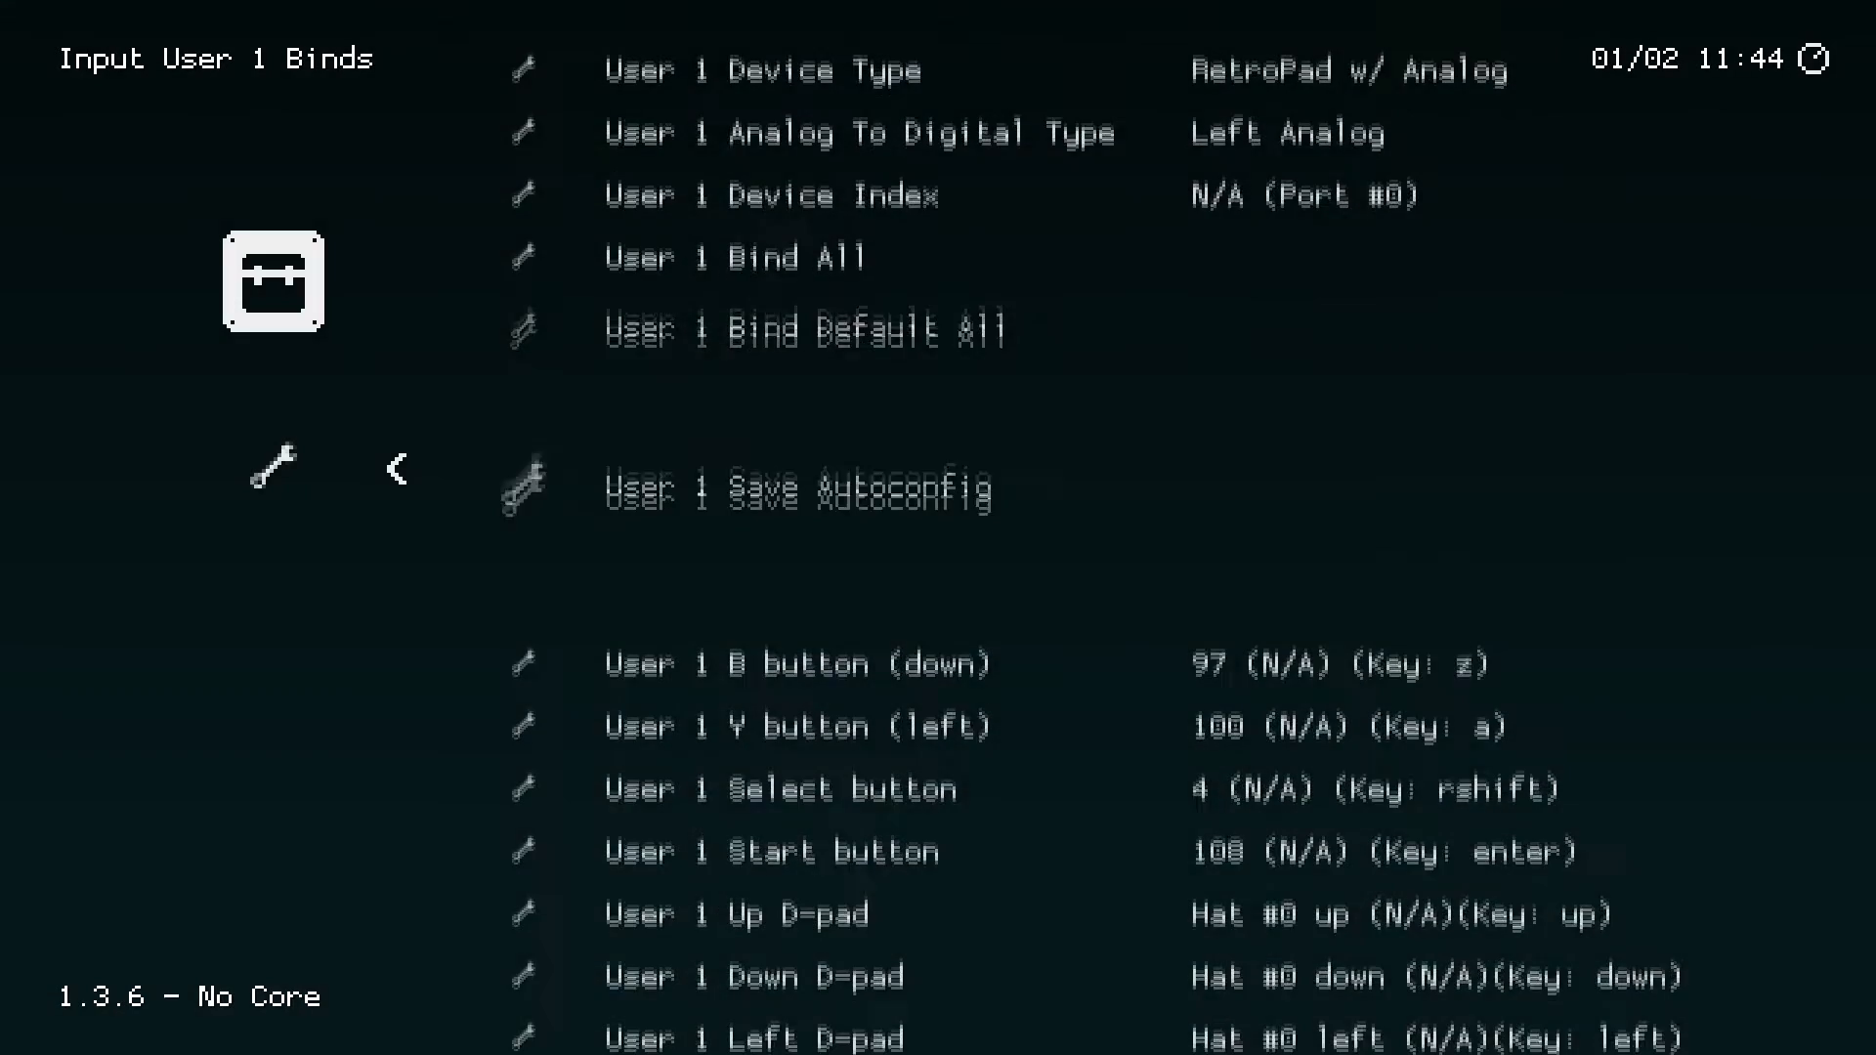
{"action": "scroll", "scroll_direction": "down", "scroll_amount": 3}
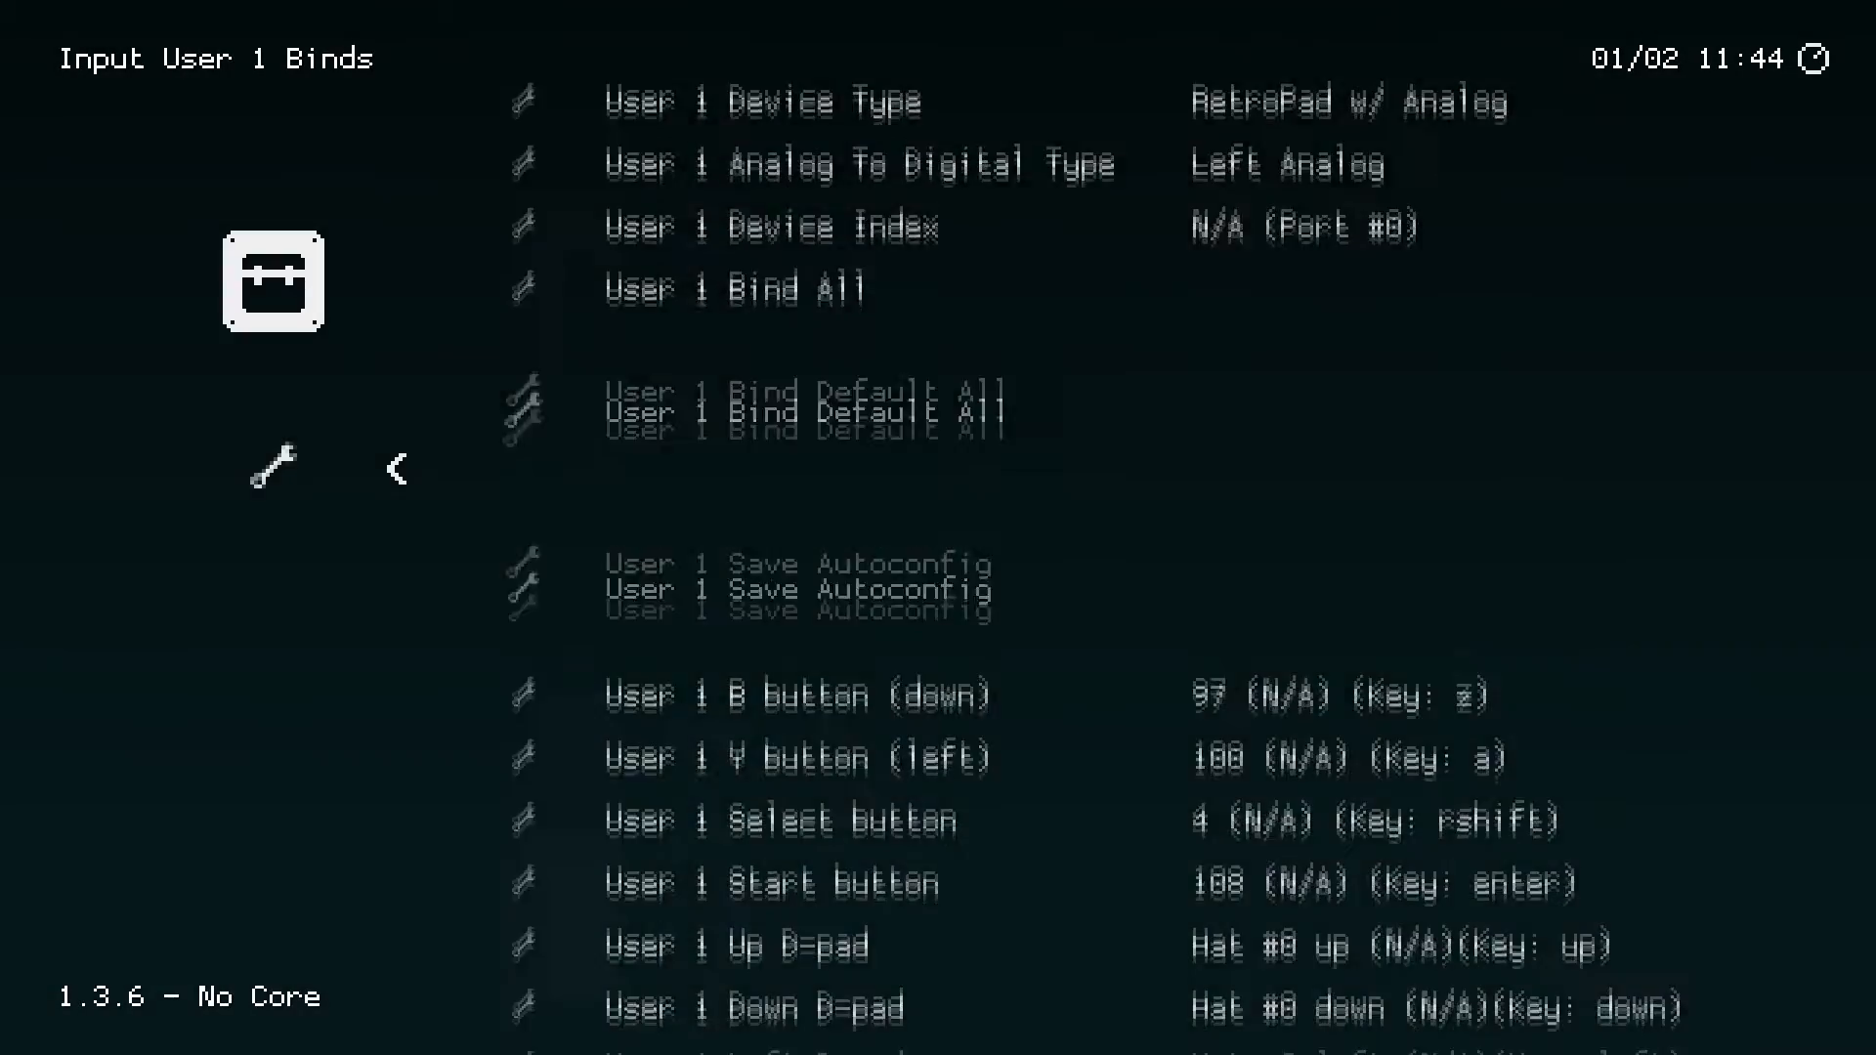
{"action": "scroll", "scroll_direction": "up", "scroll_amount": 3}
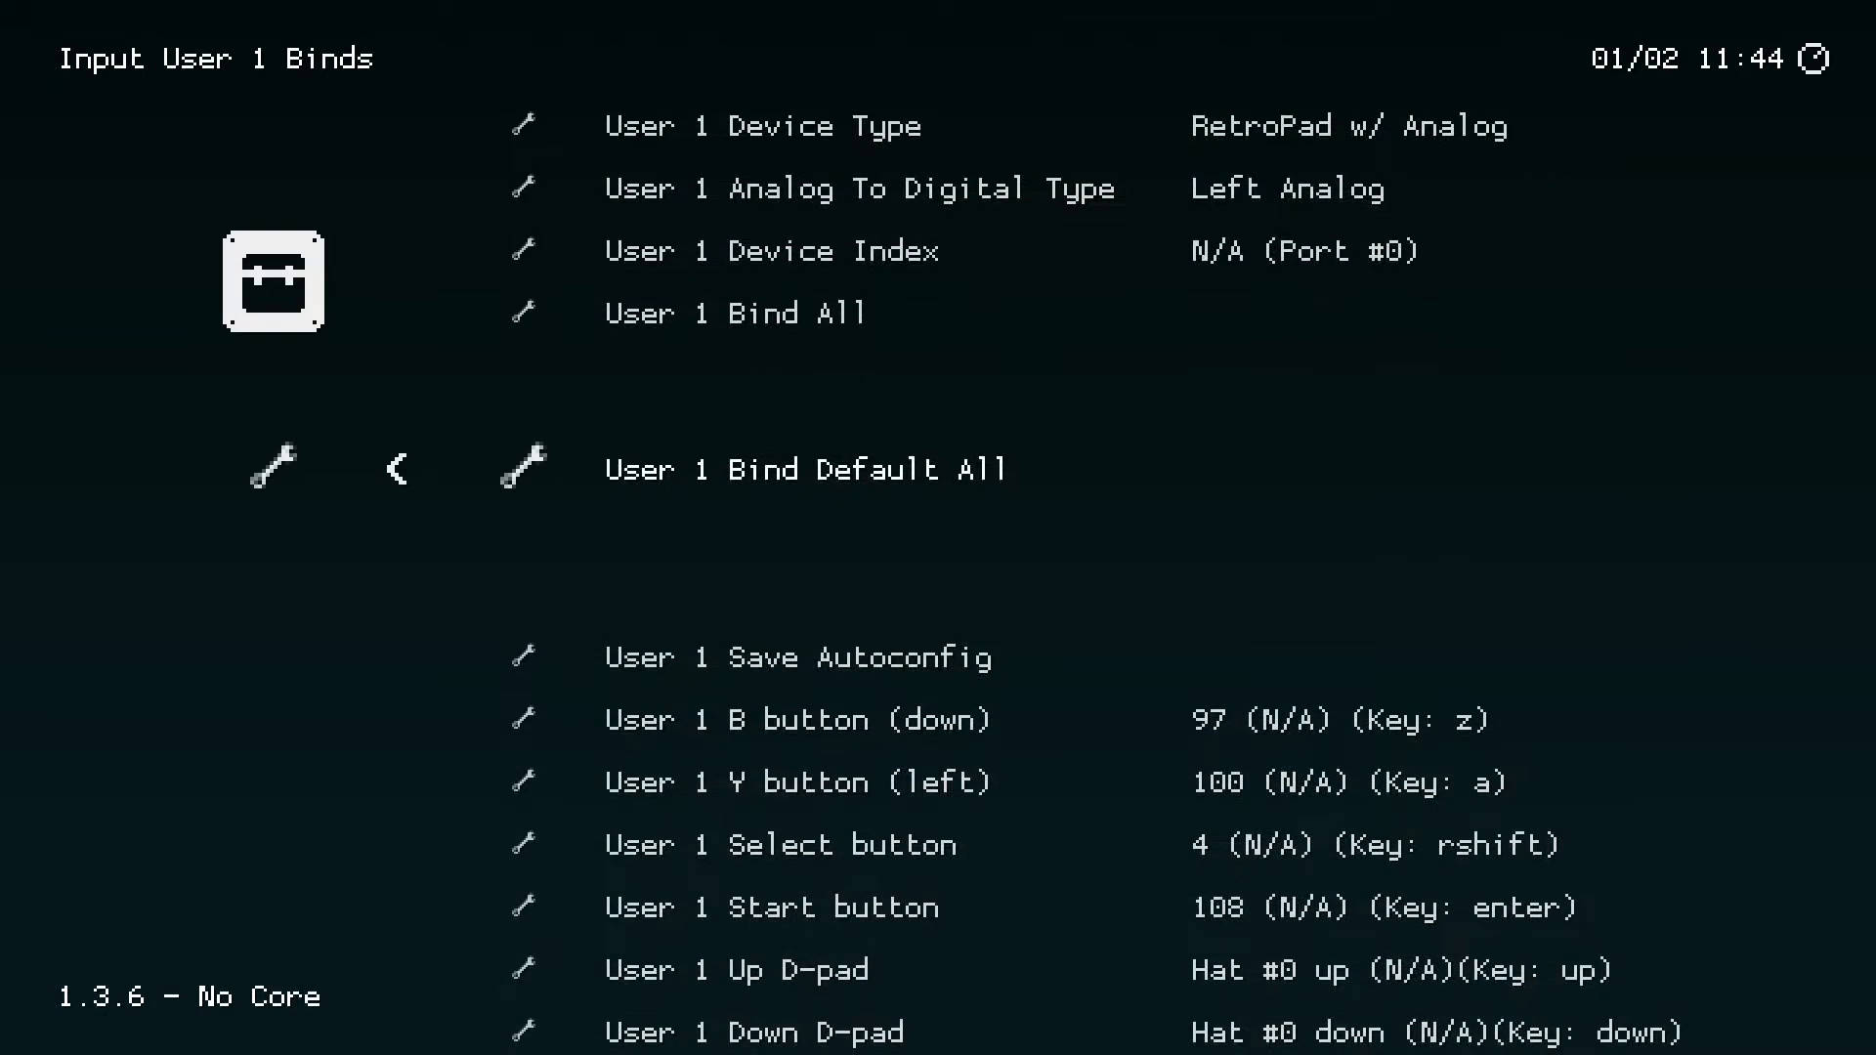
- Set User 1 Device Index to Xbox Wireless Controller (#0)
{"action": "scroll", "scroll_direction": "up", "scroll_amount": 3}
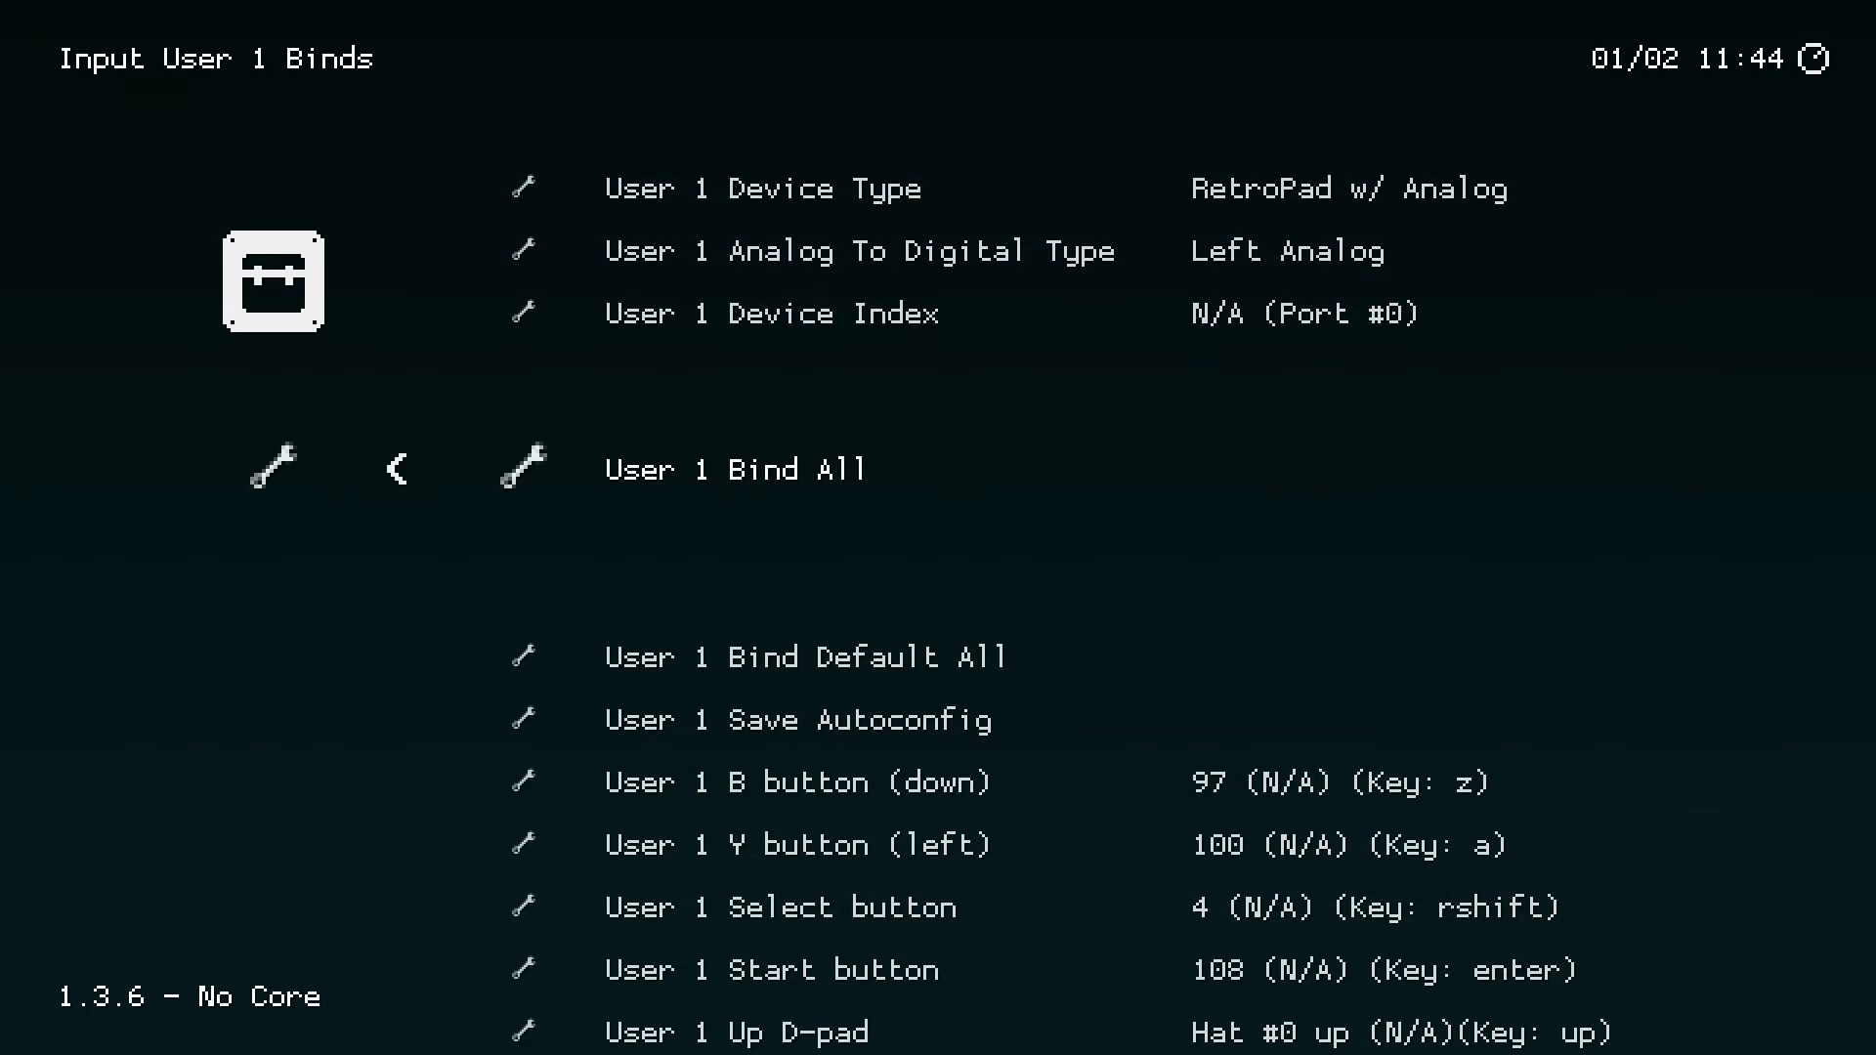
{"action": "left_click", "coordinate": [735, 468]}
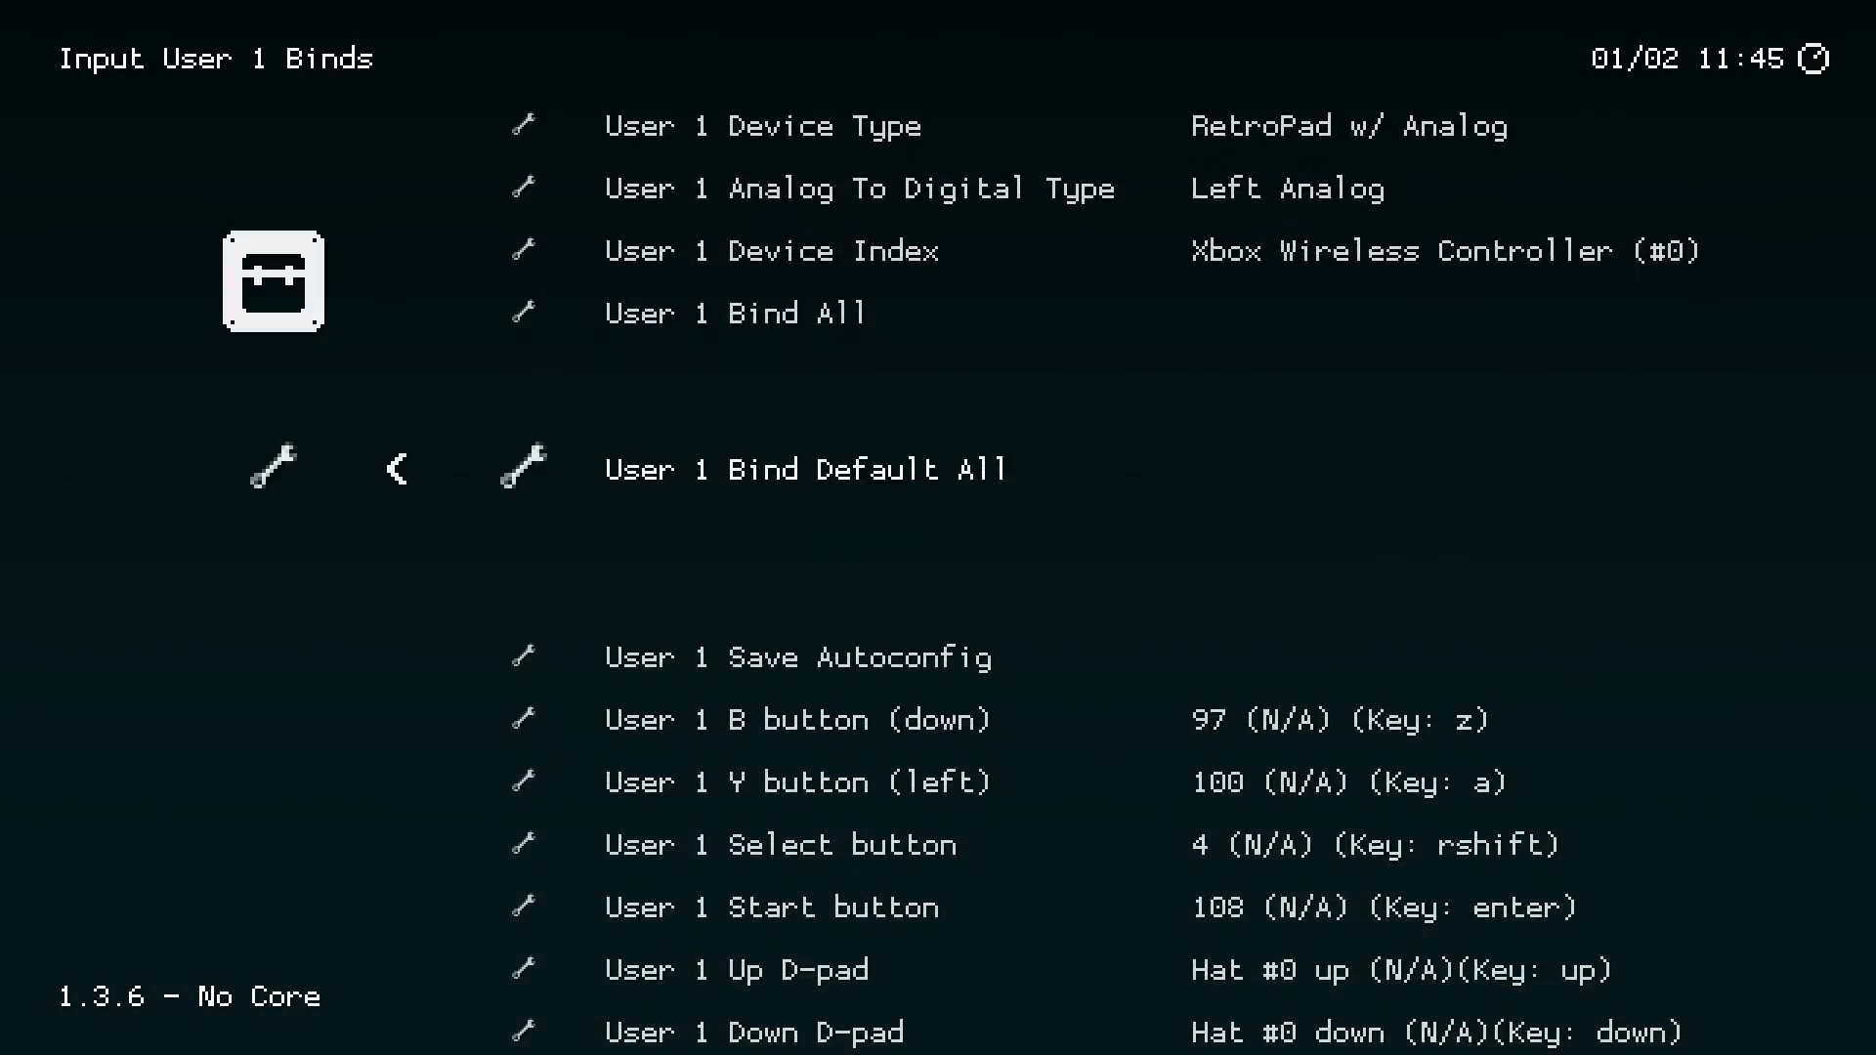
{"action": "scroll", "scroll_direction": "down", "scroll_amount": 3}
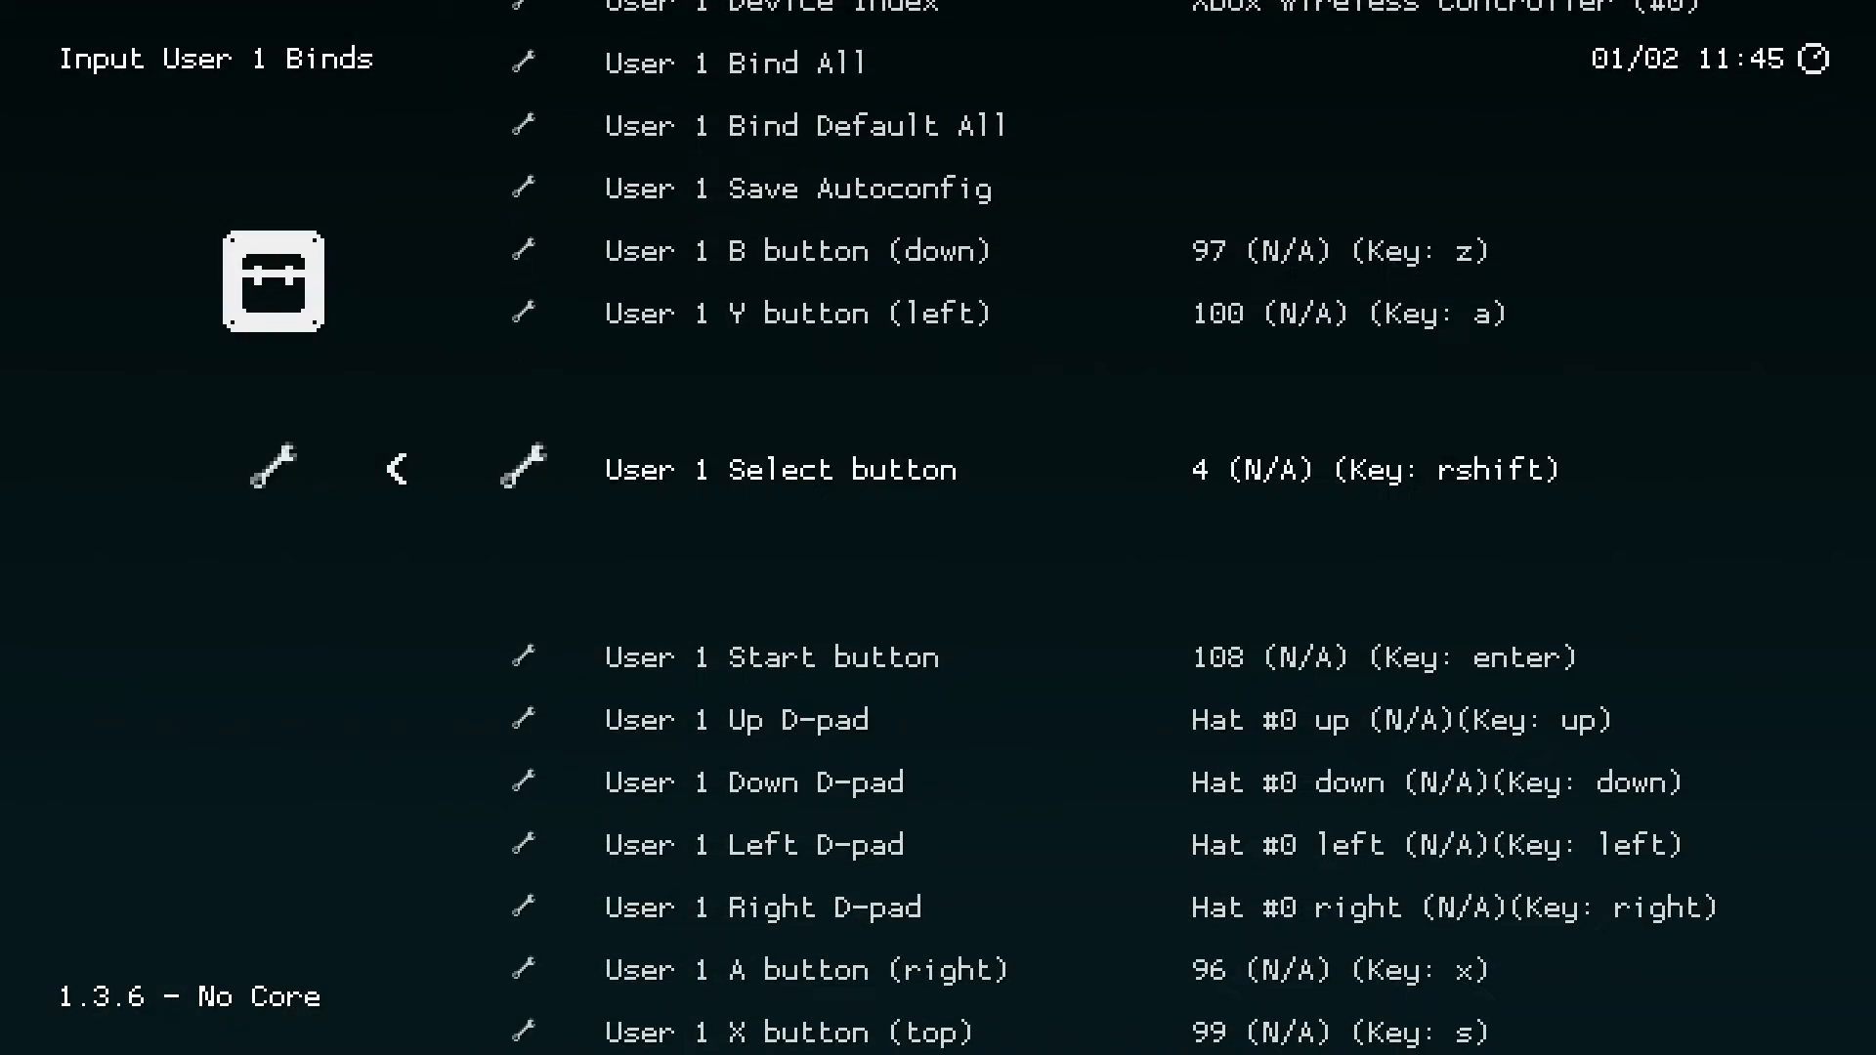
{"action": "scroll", "scroll_direction": "up", "scroll_amount": 3}
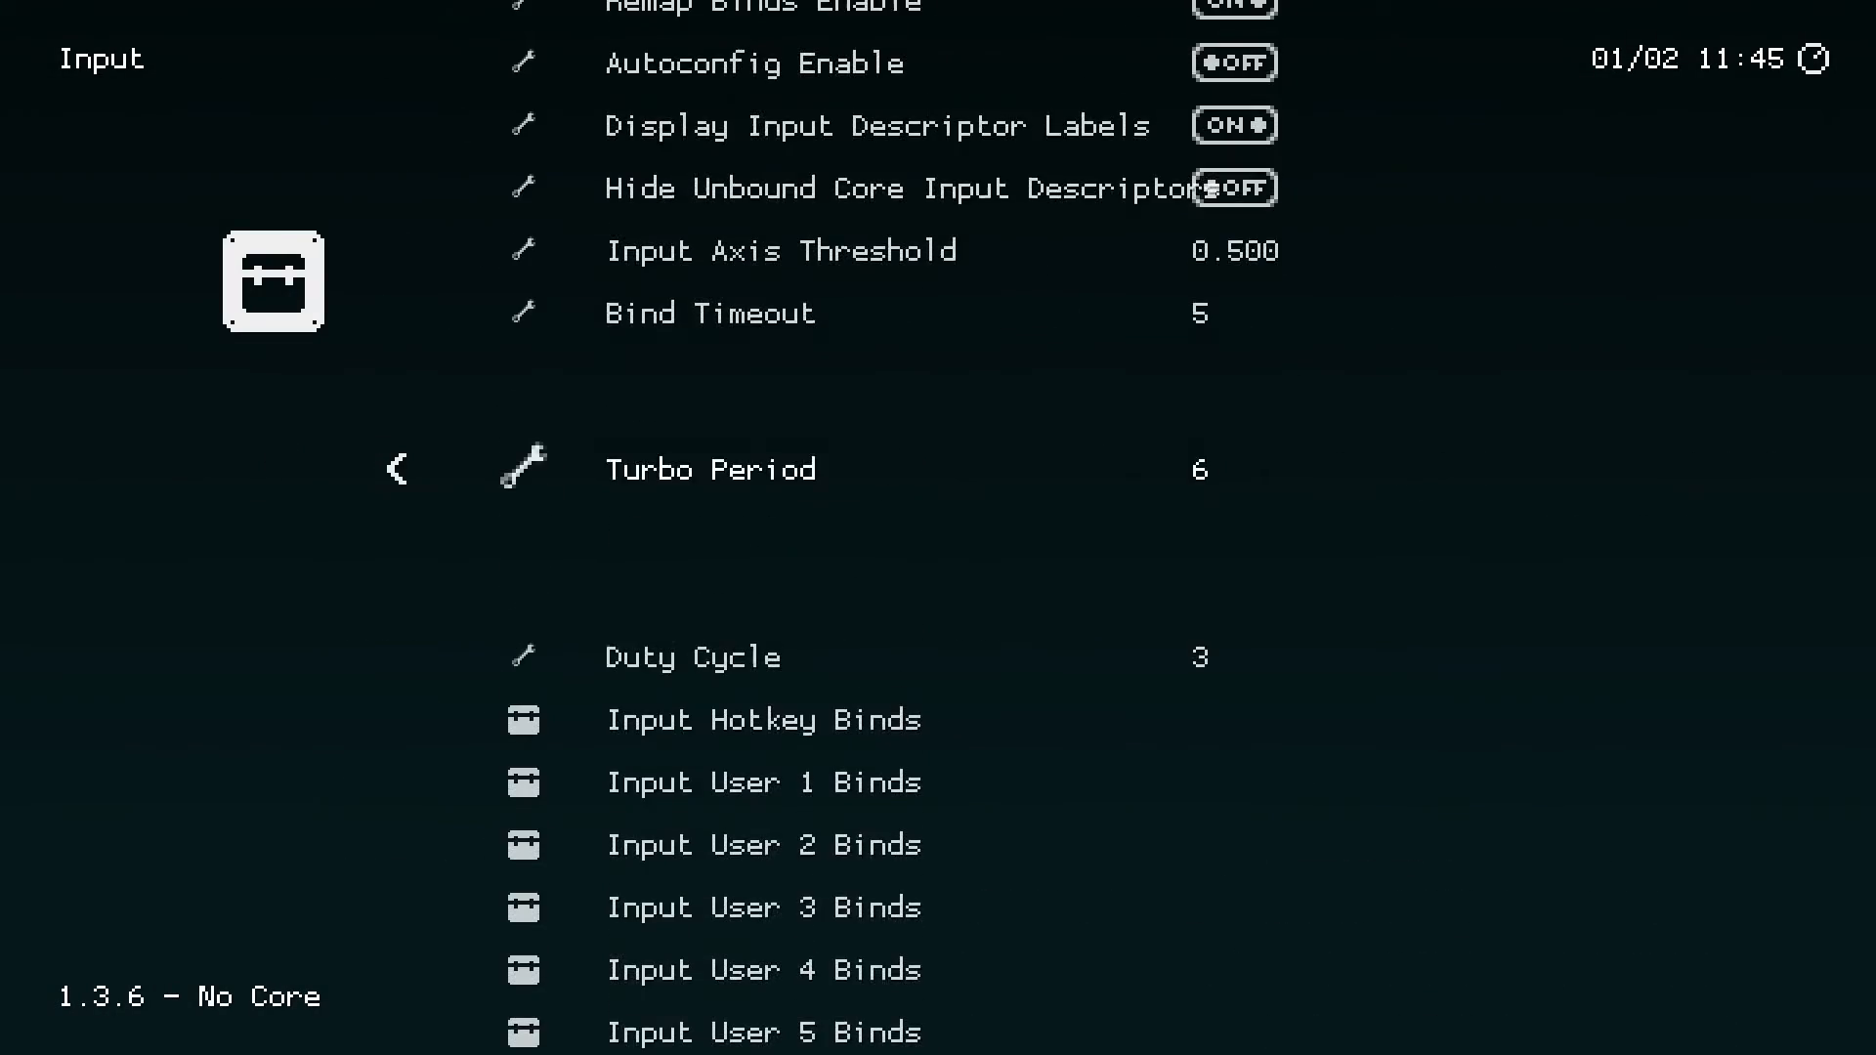
- Back out to the Main Menu and browse down to Save Current Config
{"action": "scroll", "scroll_direction": "up", "scroll_amount": 3}
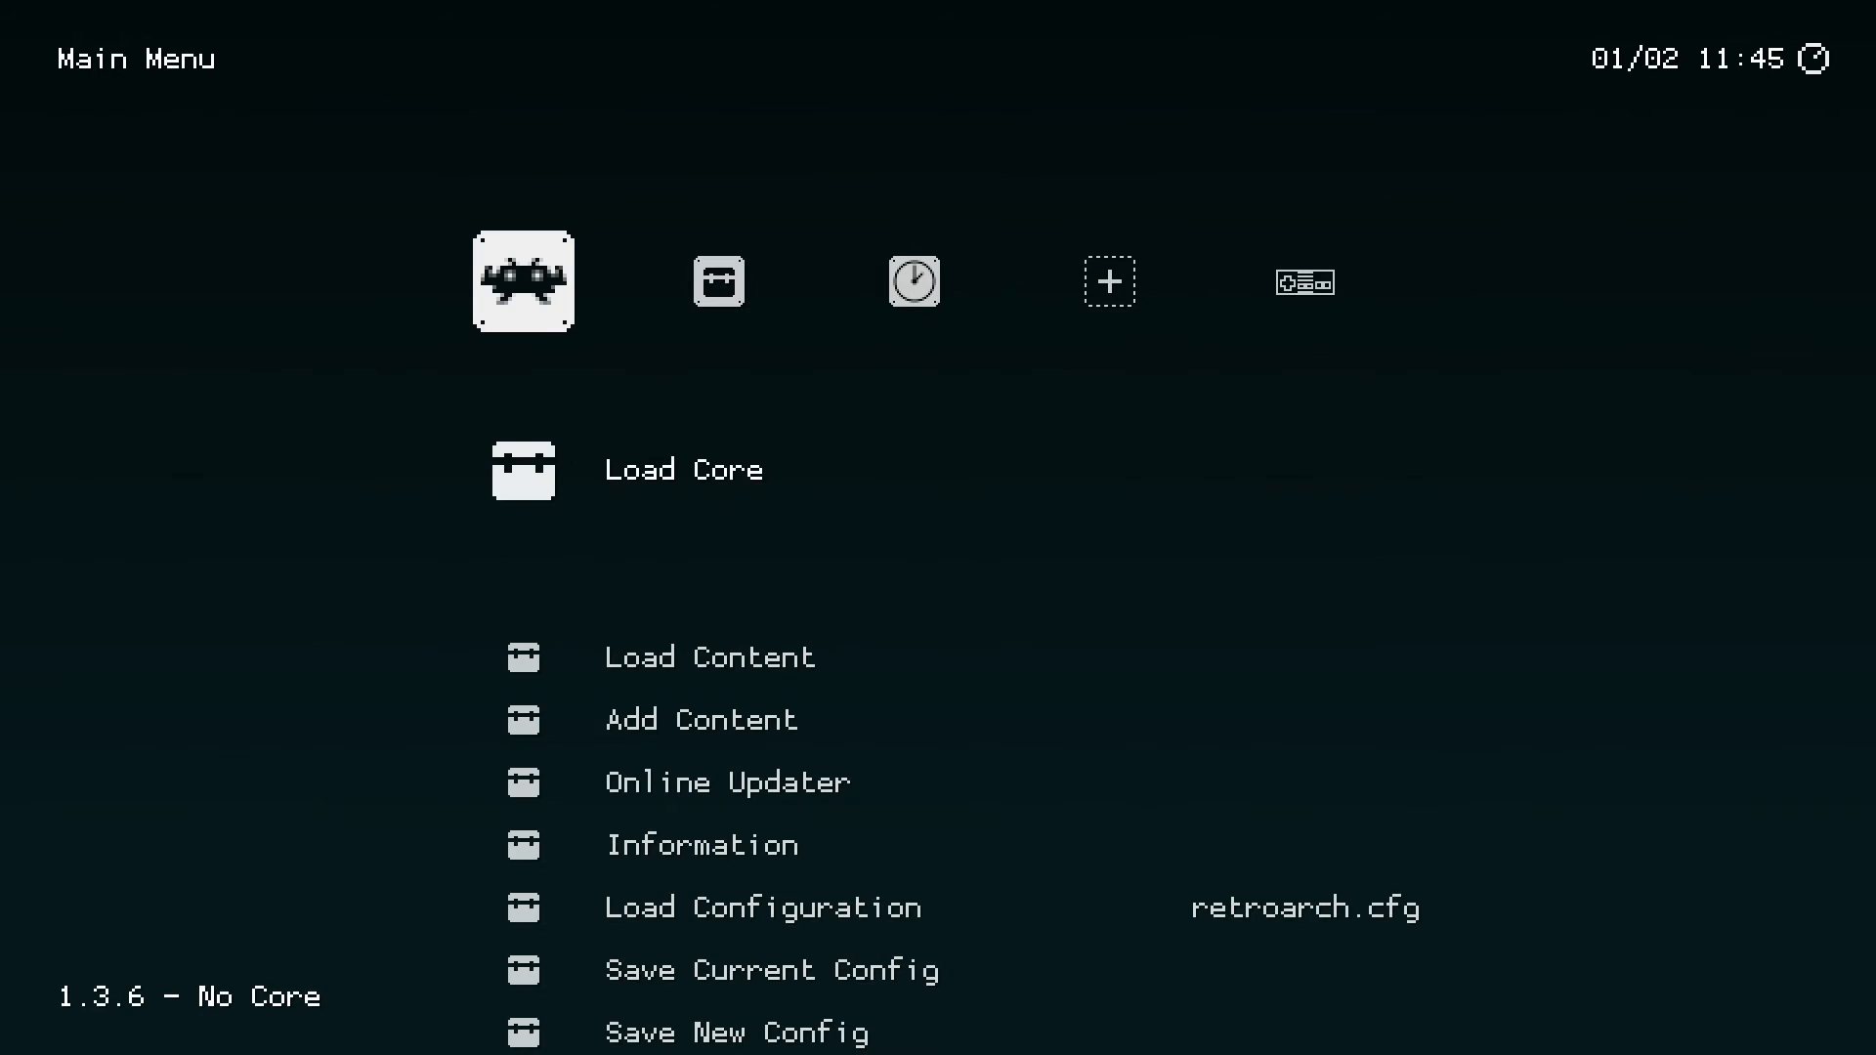
{"action": "scroll", "scroll_direction": "down", "scroll_amount": 3}
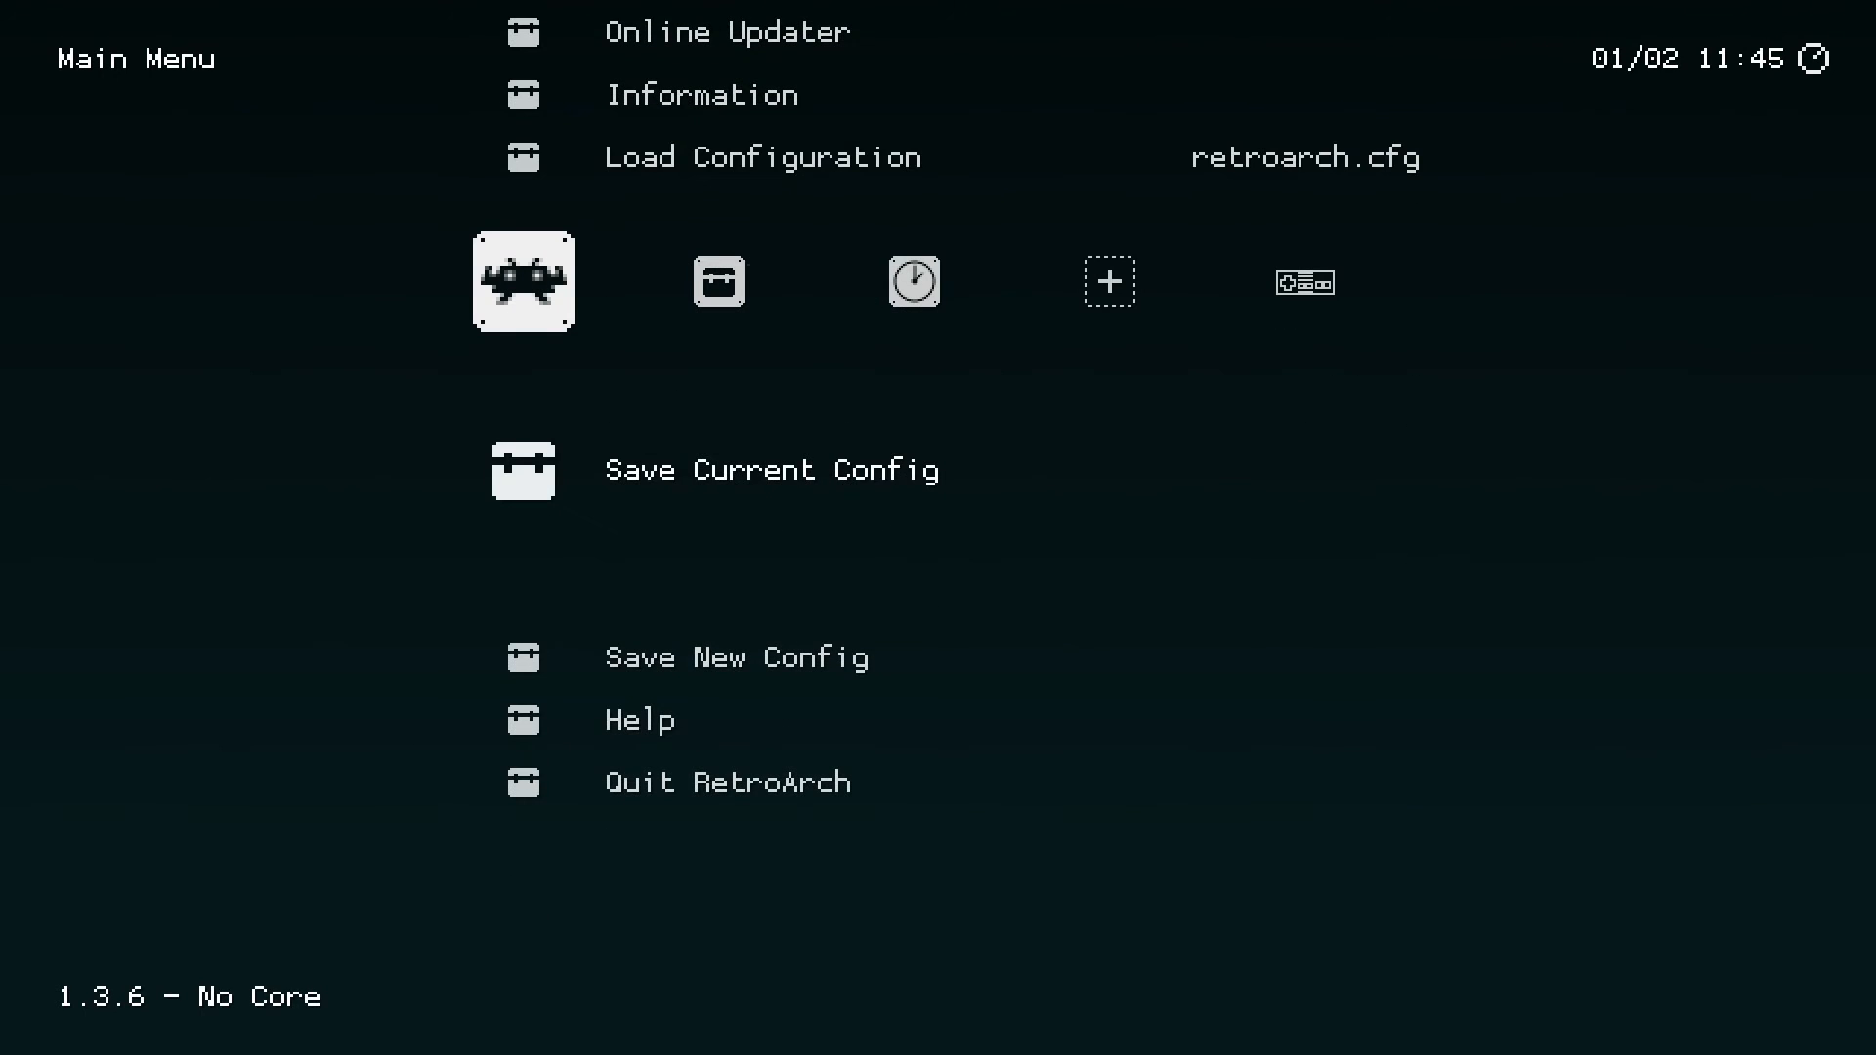
{"action": "scroll", "scroll_direction": "down", "scroll_amount": 3}
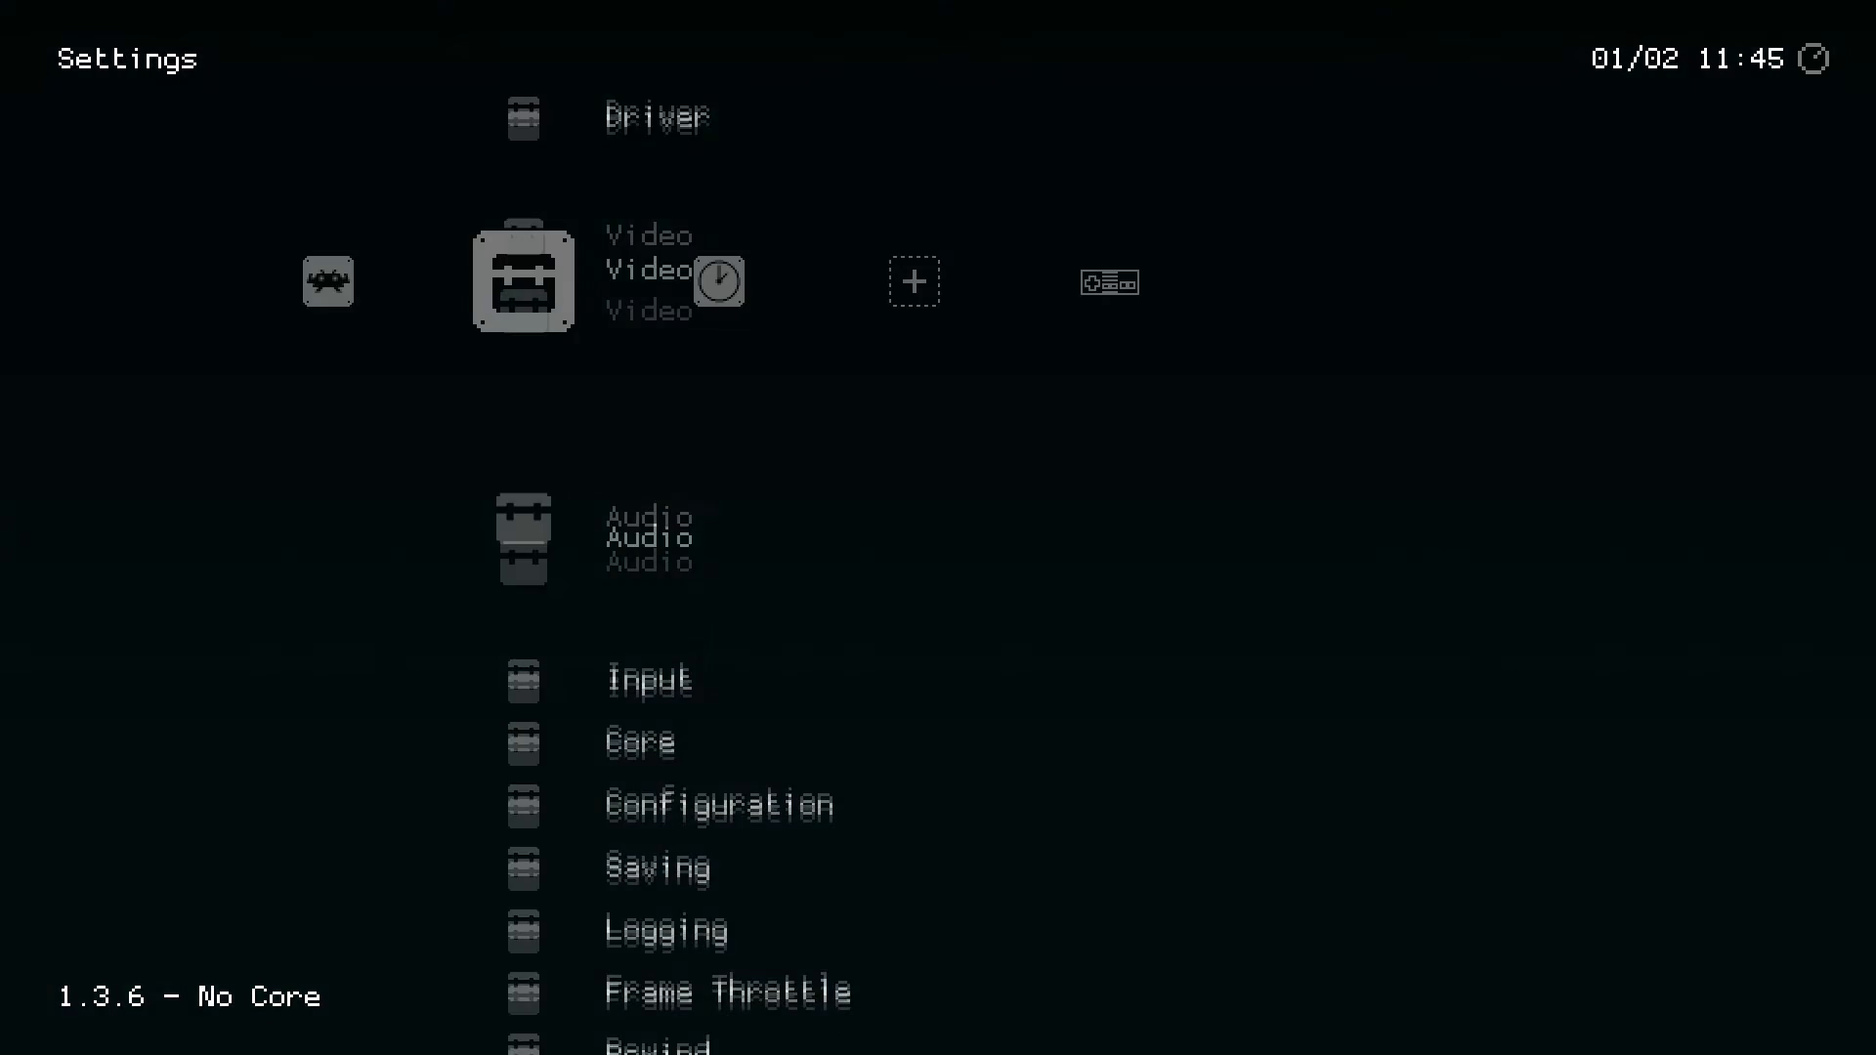
- Load the Castlevania ROM with the Nestopia core and run it
{"action": "left_click", "coordinate": [640, 742]}
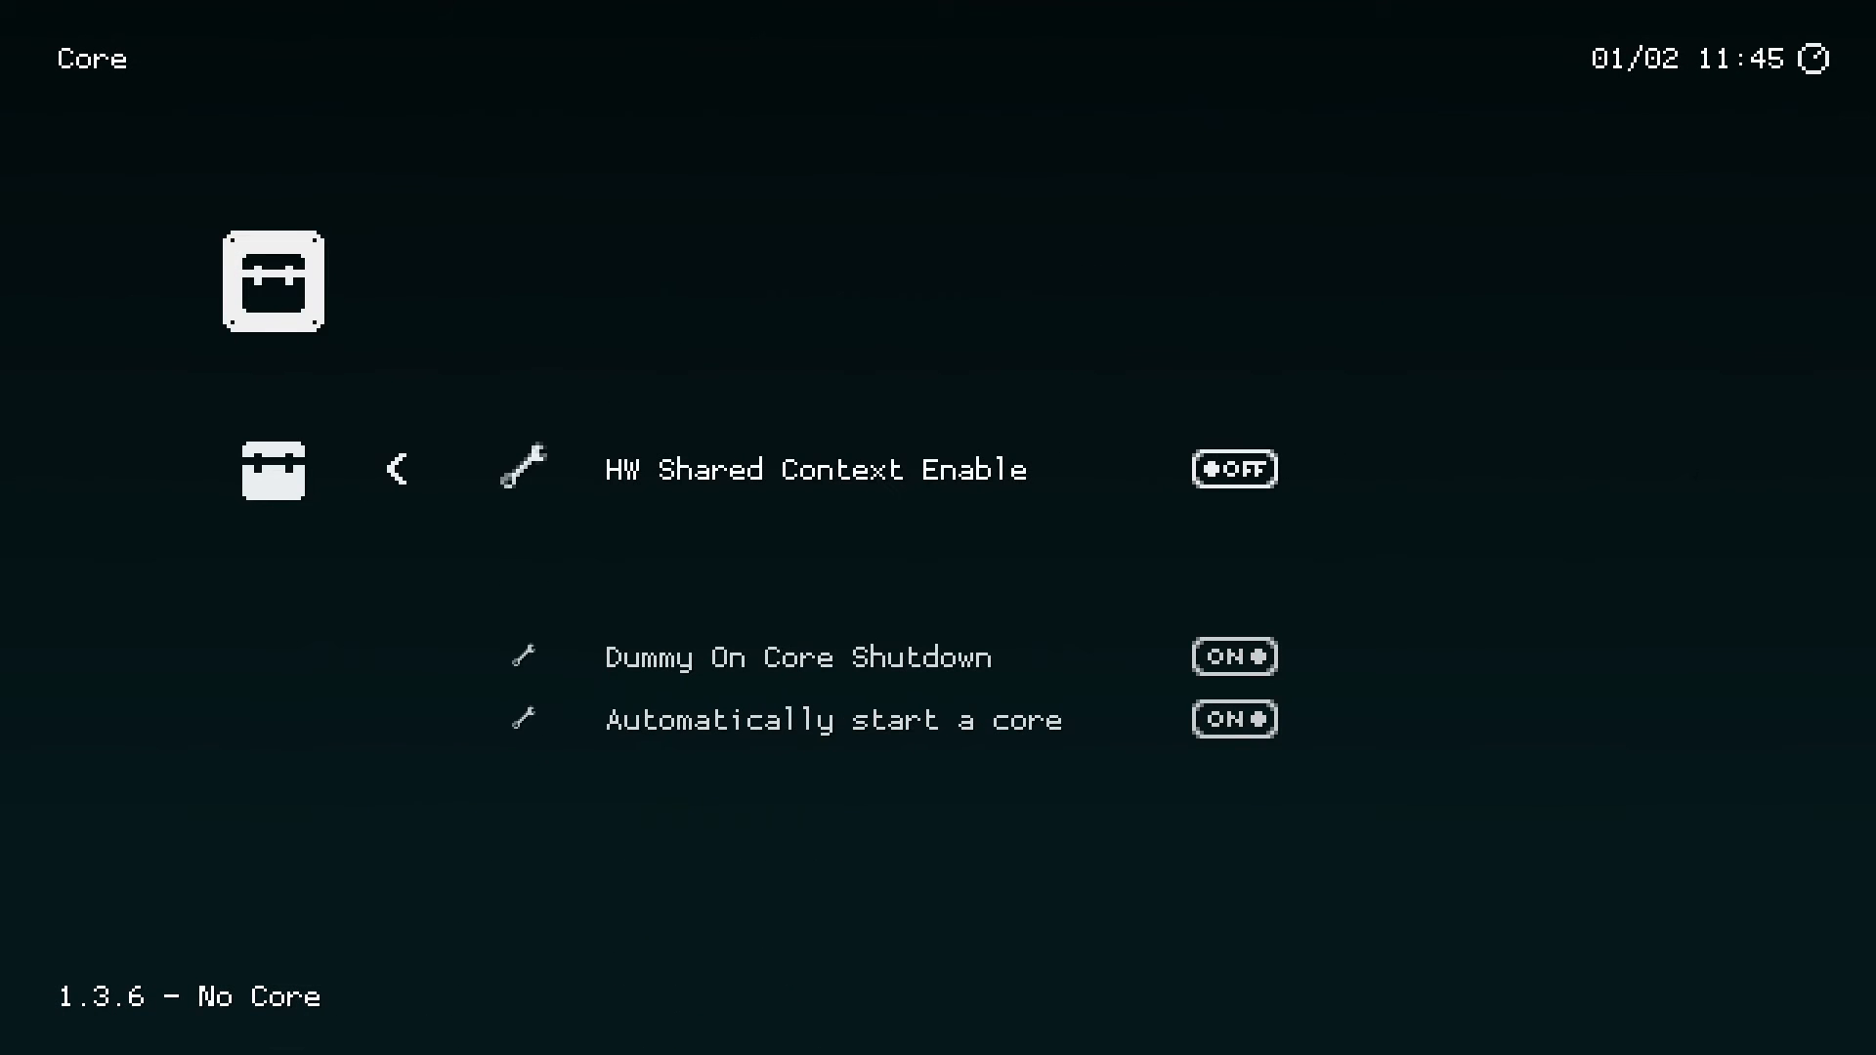
{"action": "left_click", "coordinate": [395, 468]}
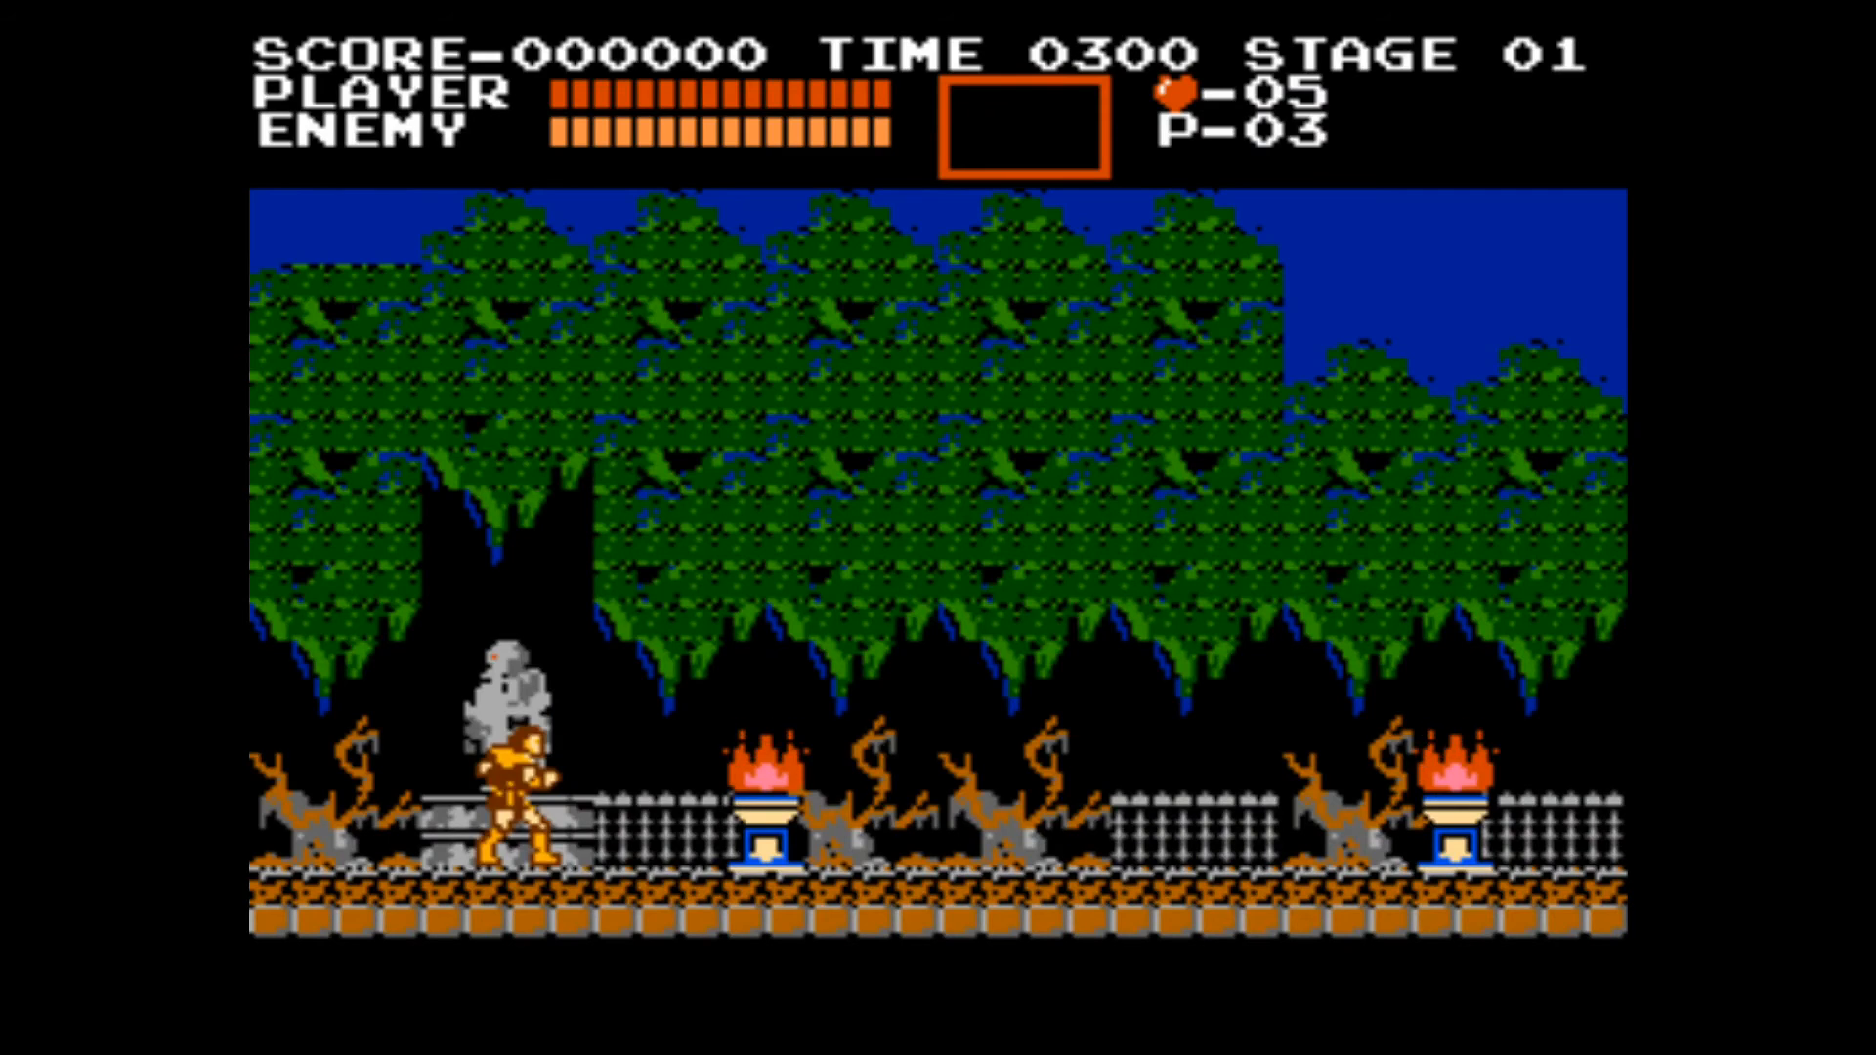
- Walk right through the Stage 01 courtyard past the statue toward the braziers, jumping, until hearts reach 10
{"action": "key", "text": "Right"}
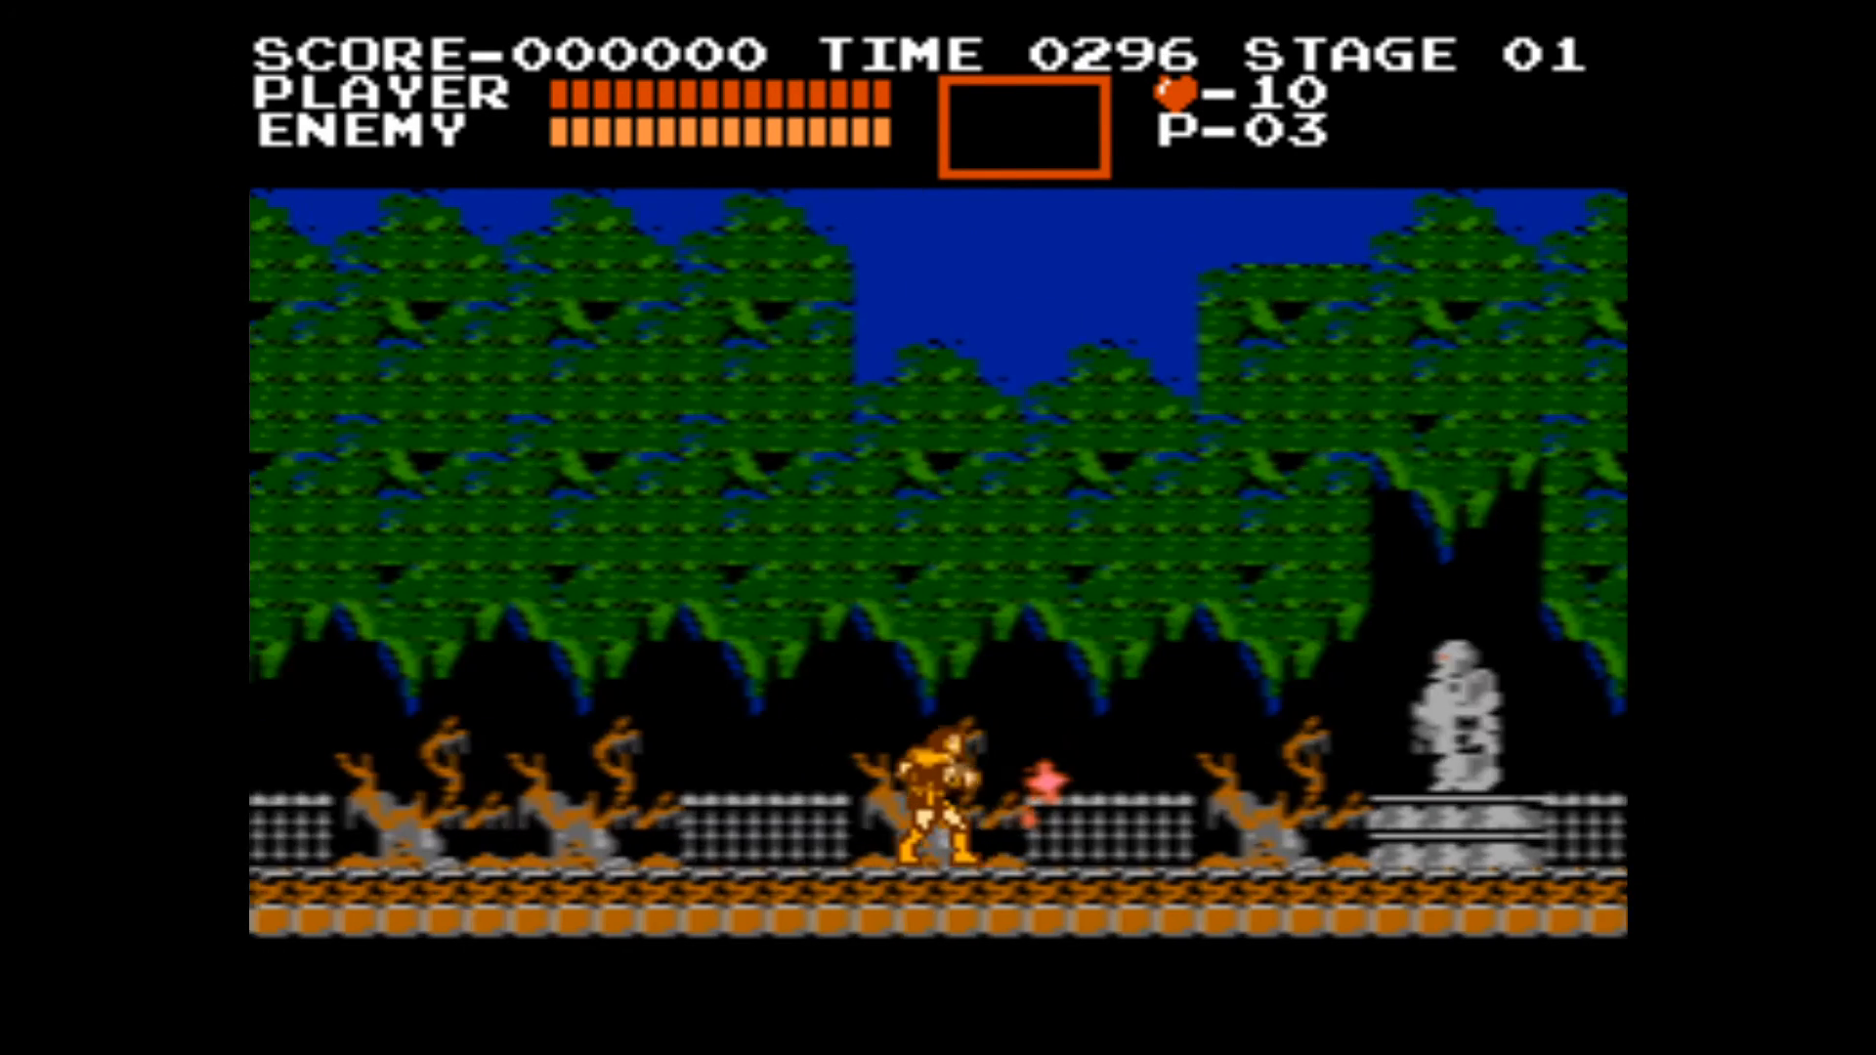
{"action": "key", "text": "Right"}
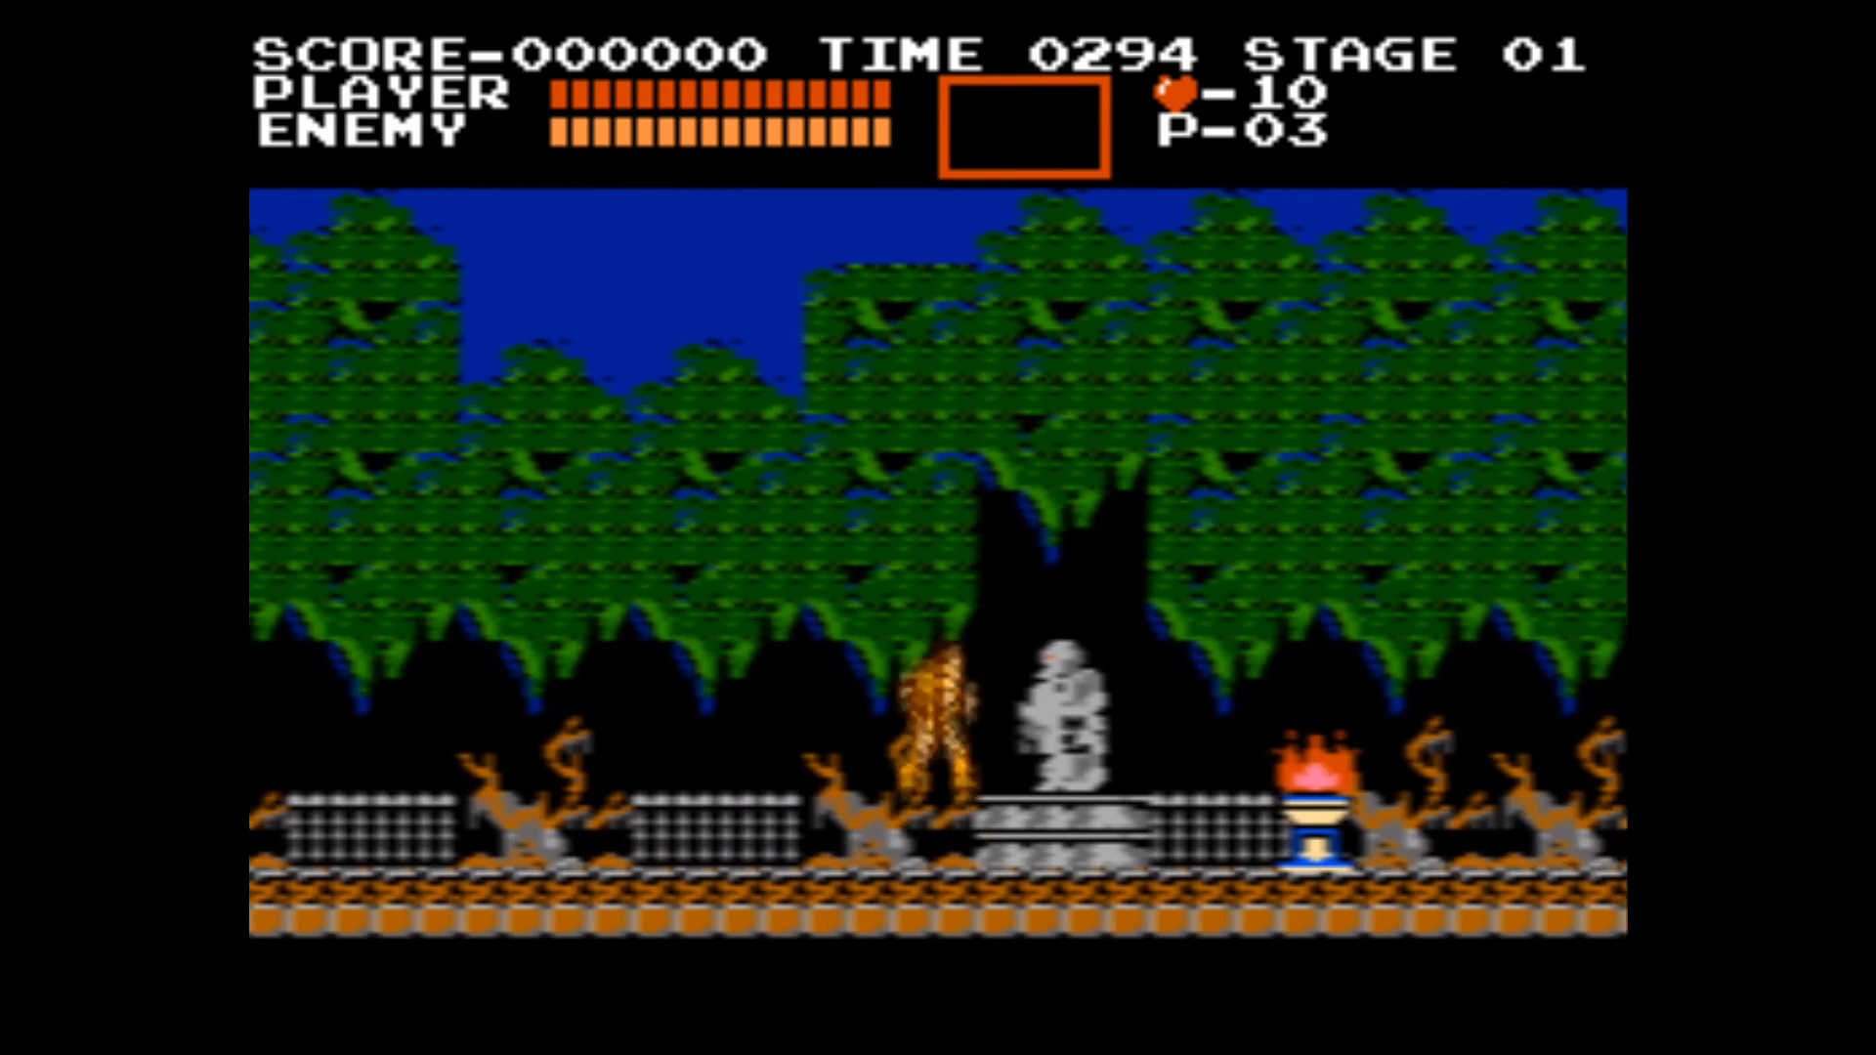
{"action": "key", "text": "Right"}
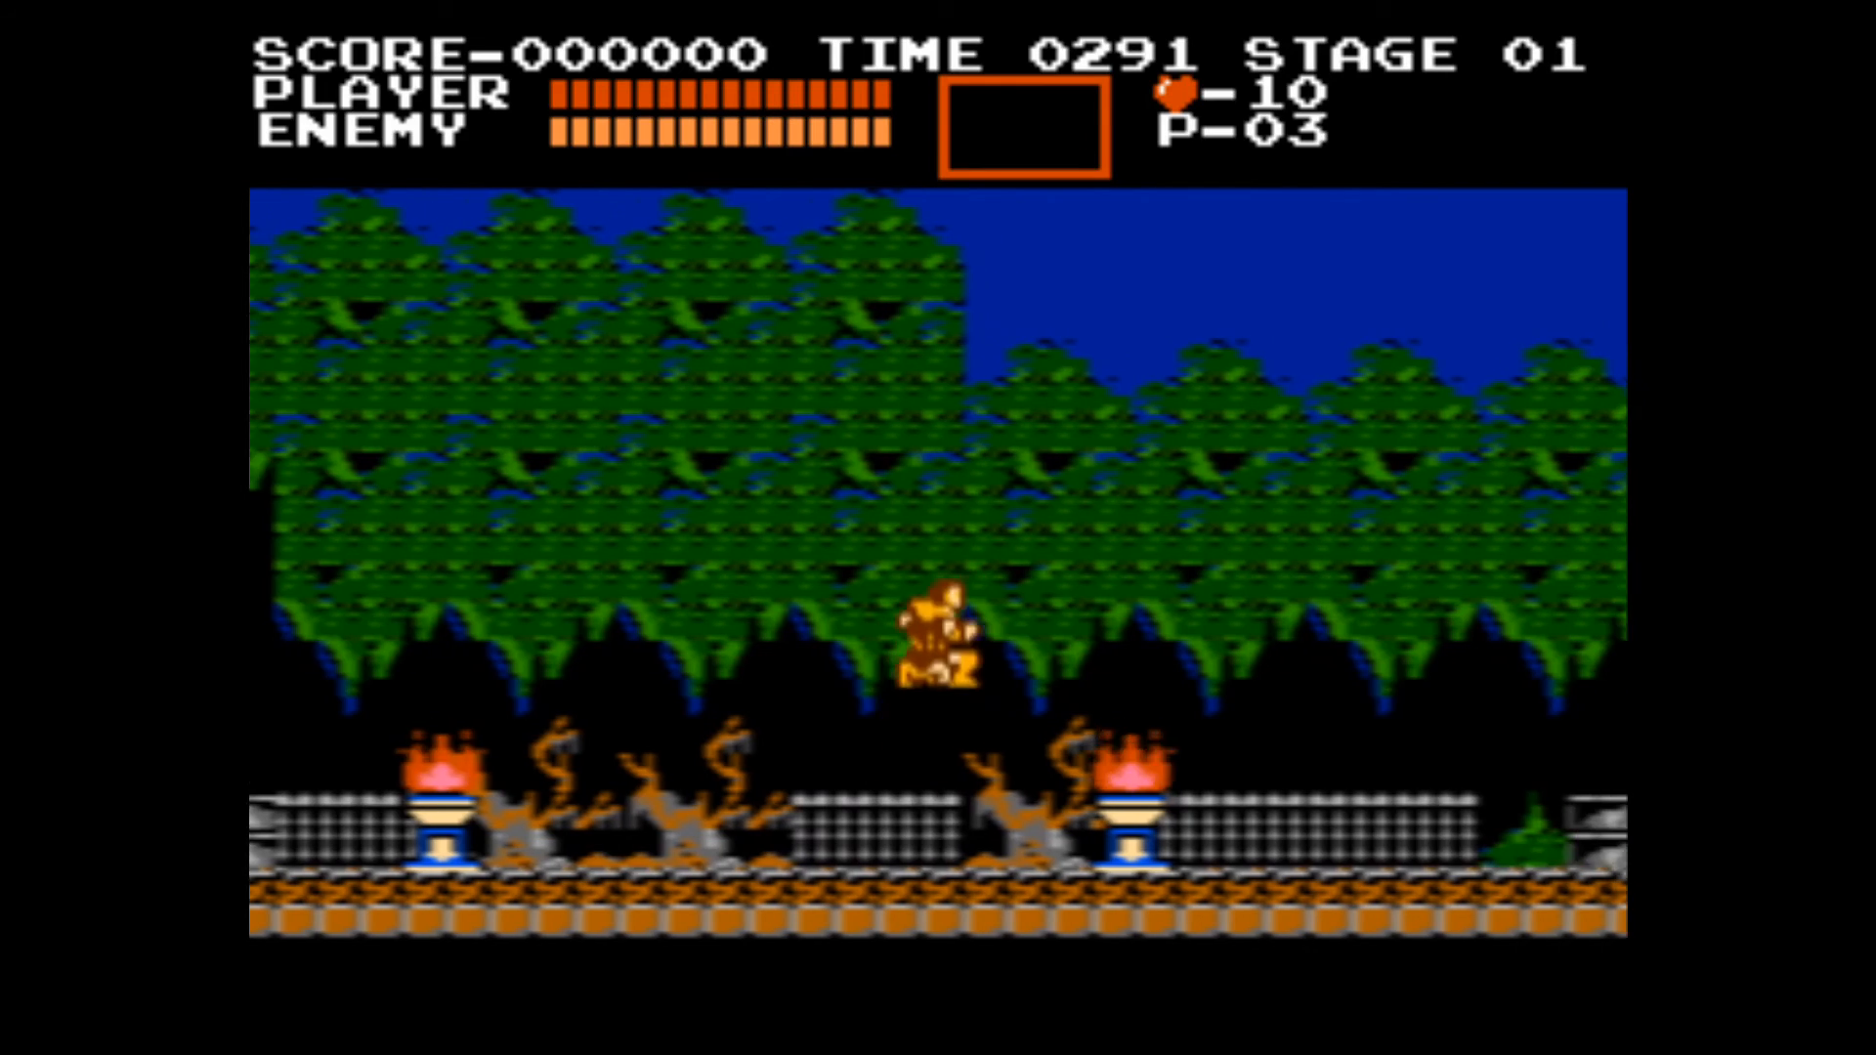
{"action": "key", "text": "Right"}
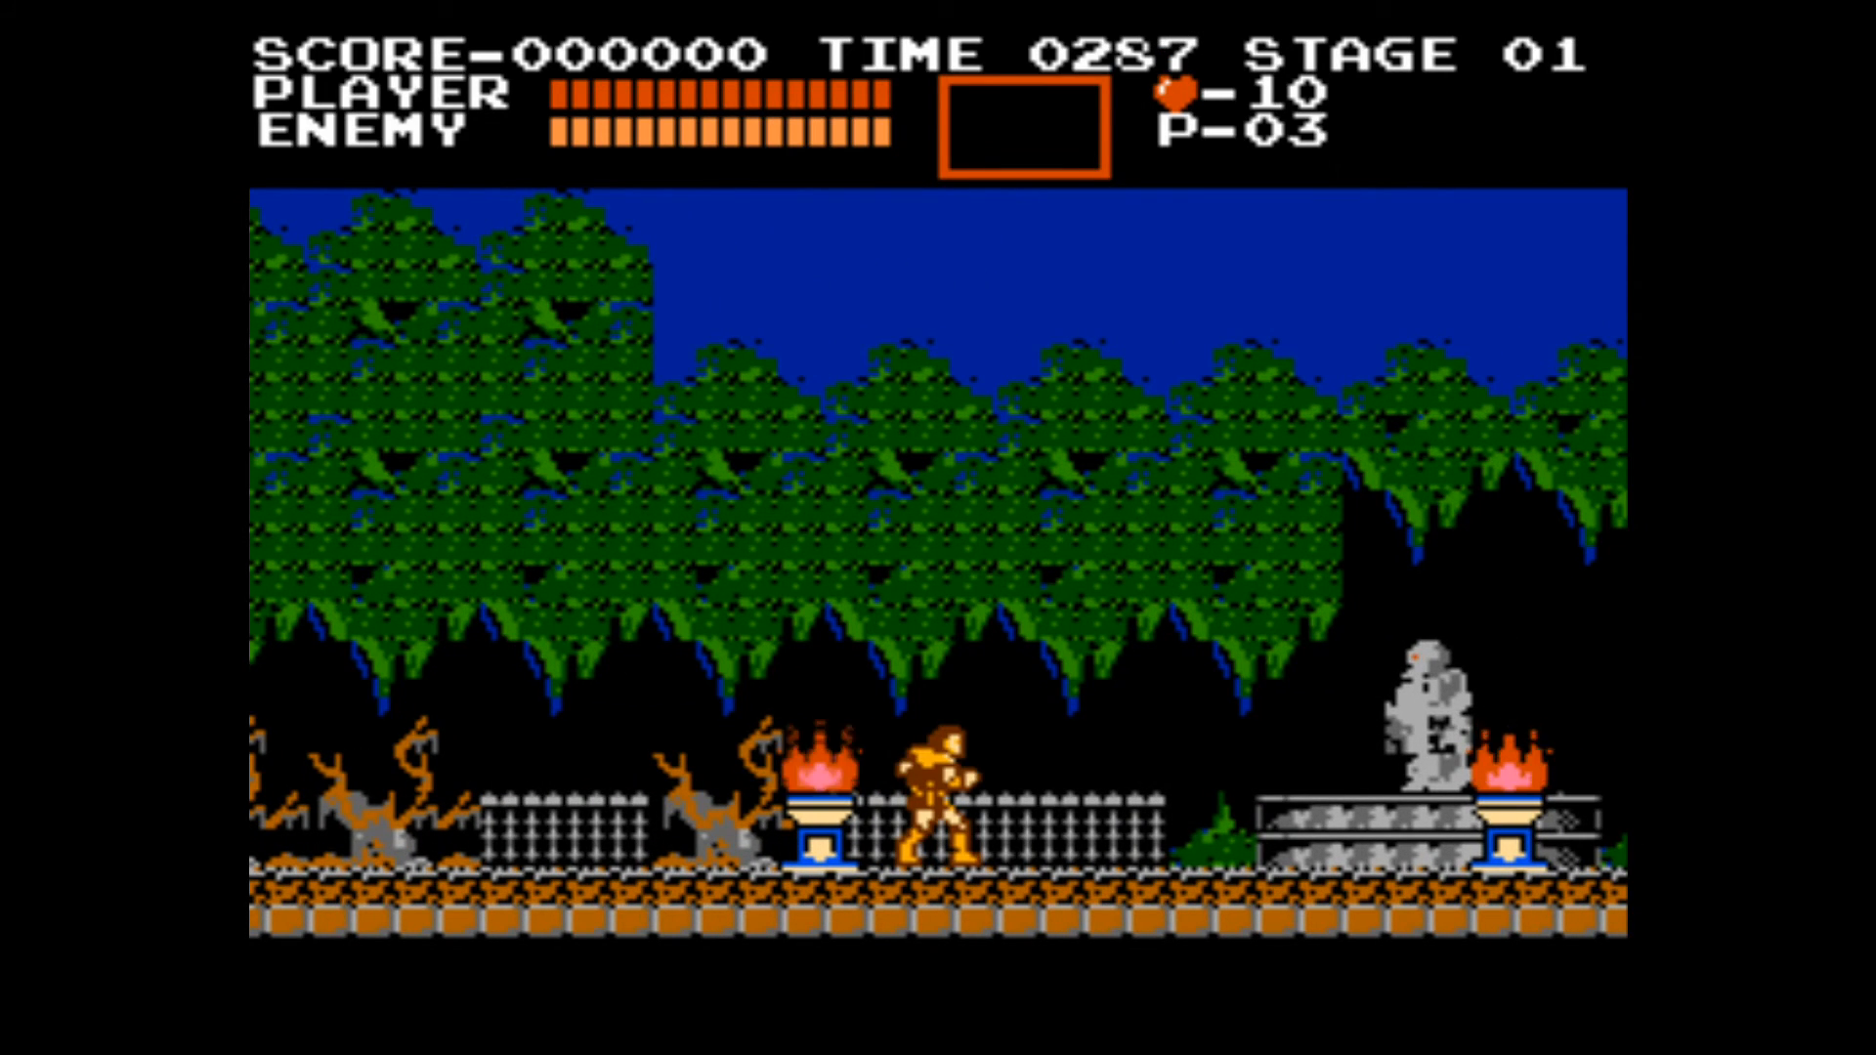
{"action": "key", "text": "Escape"}
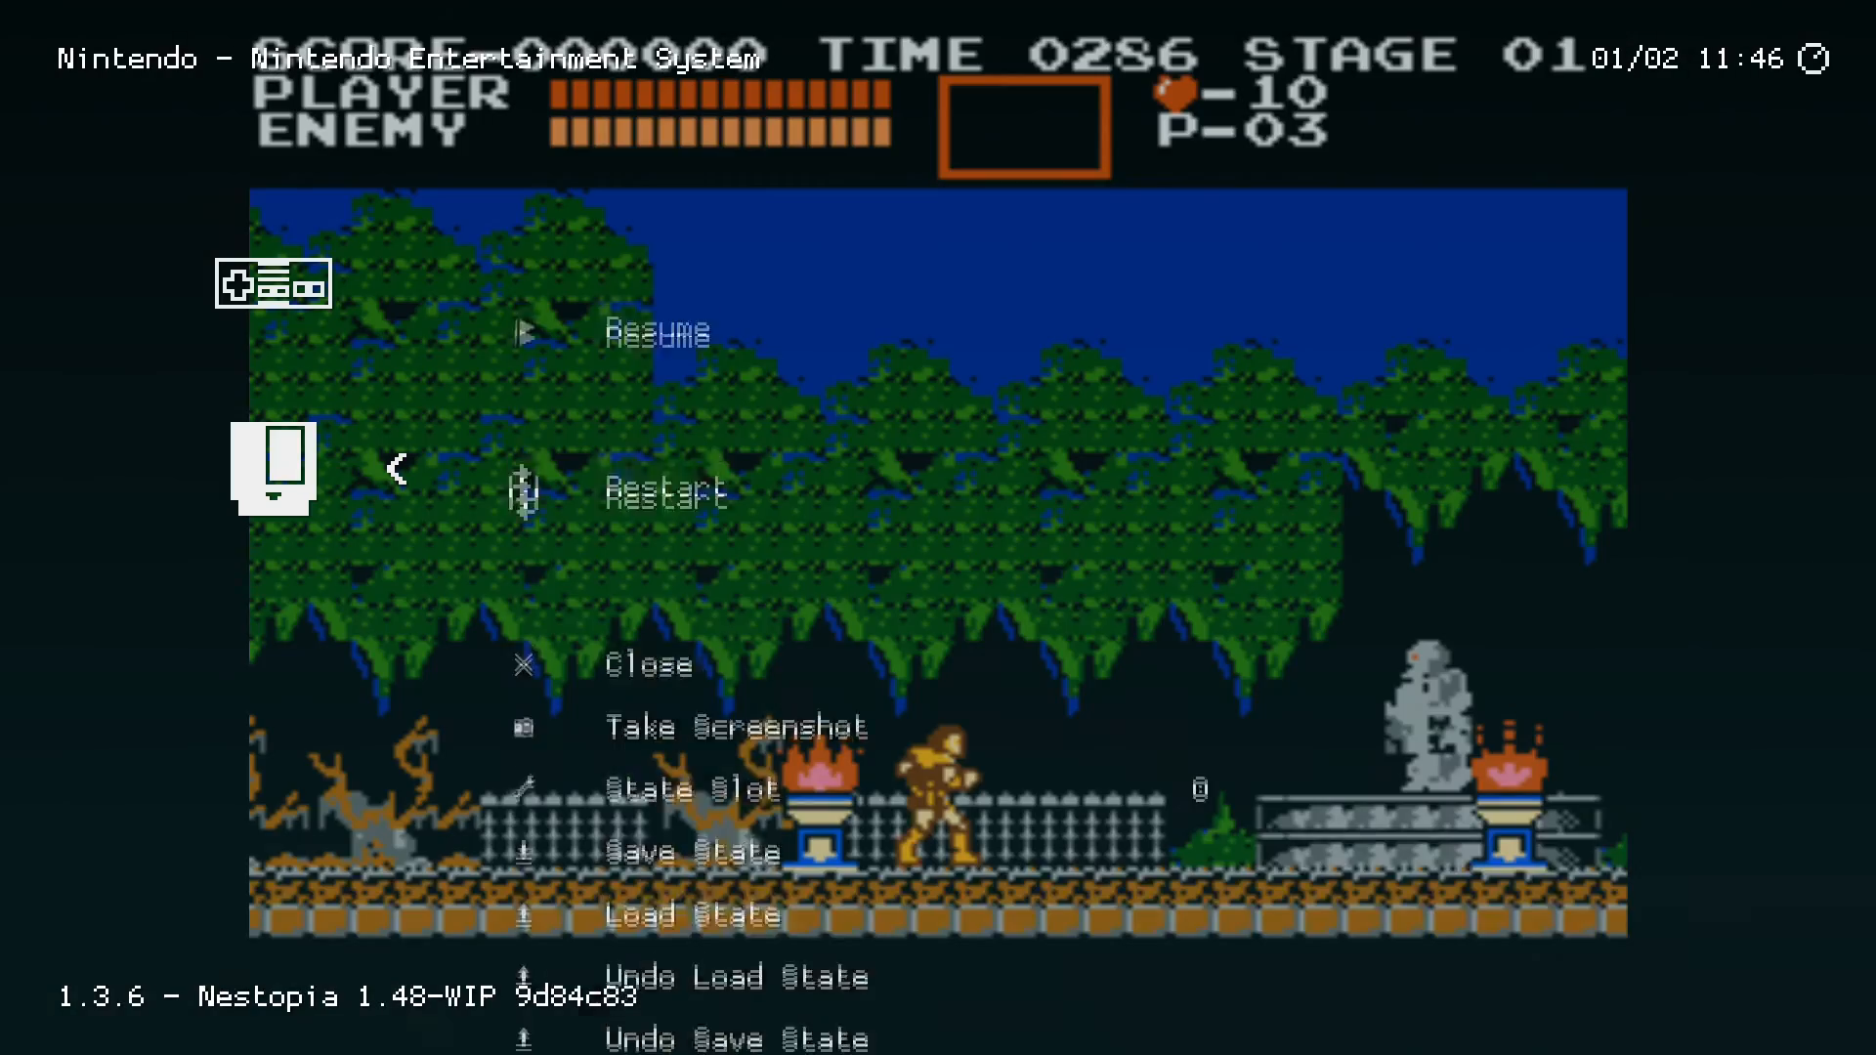
{"action": "scroll", "scroll_direction": "down", "scroll_amount": 3}
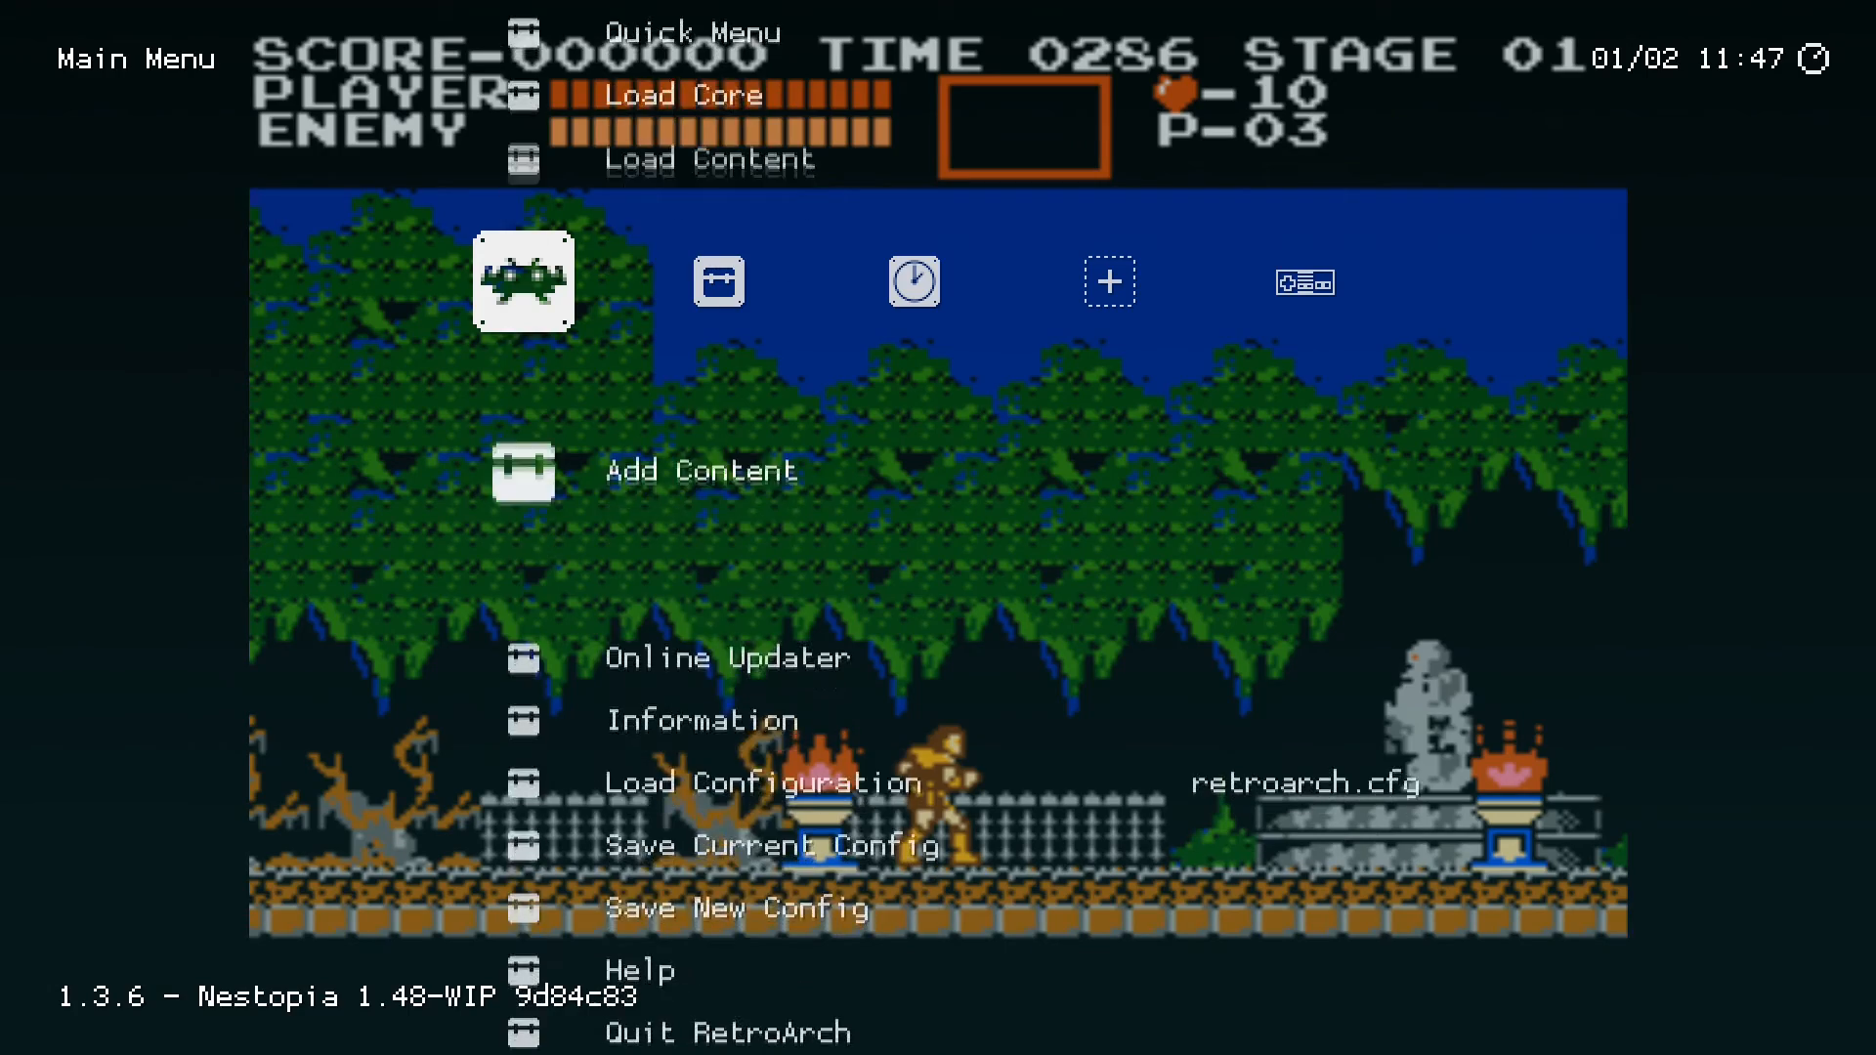
{"action": "scroll", "scroll_direction": "down", "scroll_amount": 3}
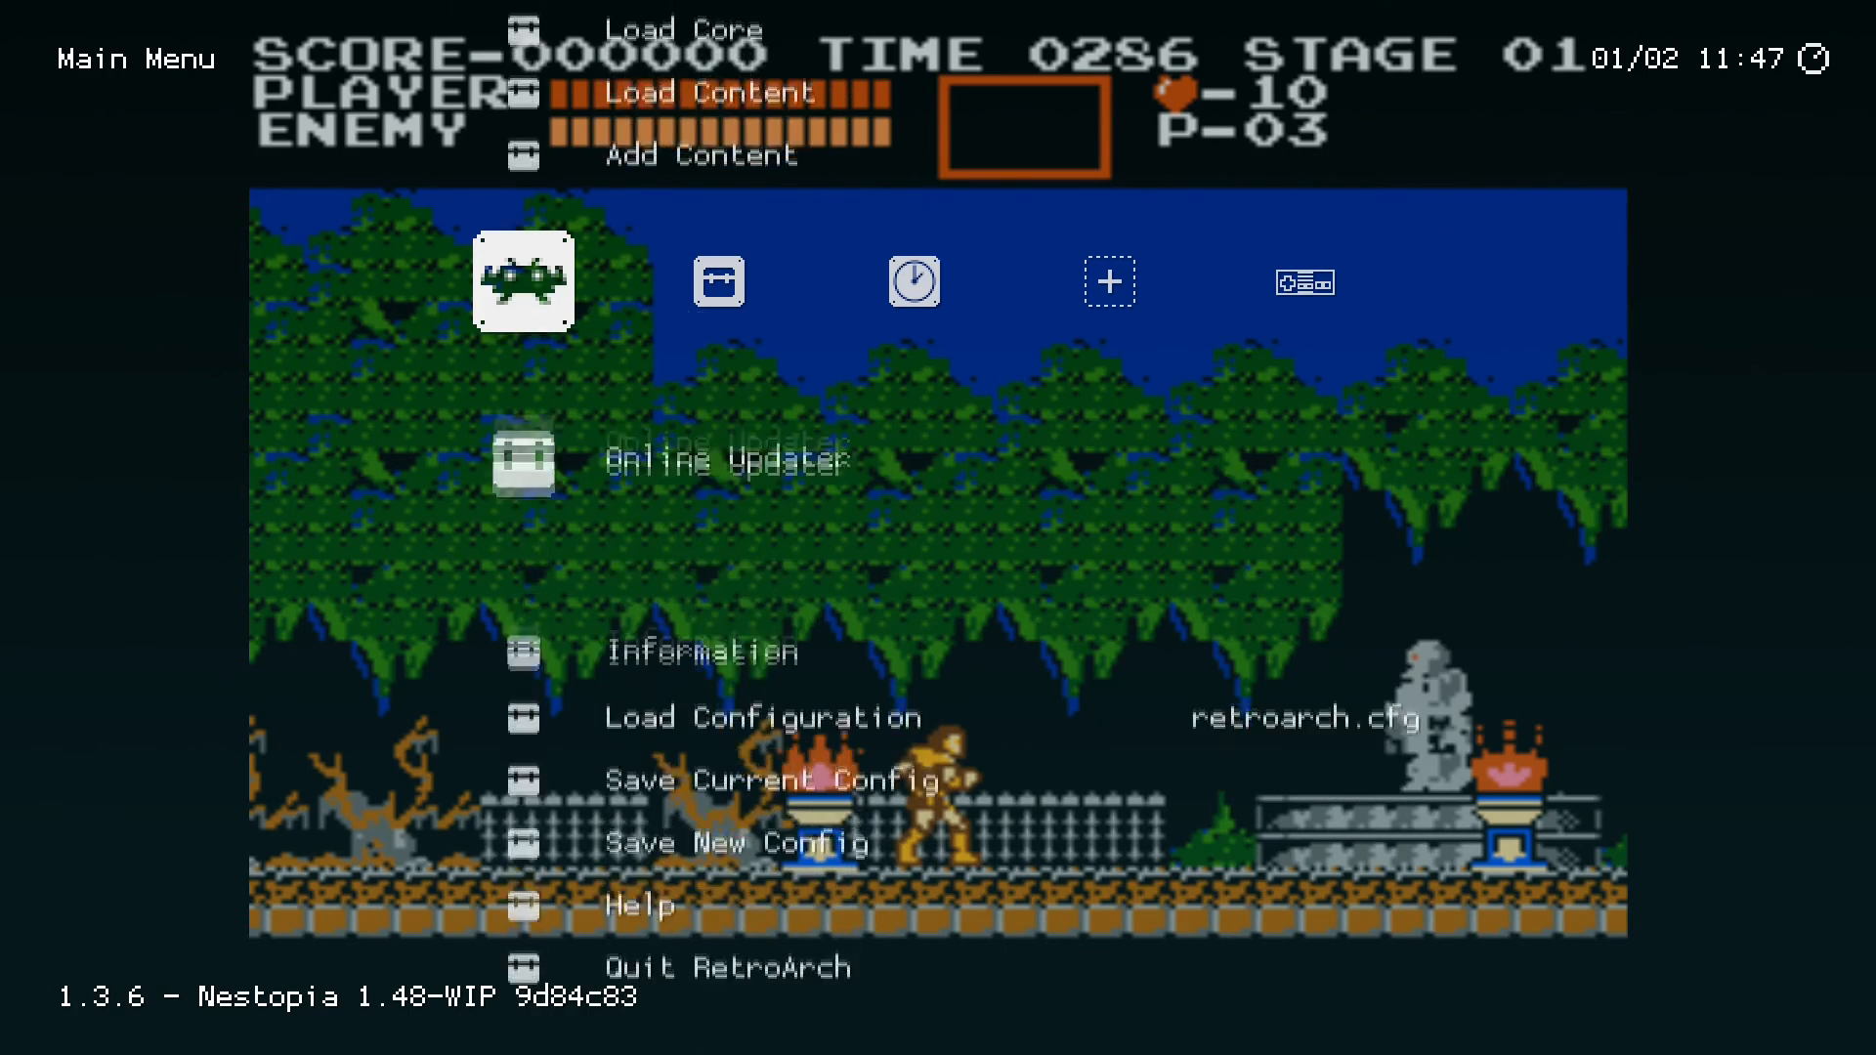
{"action": "scroll", "scroll_direction": "up", "scroll_amount": 3}
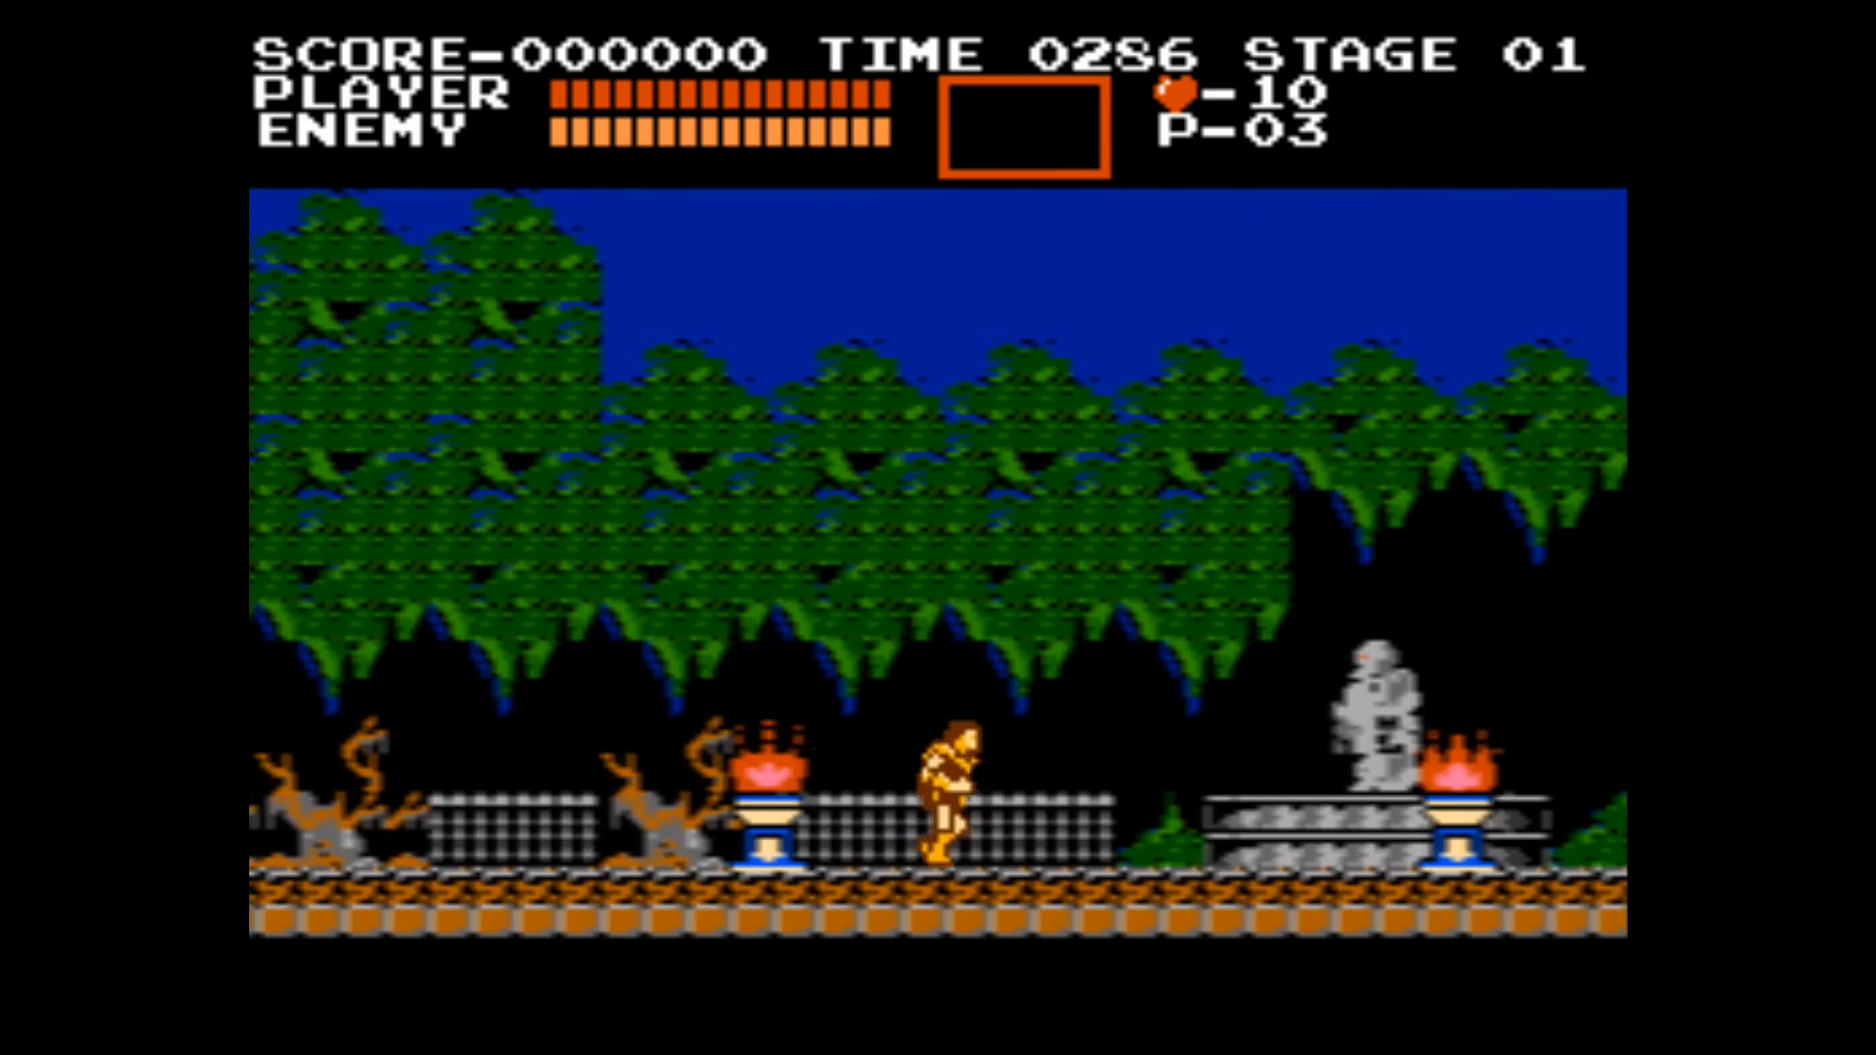
- Walk right through the courtyard into the castle hall, past the upper platforms and windows
{"action": "key", "text": "Right"}
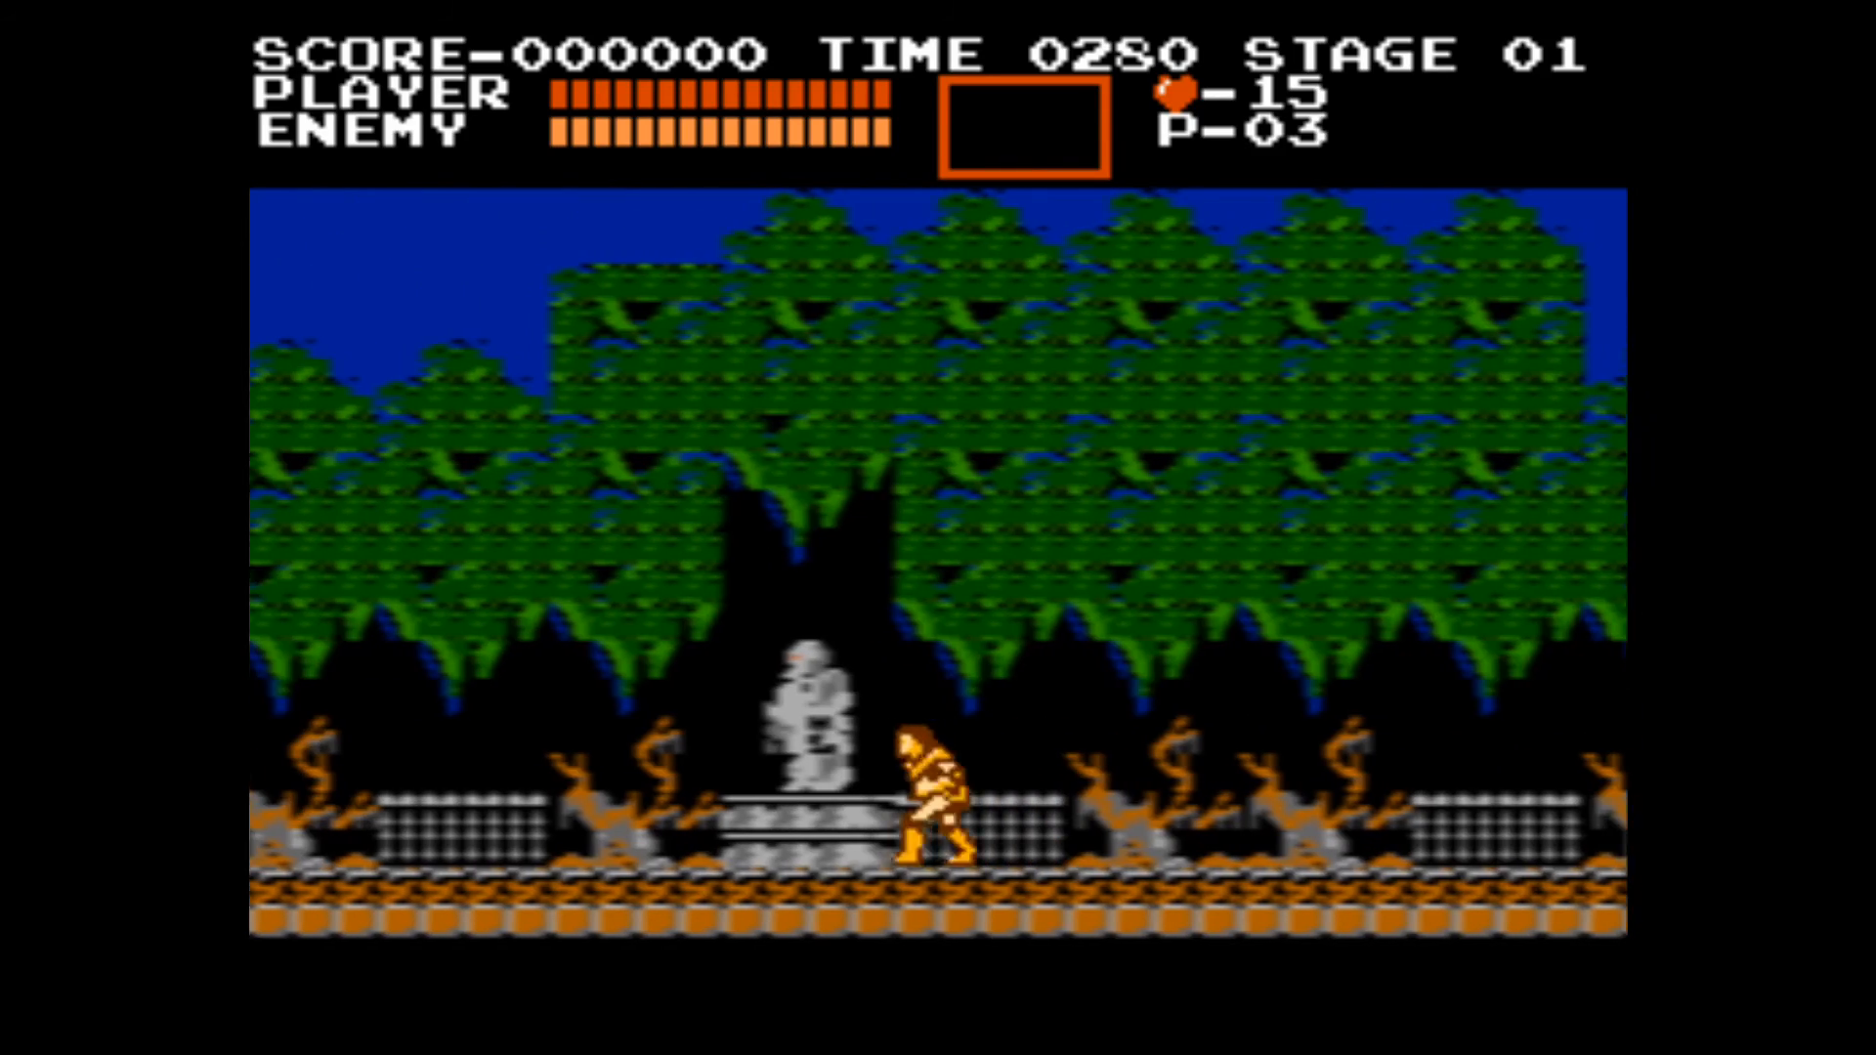
{"action": "key", "text": "Right"}
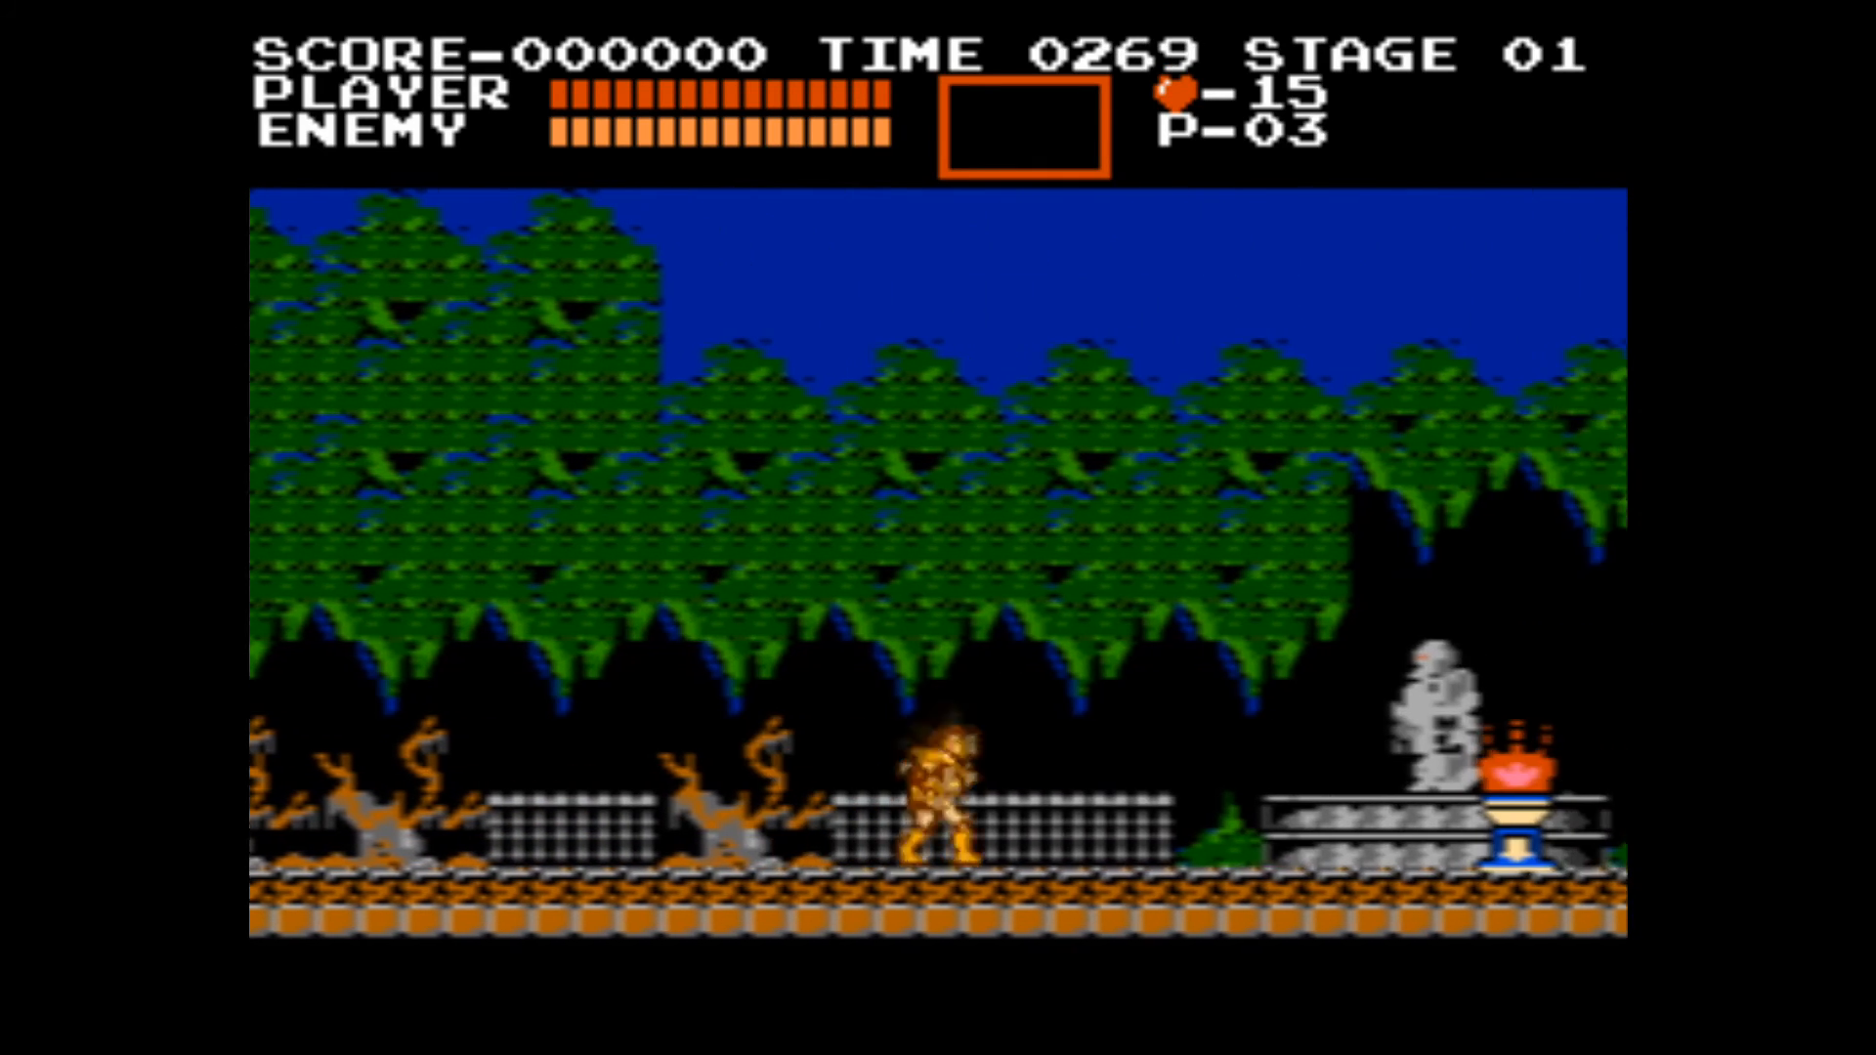
{"action": "key", "text": "Right"}
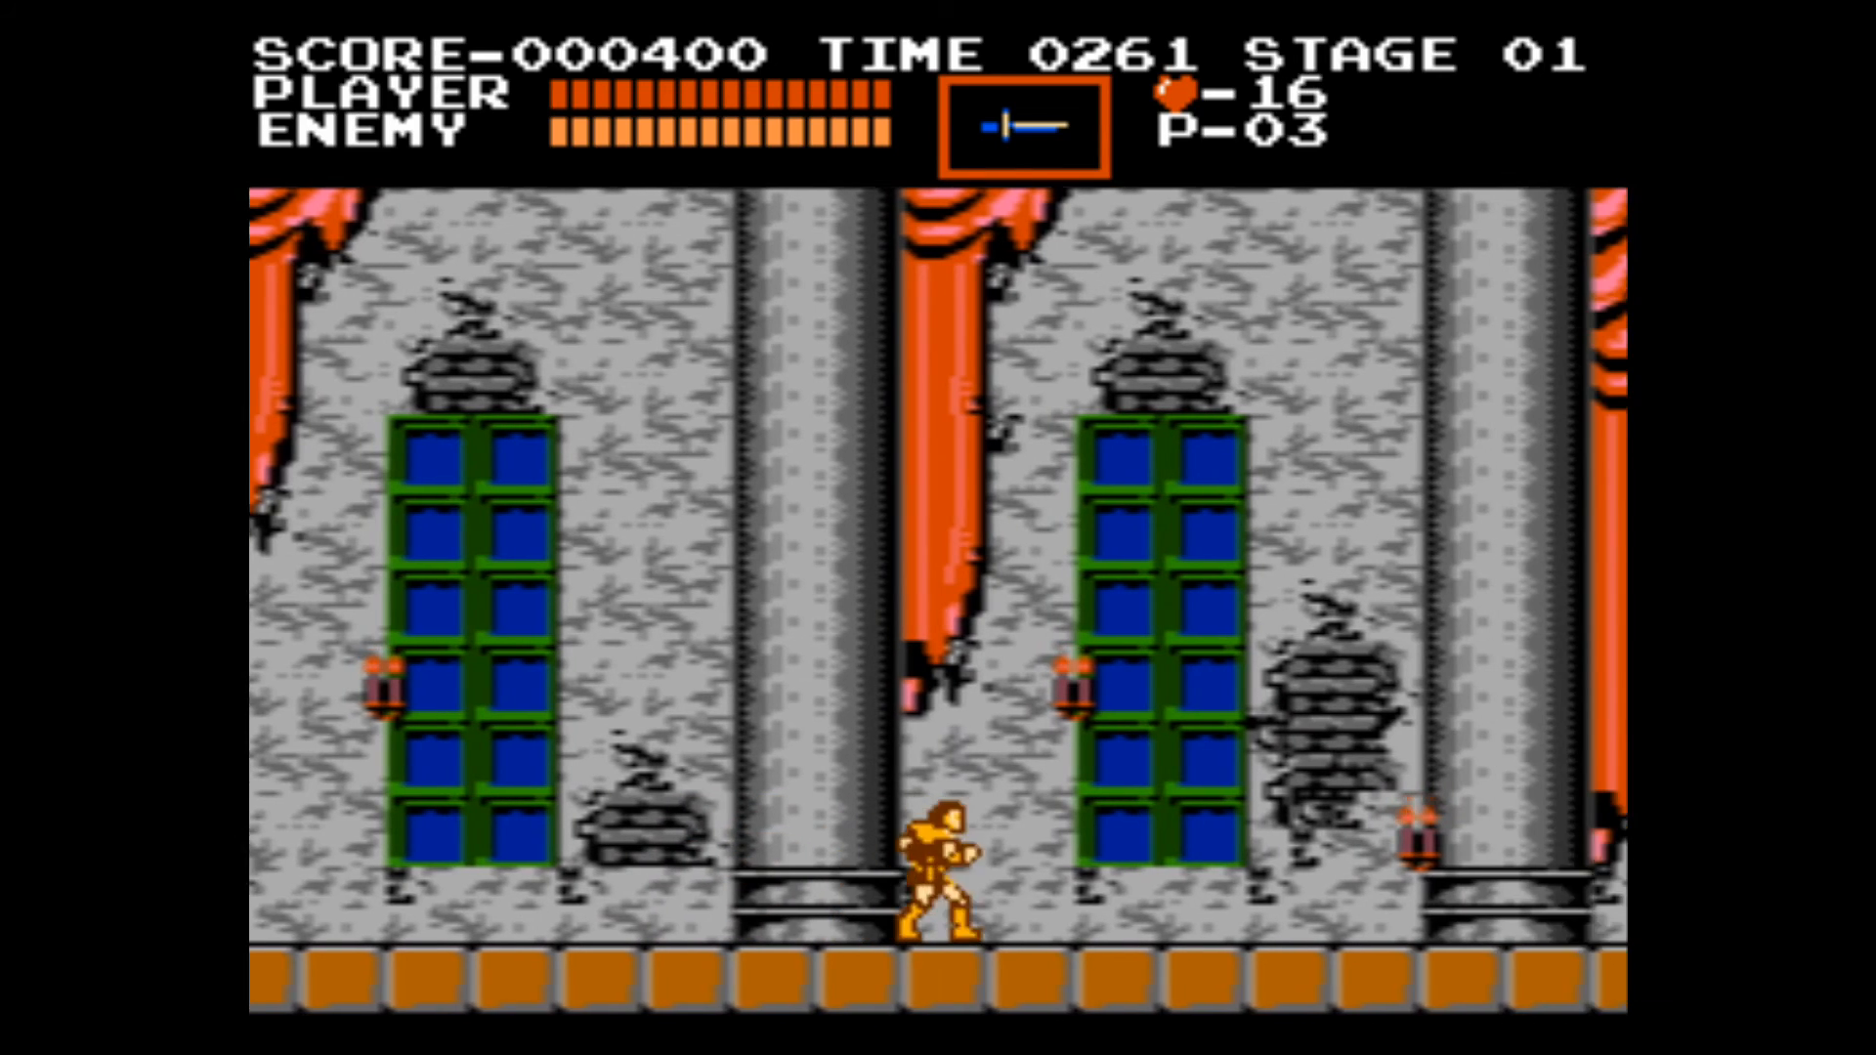
{"action": "key", "text": "Right"}
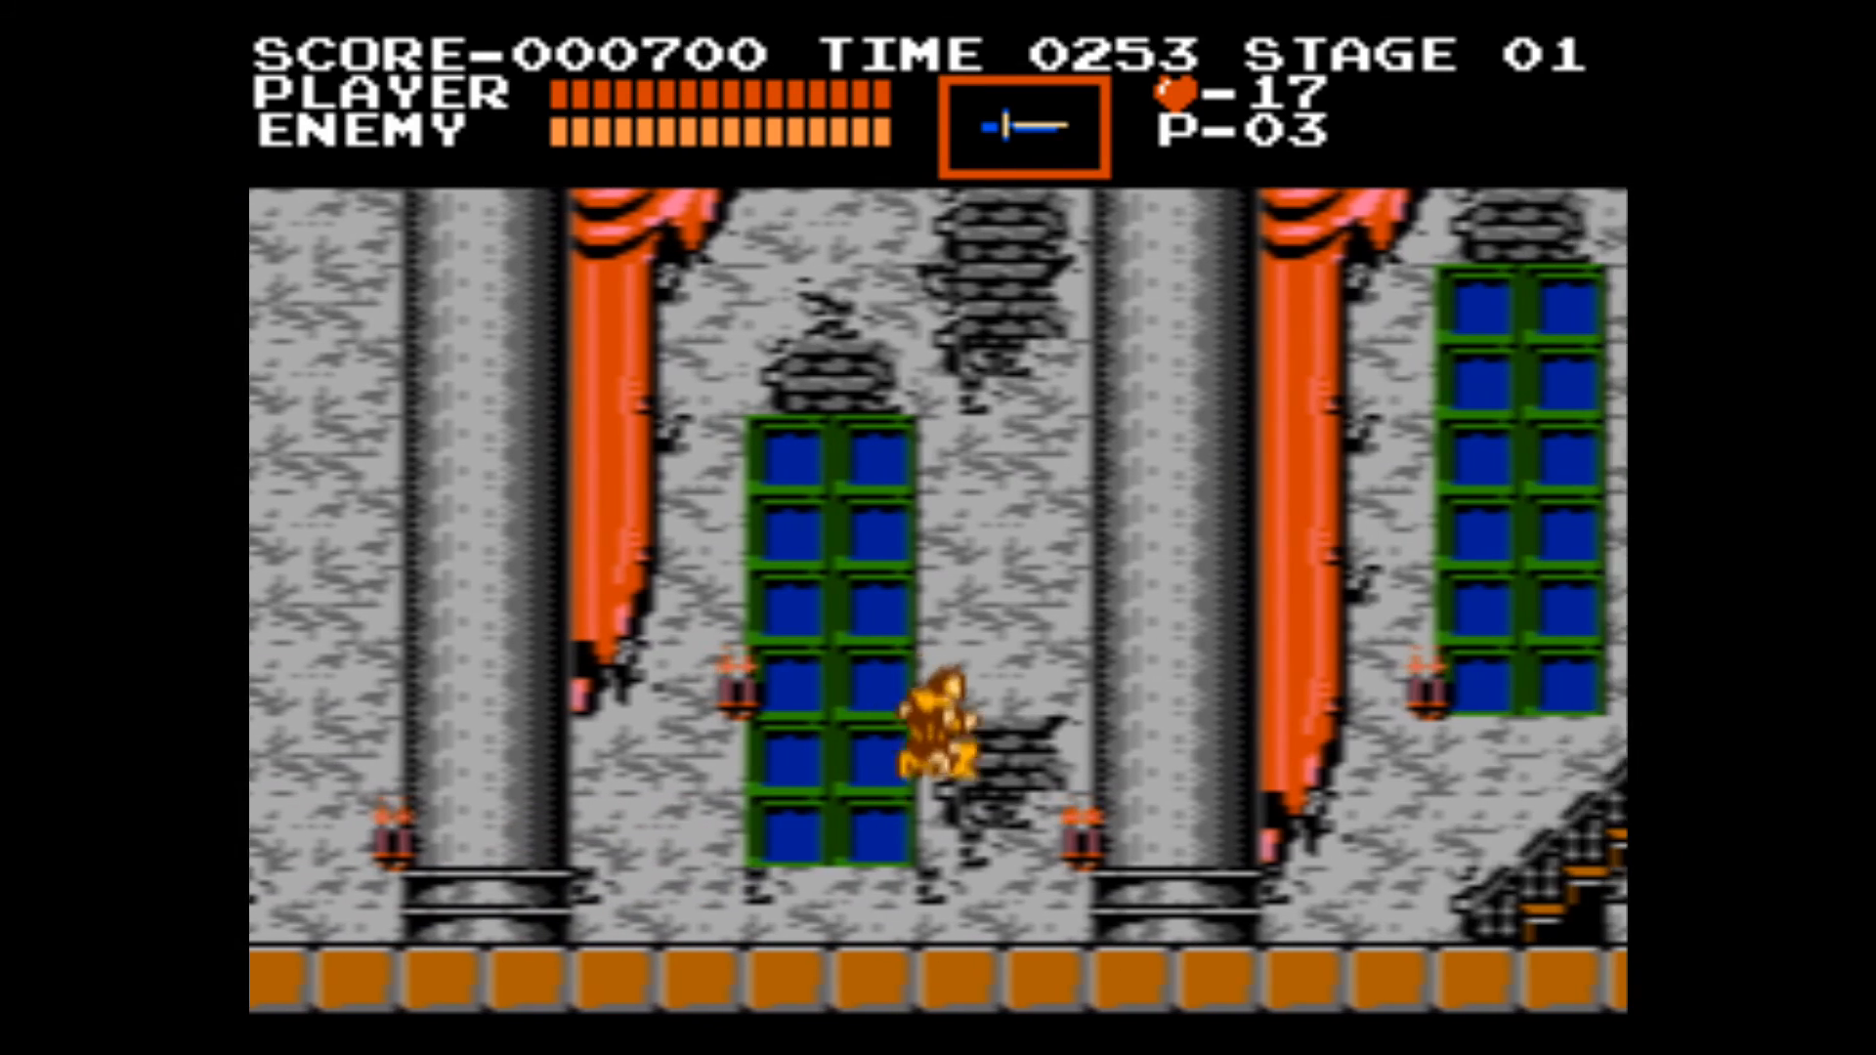
{"action": "key", "text": "Right"}
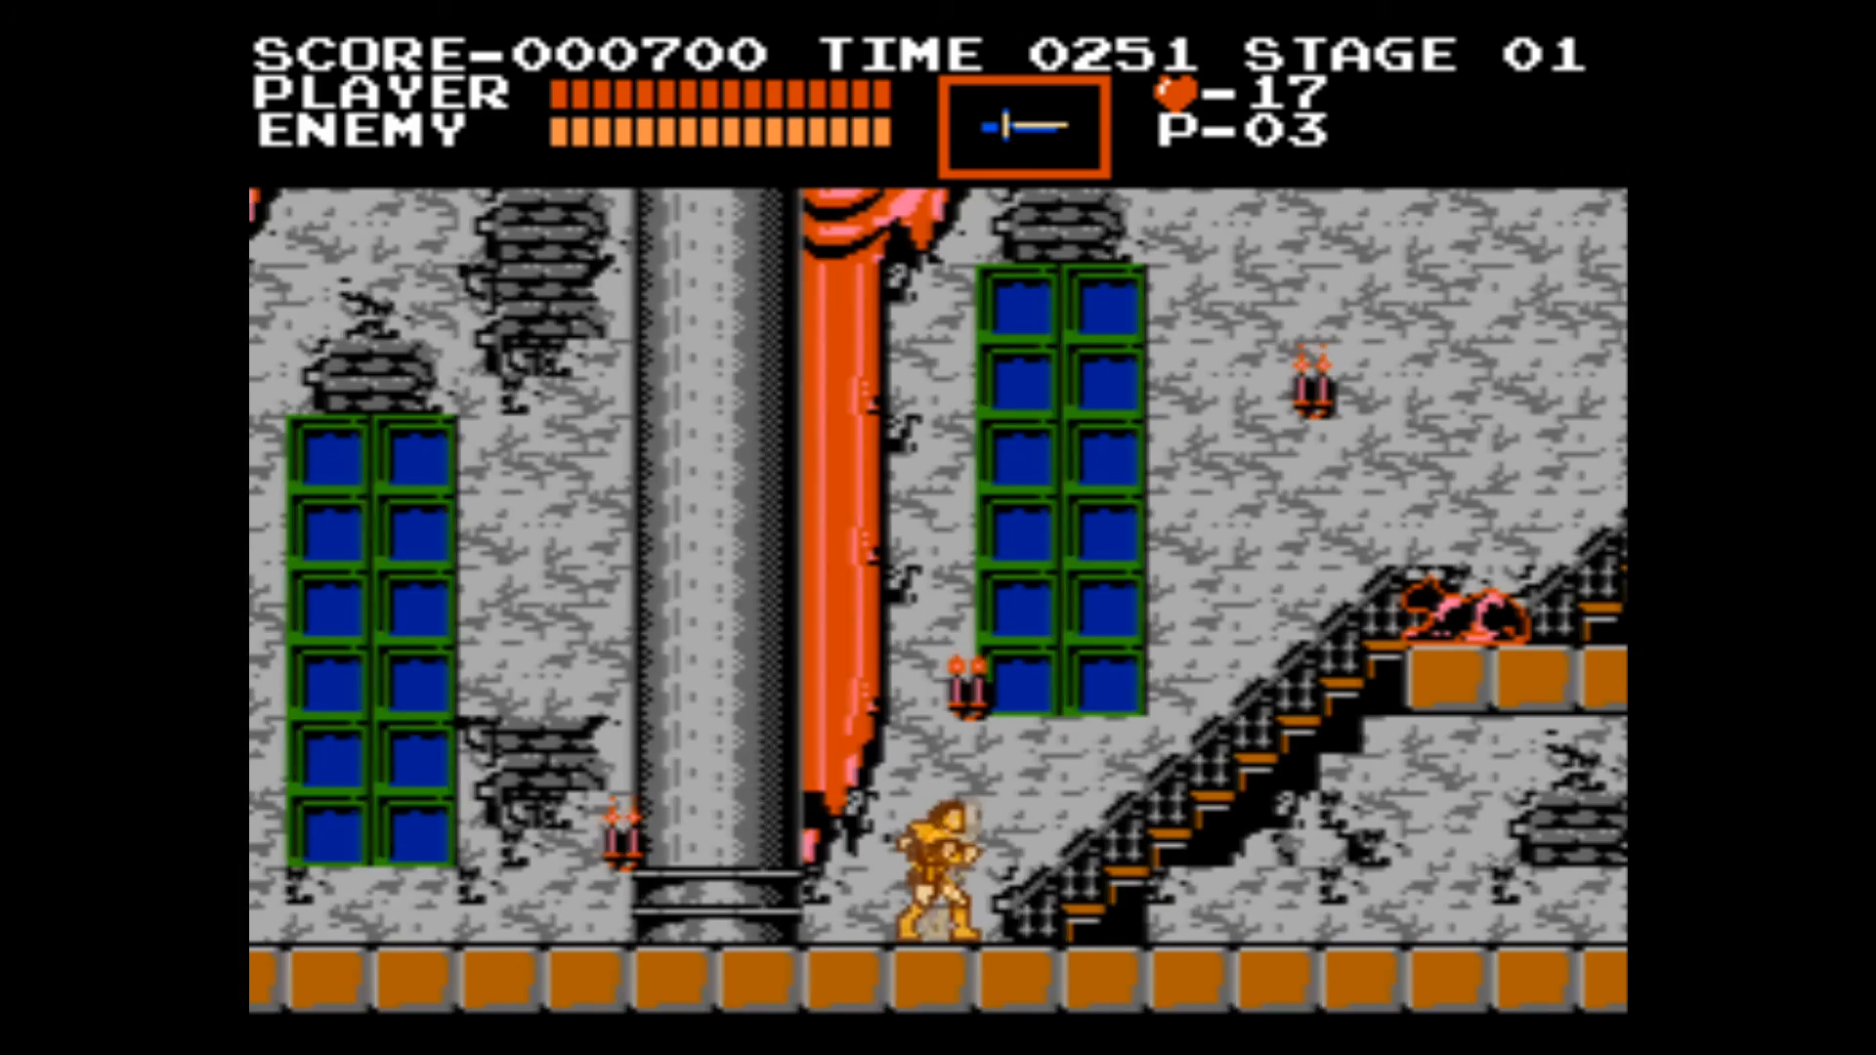
{"action": "key", "text": "Right"}
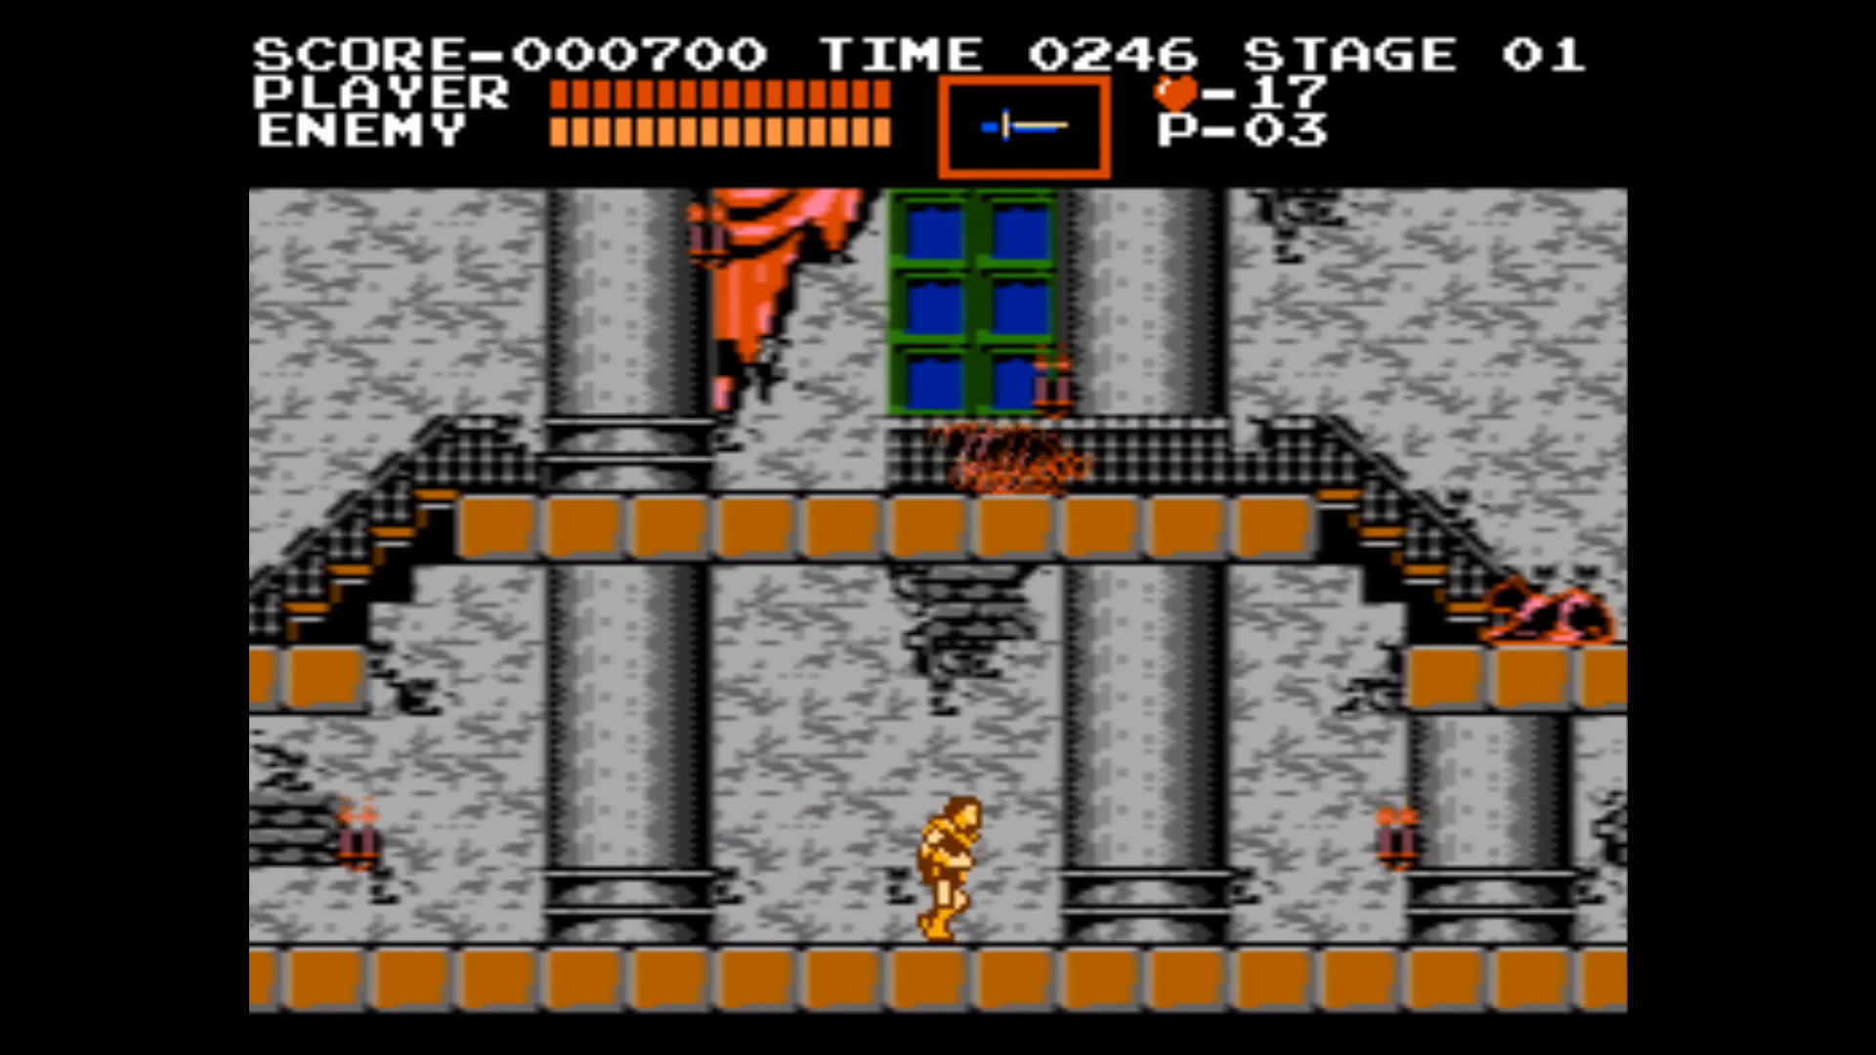
{"action": "key", "text": "Right"}
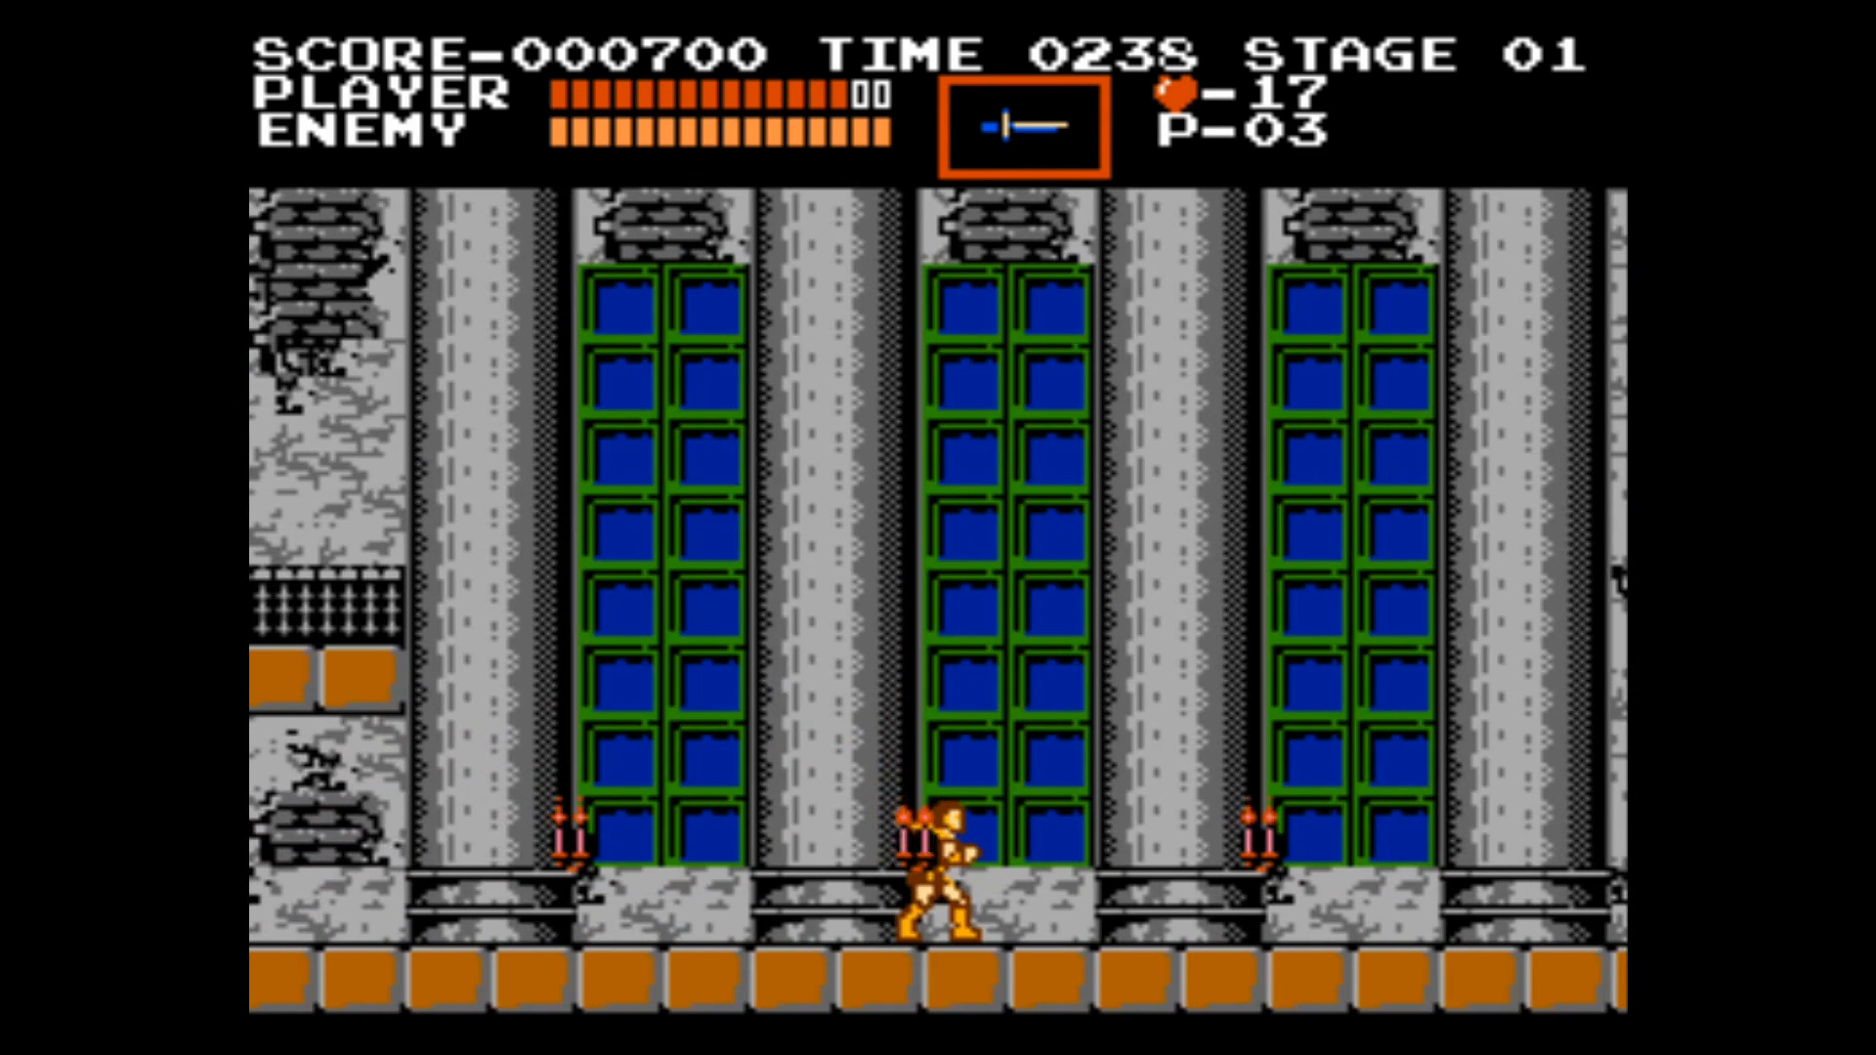
- Whip a candle for a heart, climb to the upper door and enter Stage 02
{"action": "key", "text": "Right"}
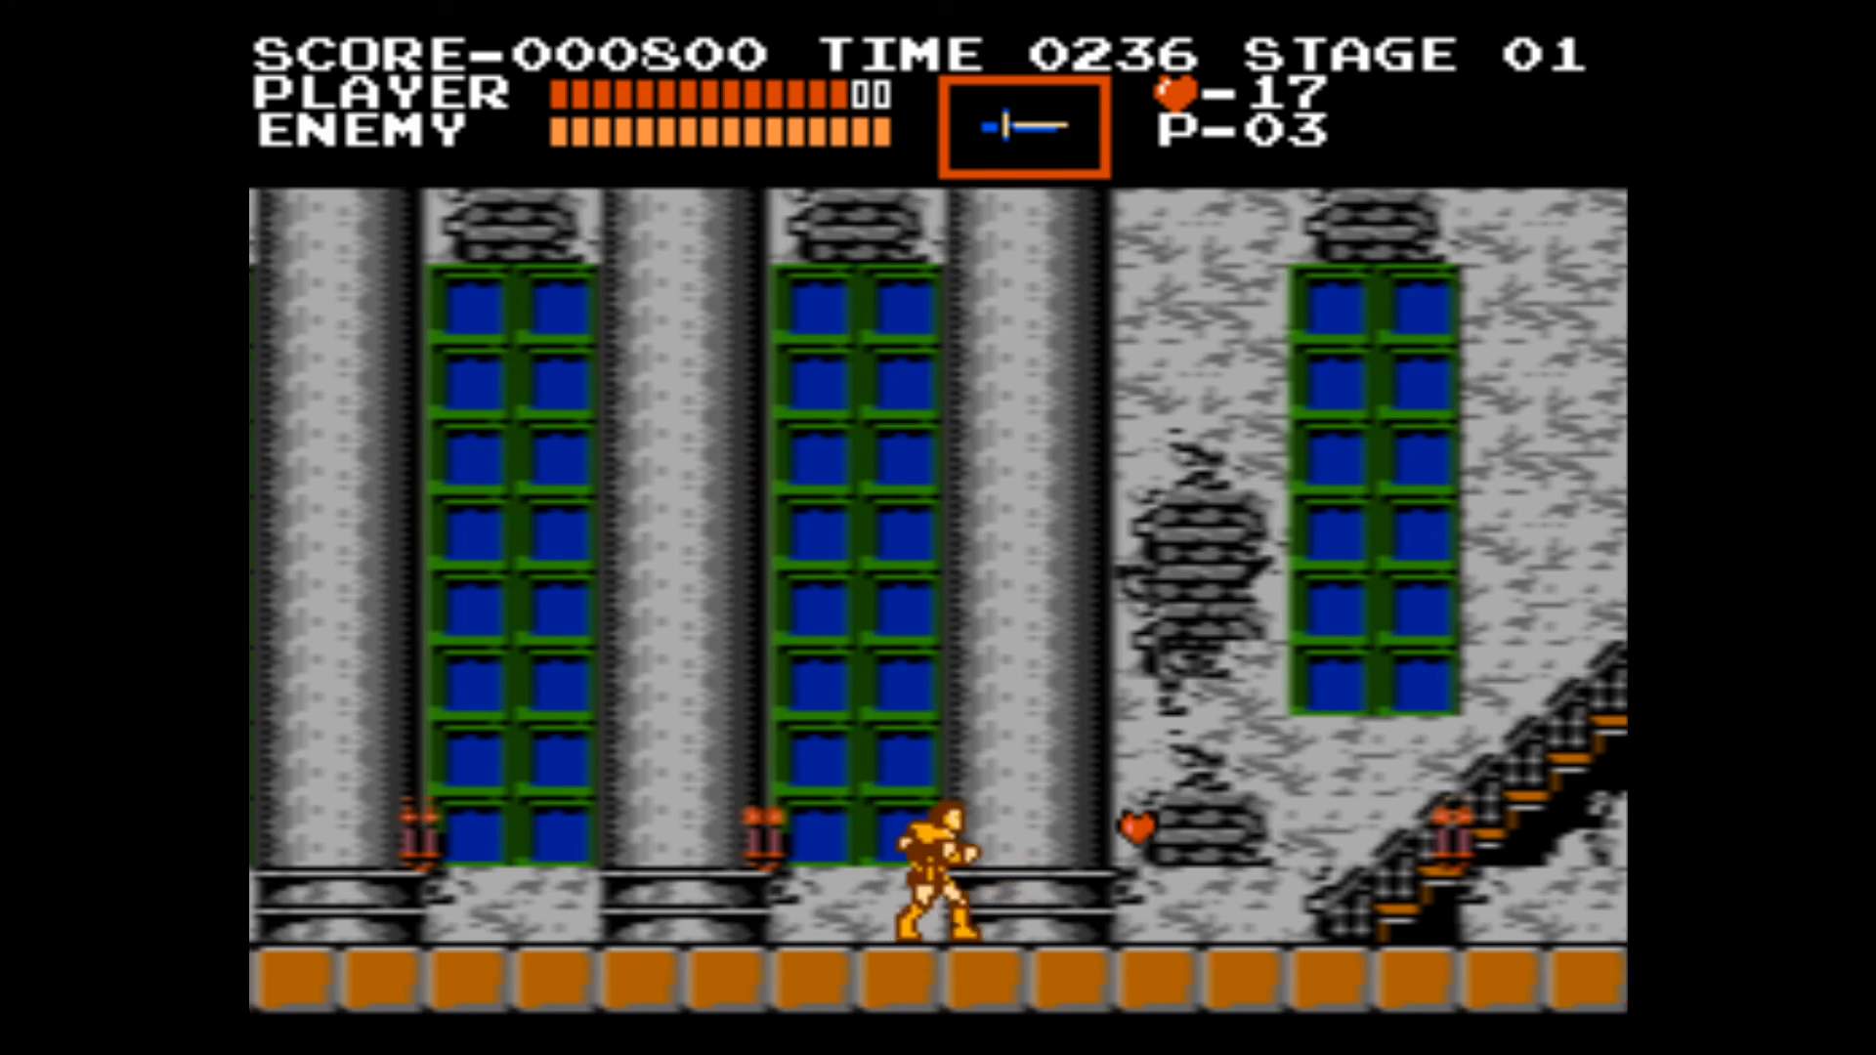
{"action": "key", "text": "Right"}
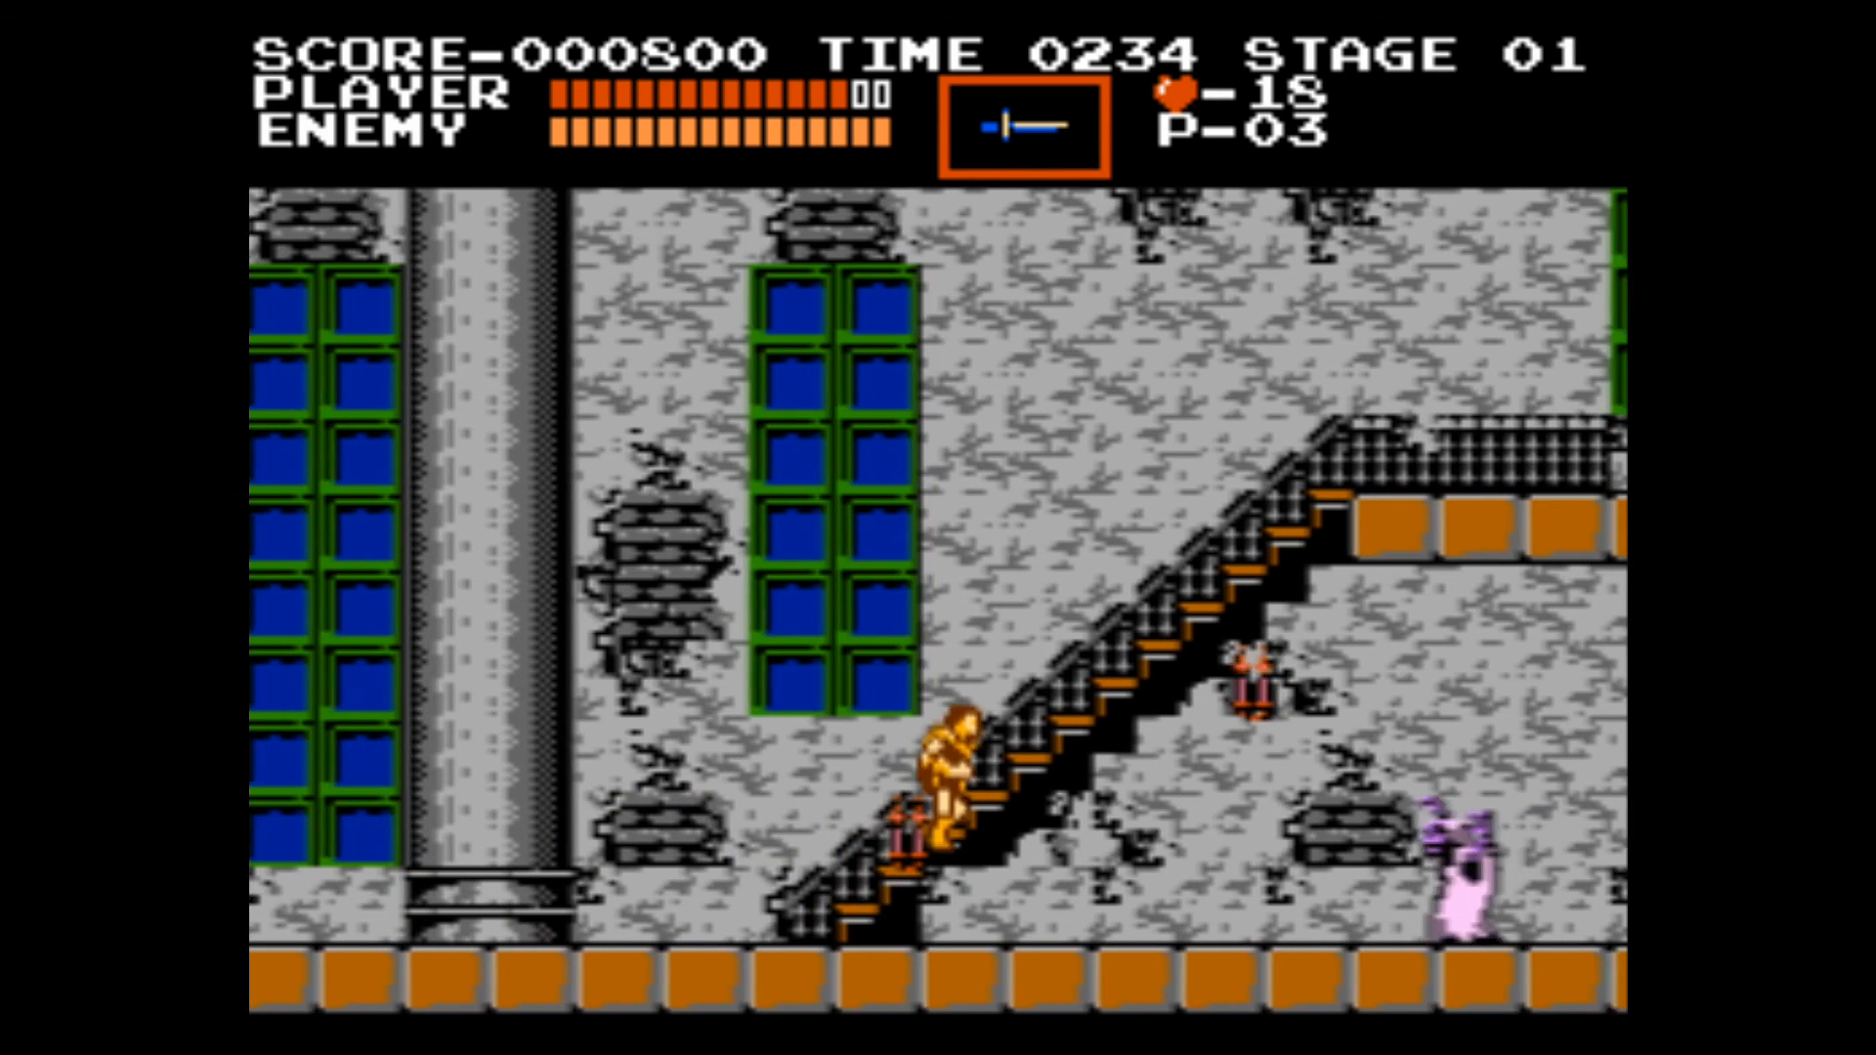
{"action": "key", "text": "Right"}
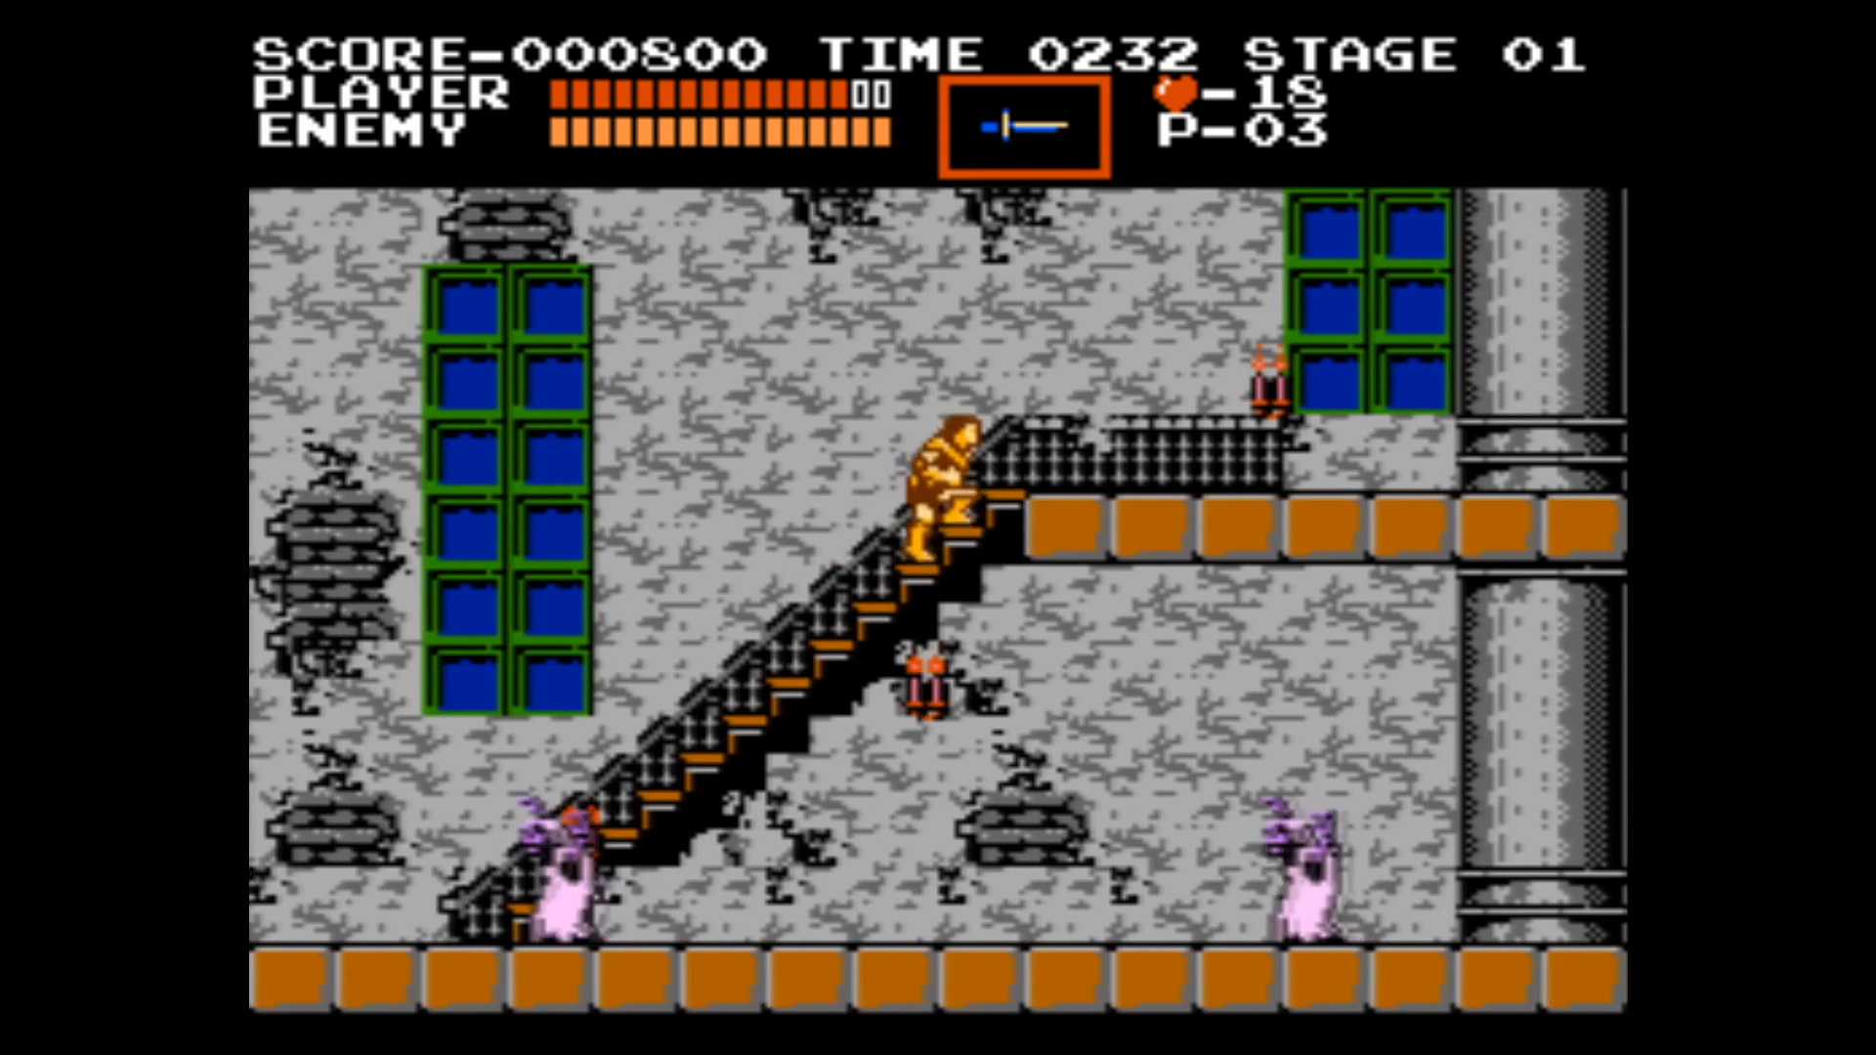
{"action": "key", "text": "Right"}
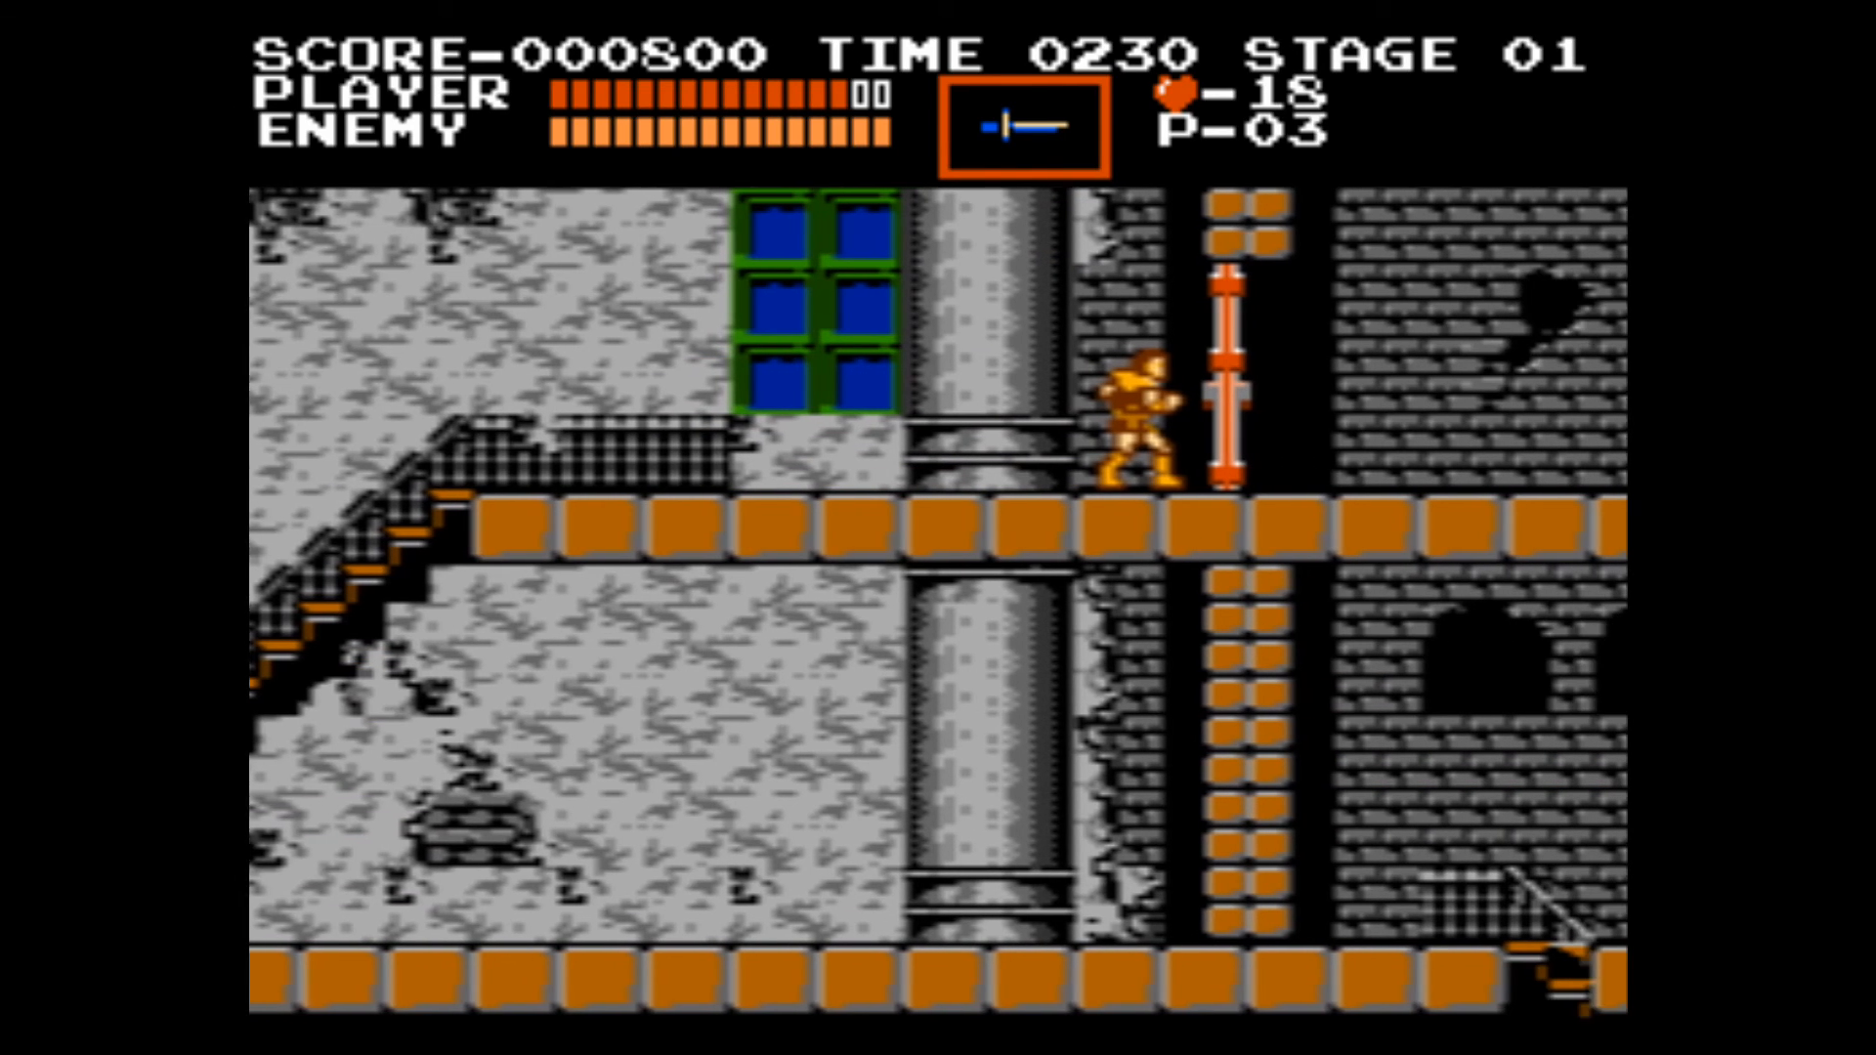
{"action": "key", "text": "Right"}
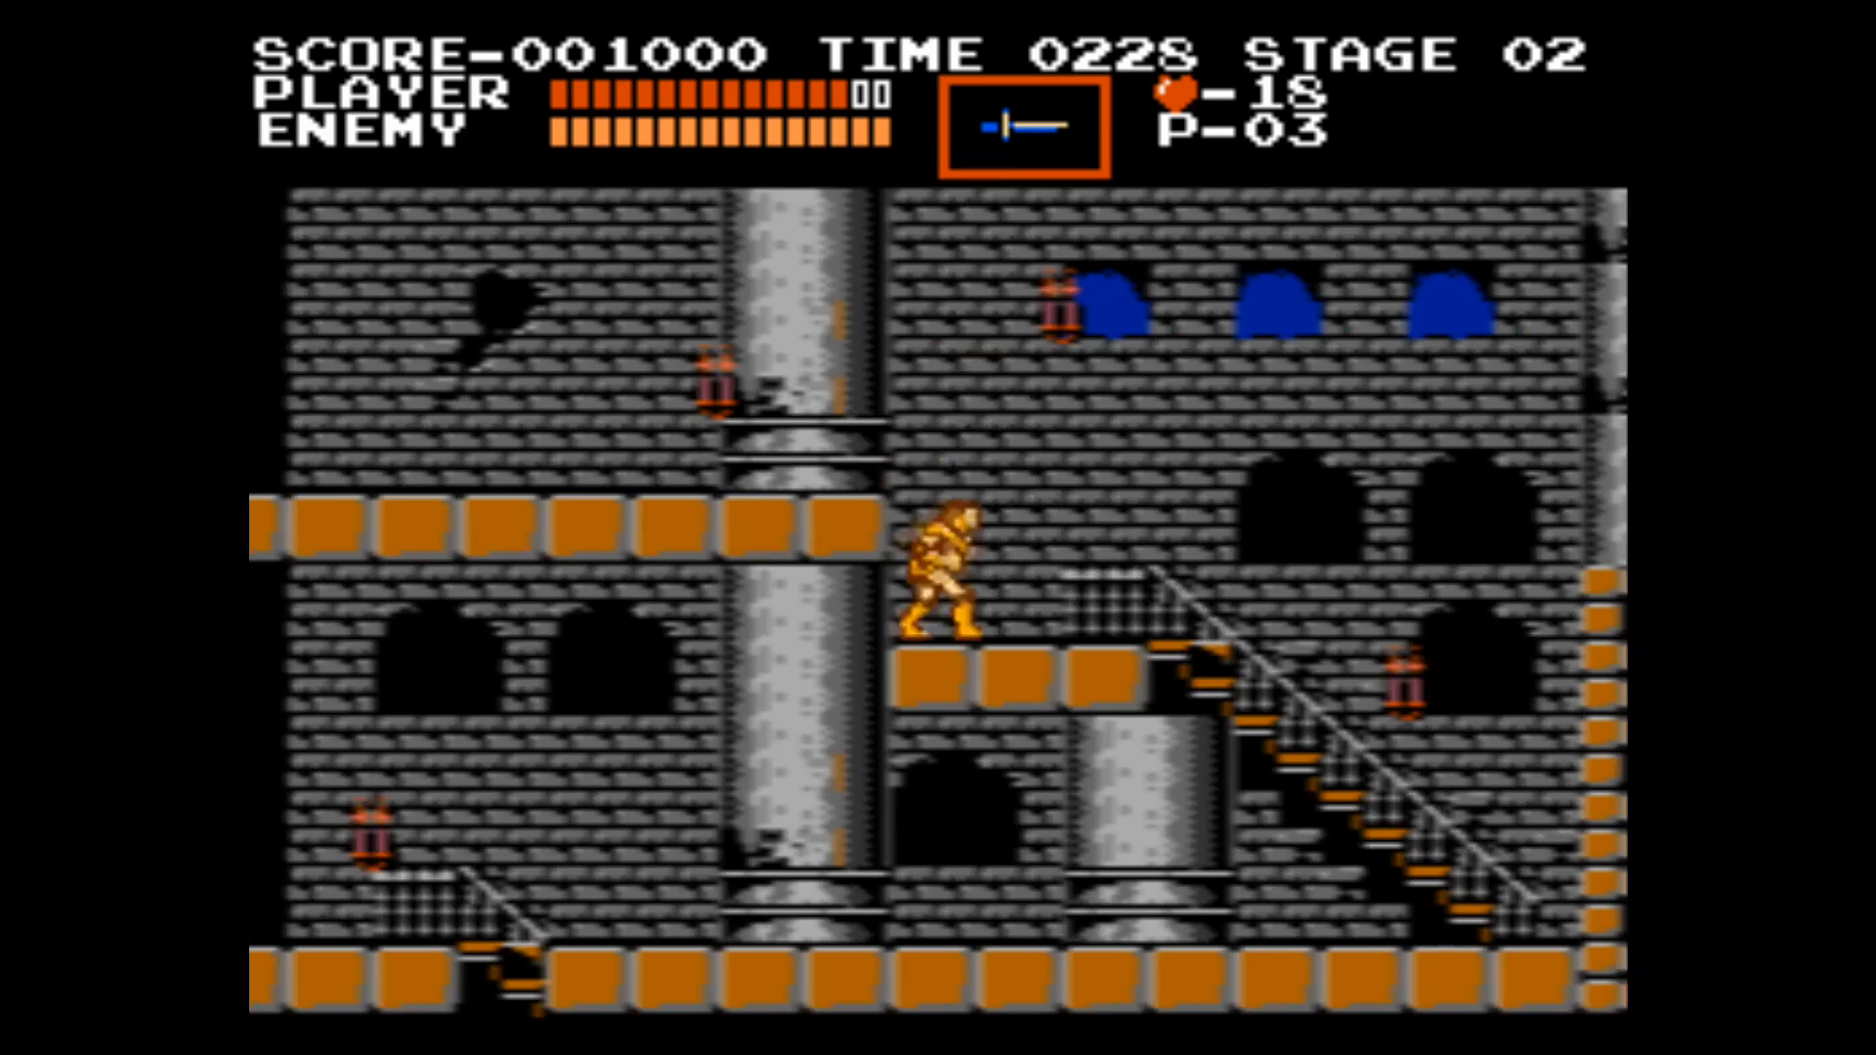
{"action": "key", "text": "Right"}
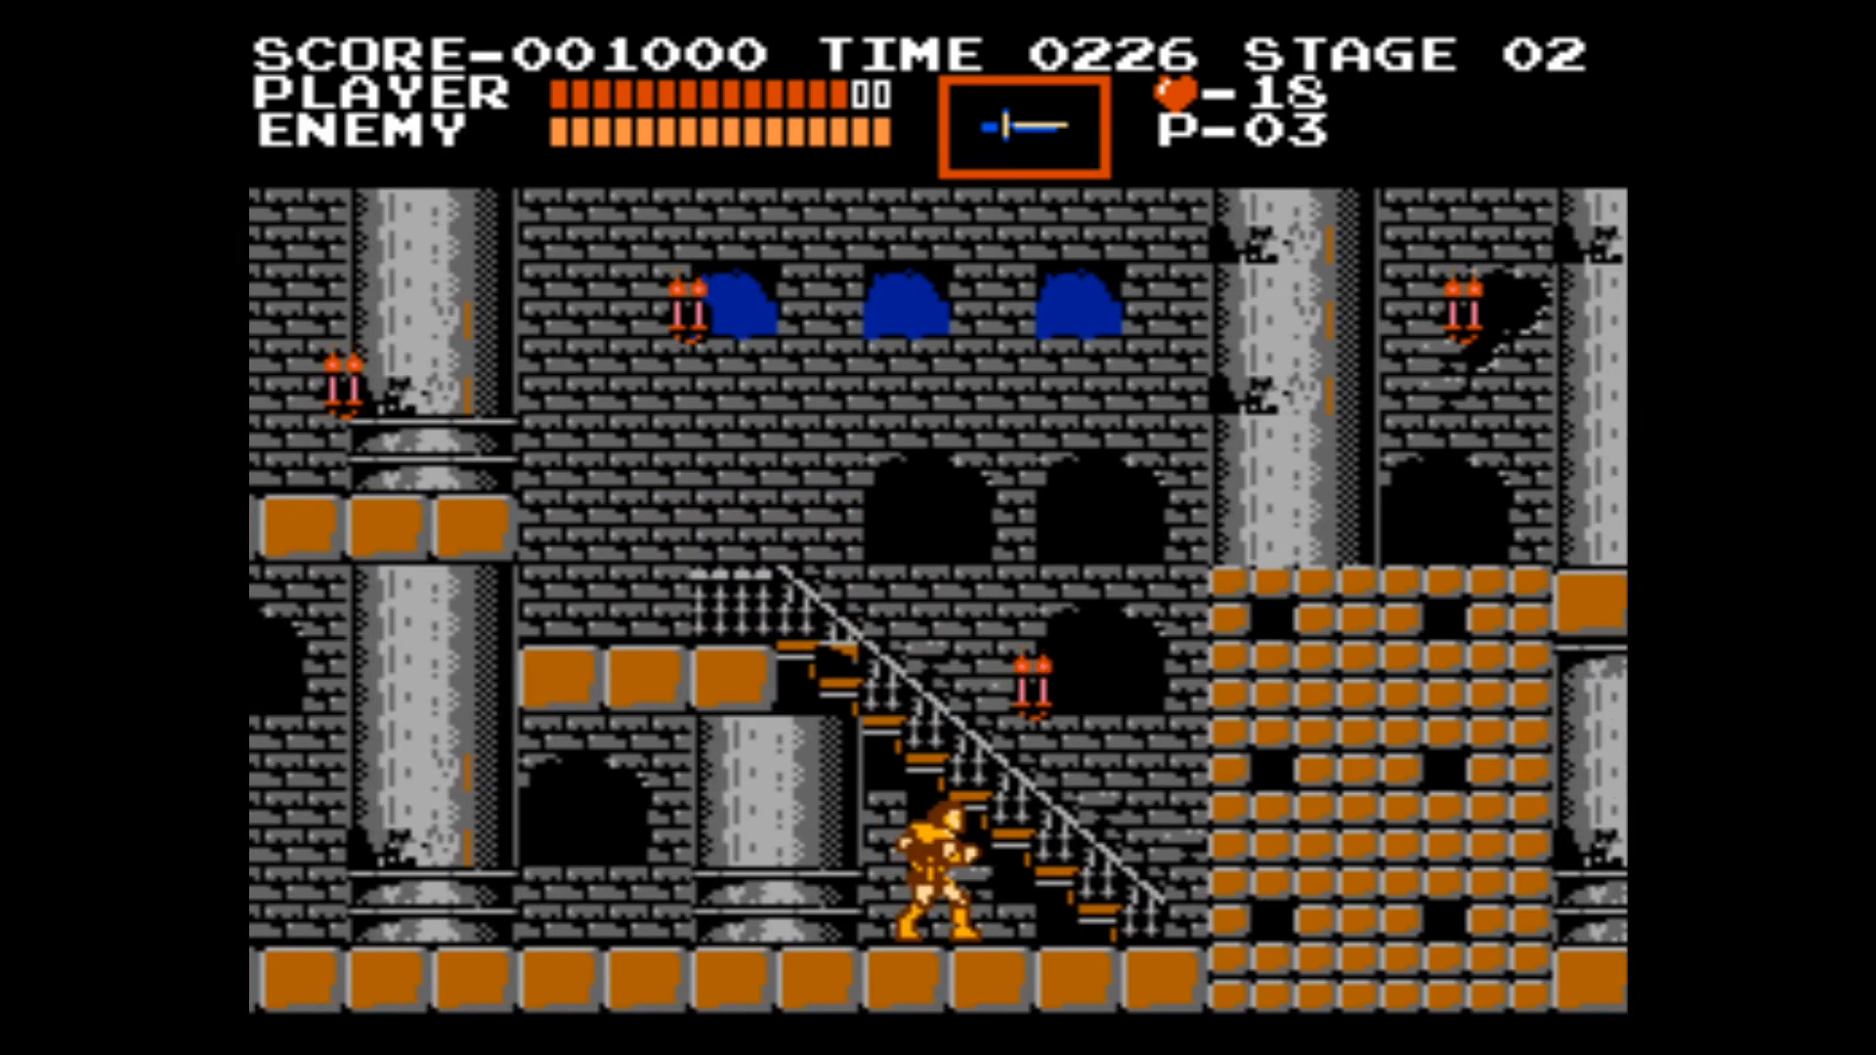